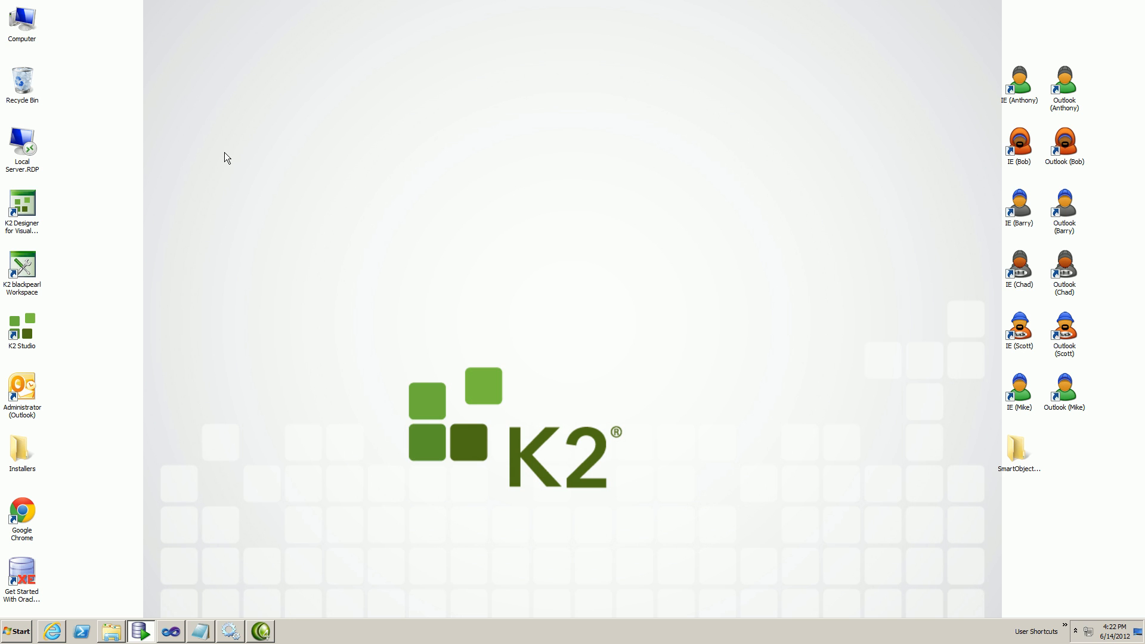
mouse_move(230, 306)
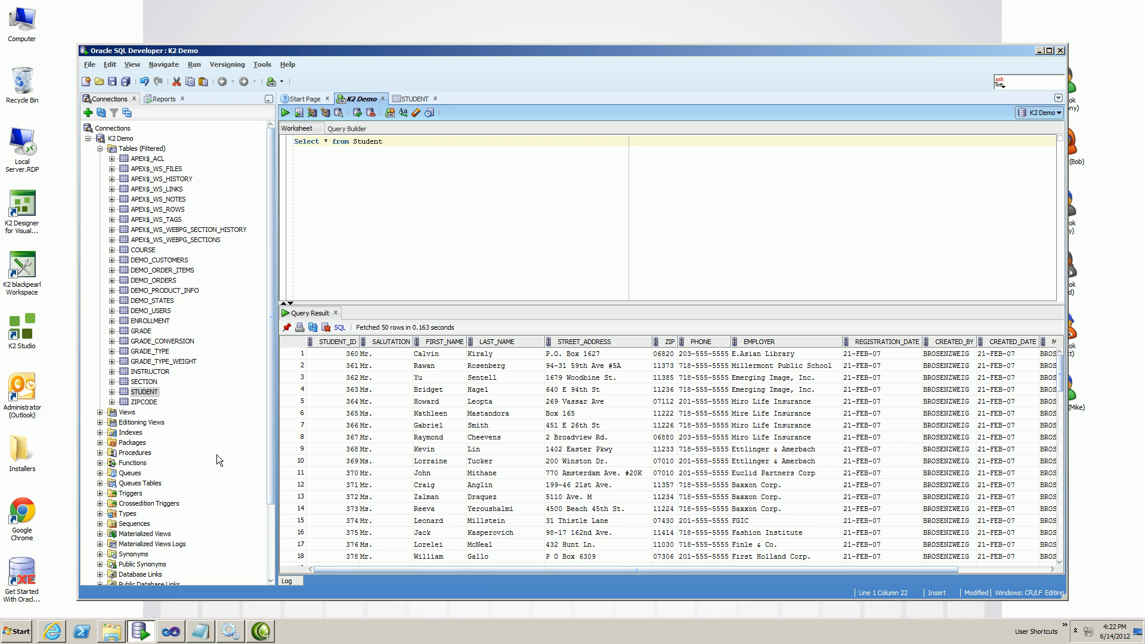
mouse_move(270, 244)
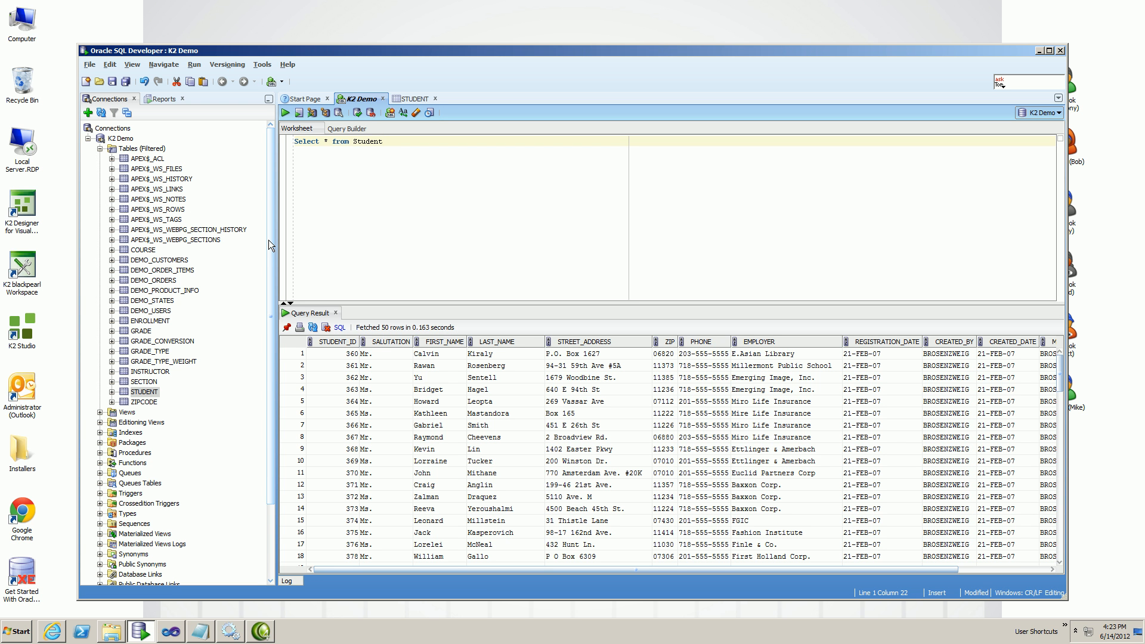
mouse_move(234, 325)
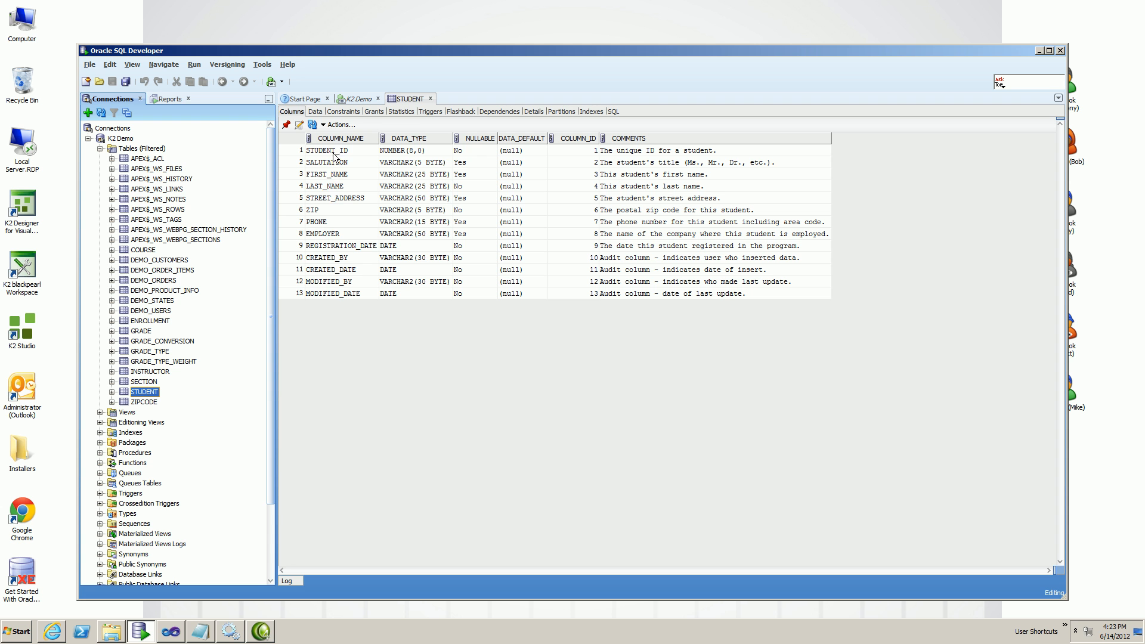
mouse_move(351, 144)
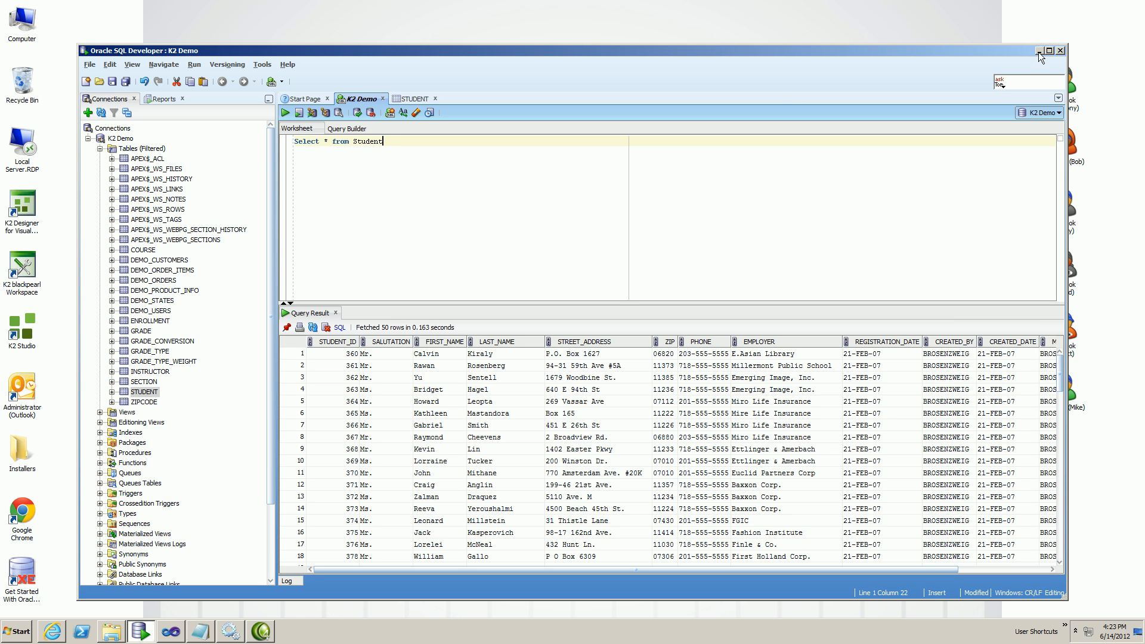
Switch from the database tool to K2 Workspace in the browser.
click(1047, 50)
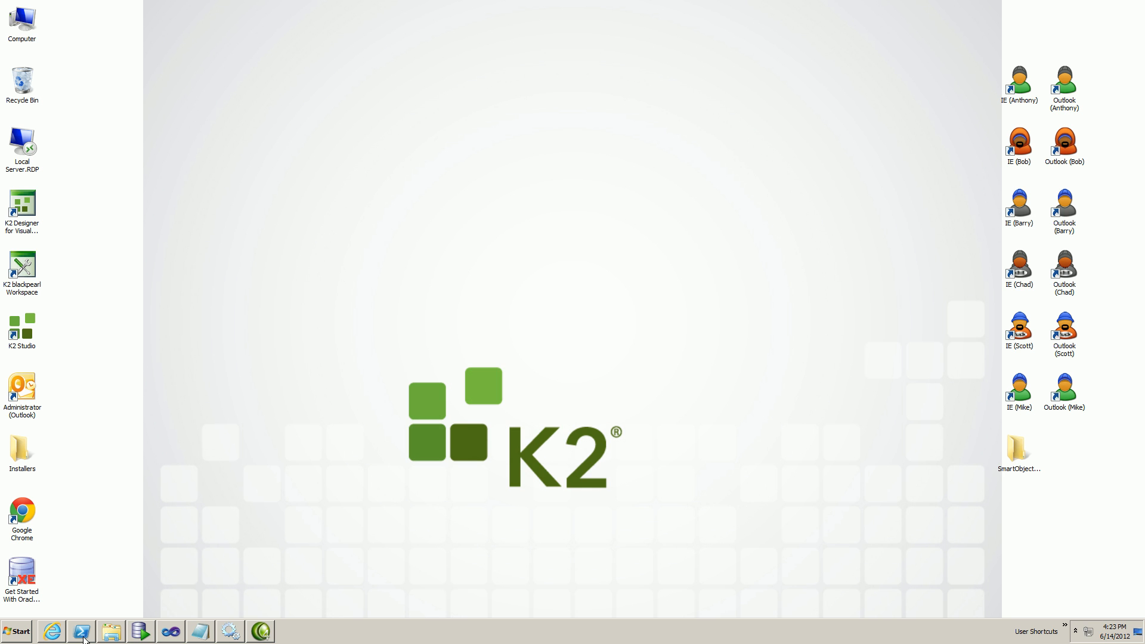
click(51, 631)
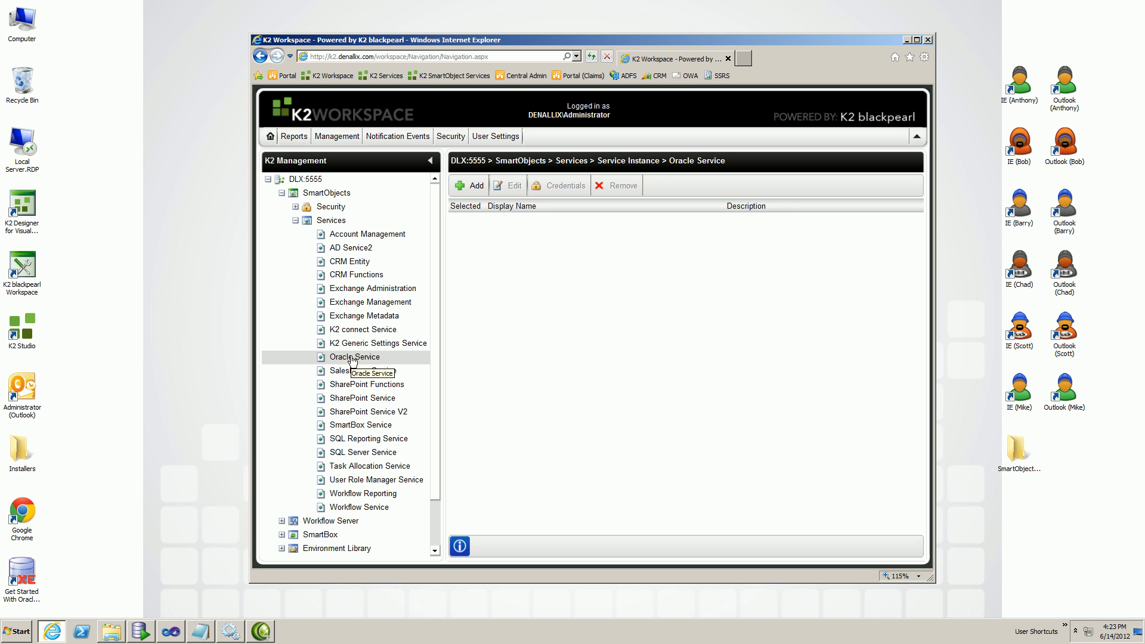
mouse_move(478, 197)
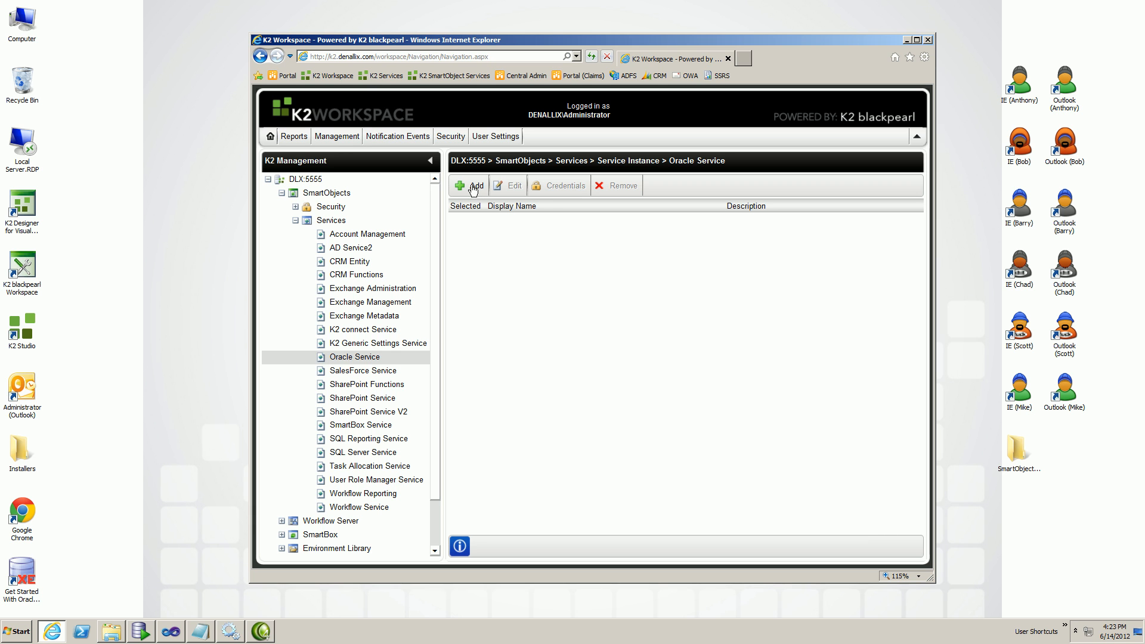
Add an Oracle service instance with Owner List K2Demo and the XE connection string from Notepad.
click(472, 186)
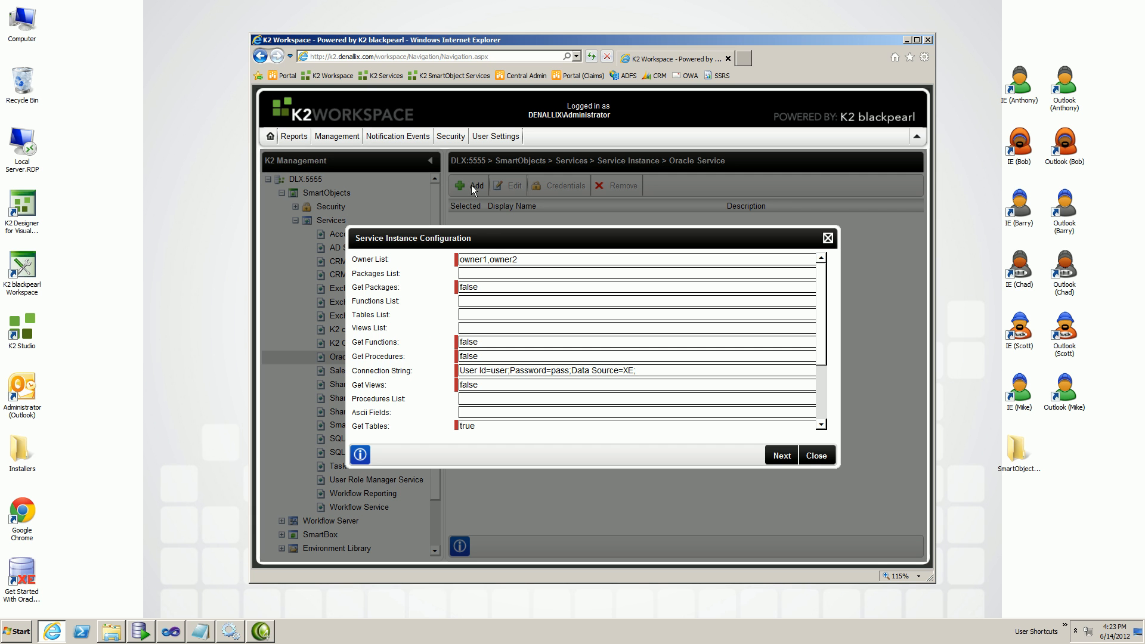
mouse_move(516, 284)
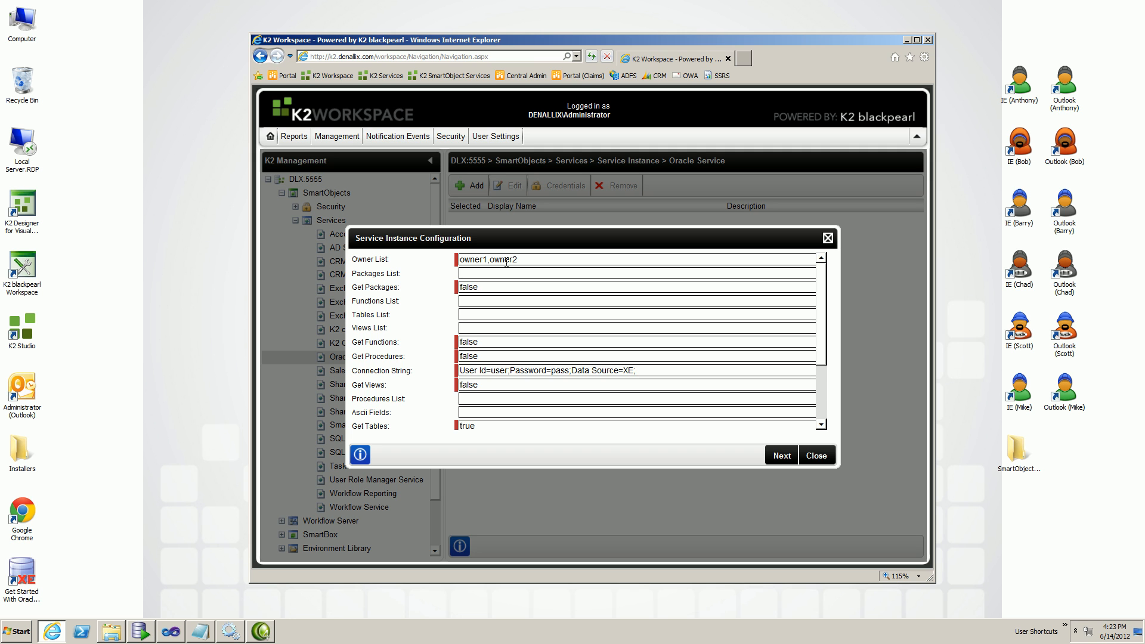
mouse_move(229, 632)
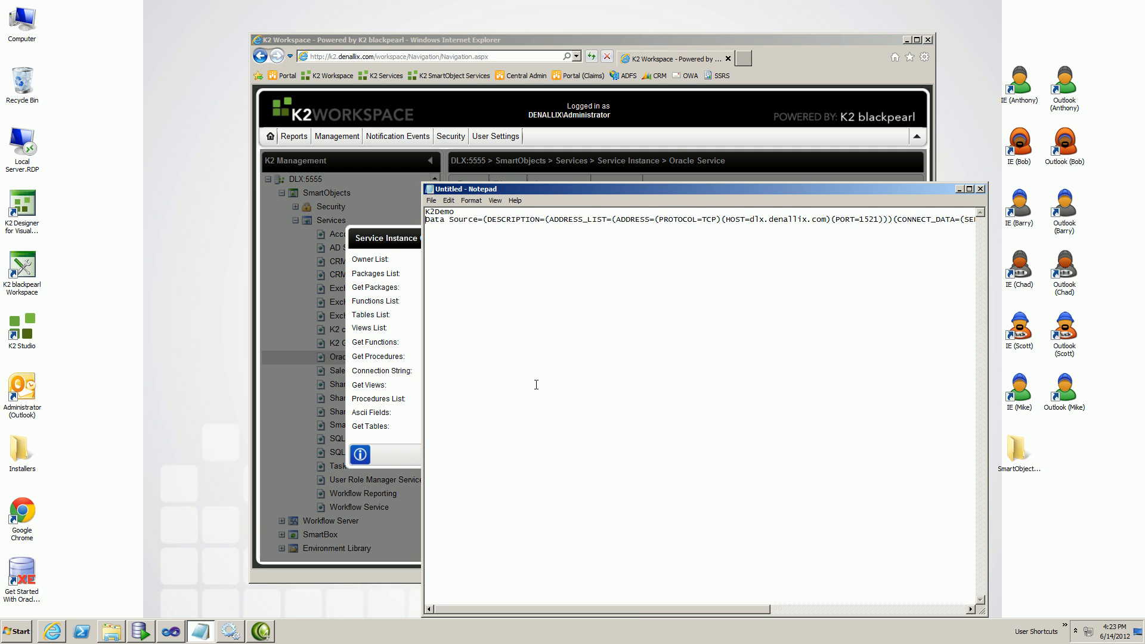
double_click(437, 212)
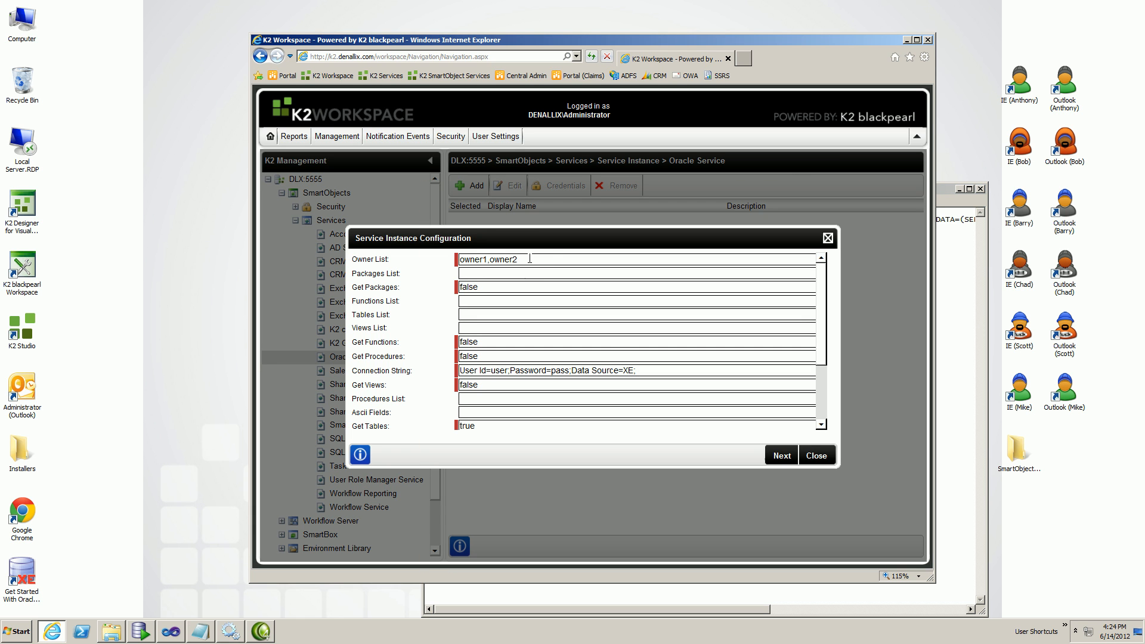
text(K2Demo)
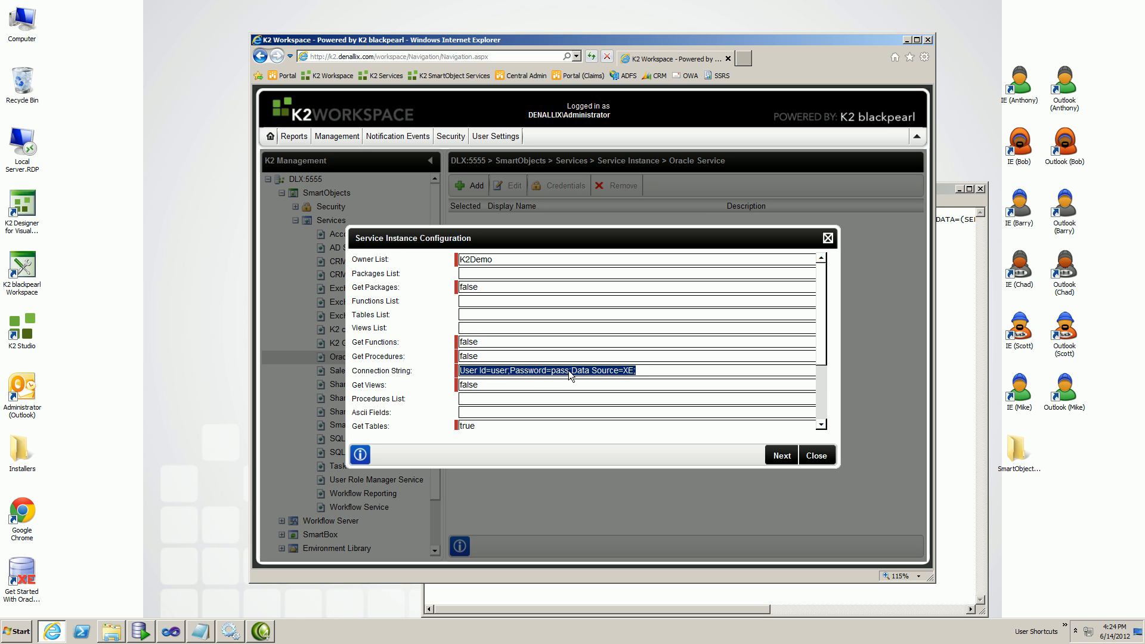
click(570, 369)
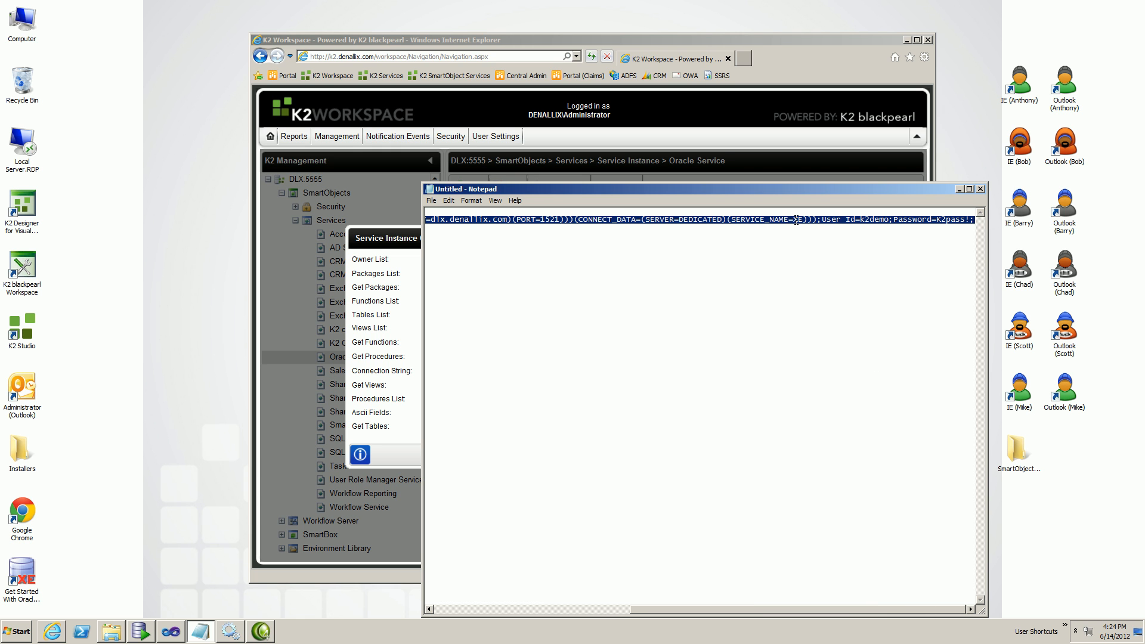
click(795, 246)
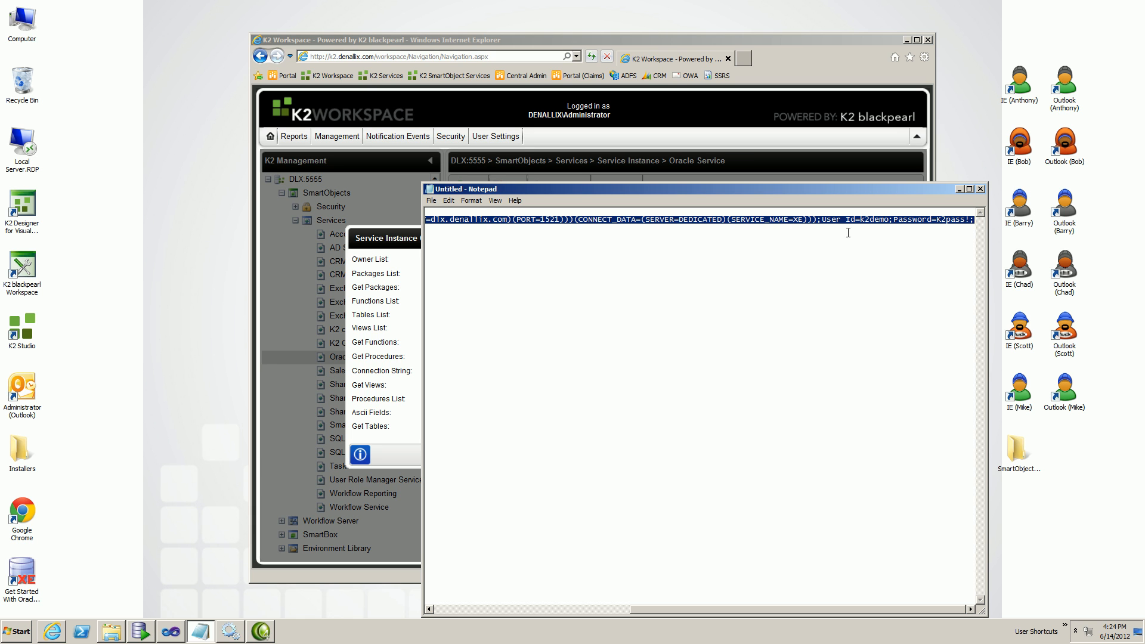
mouse_move(881, 258)
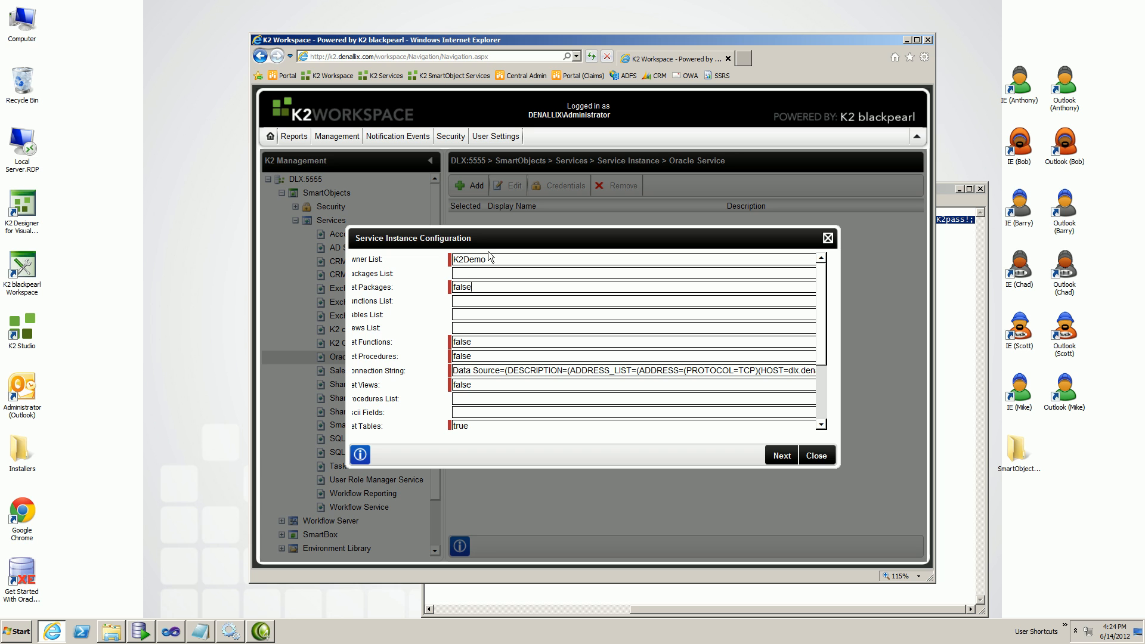
Set Get Packages, Functions, Procedures and Views from false to true.
text(tru)
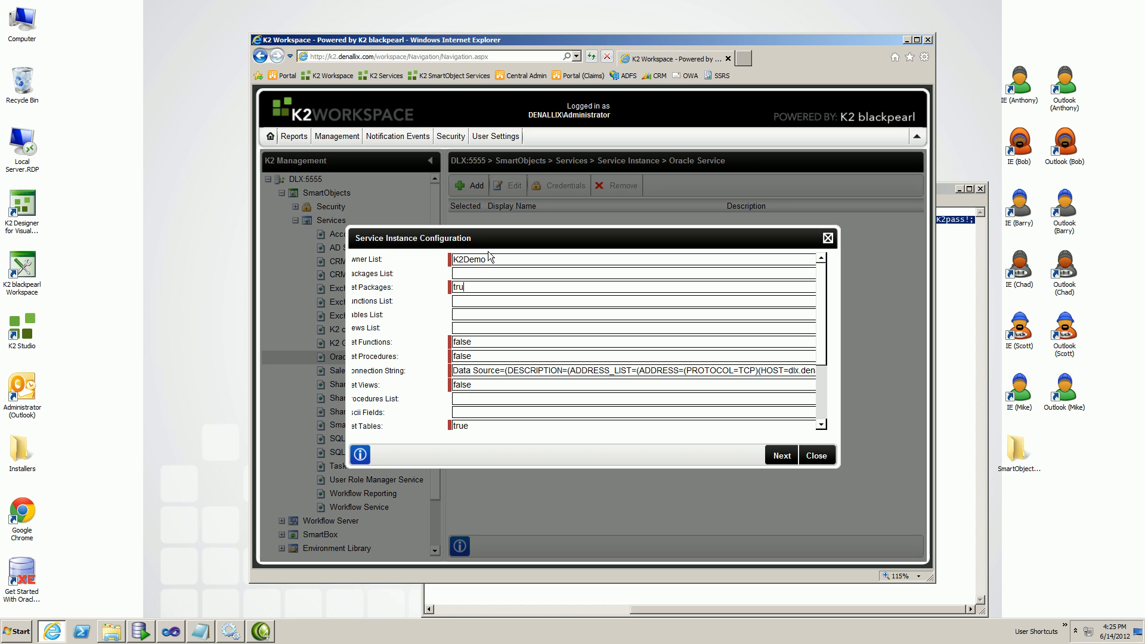
double_click(460, 356)
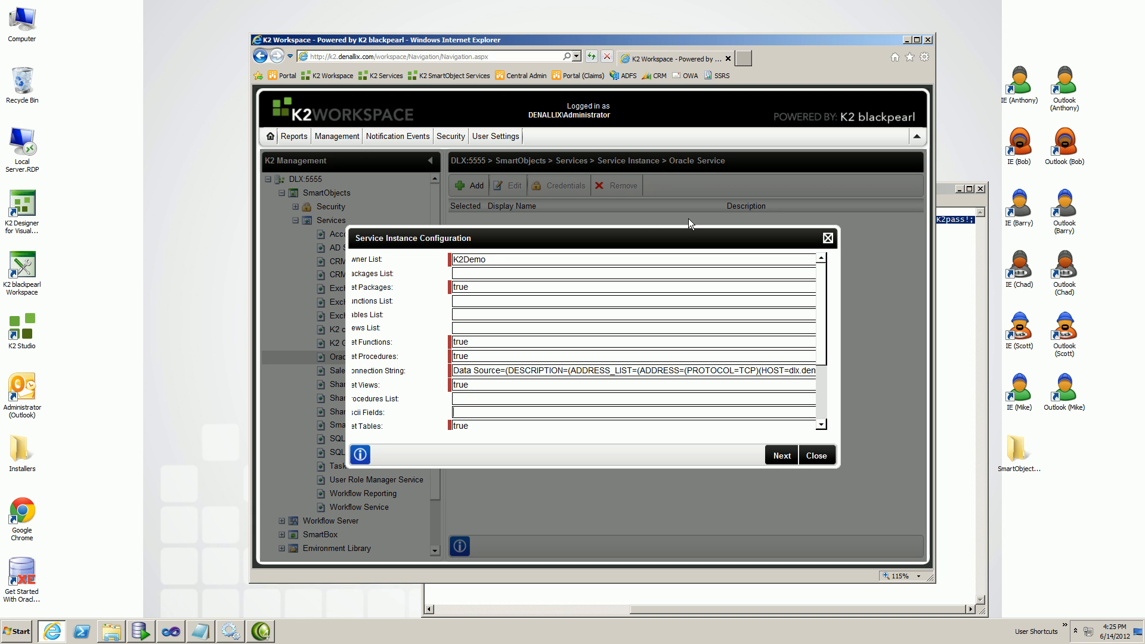
Name the service instance XE and save it.
click(780, 454)
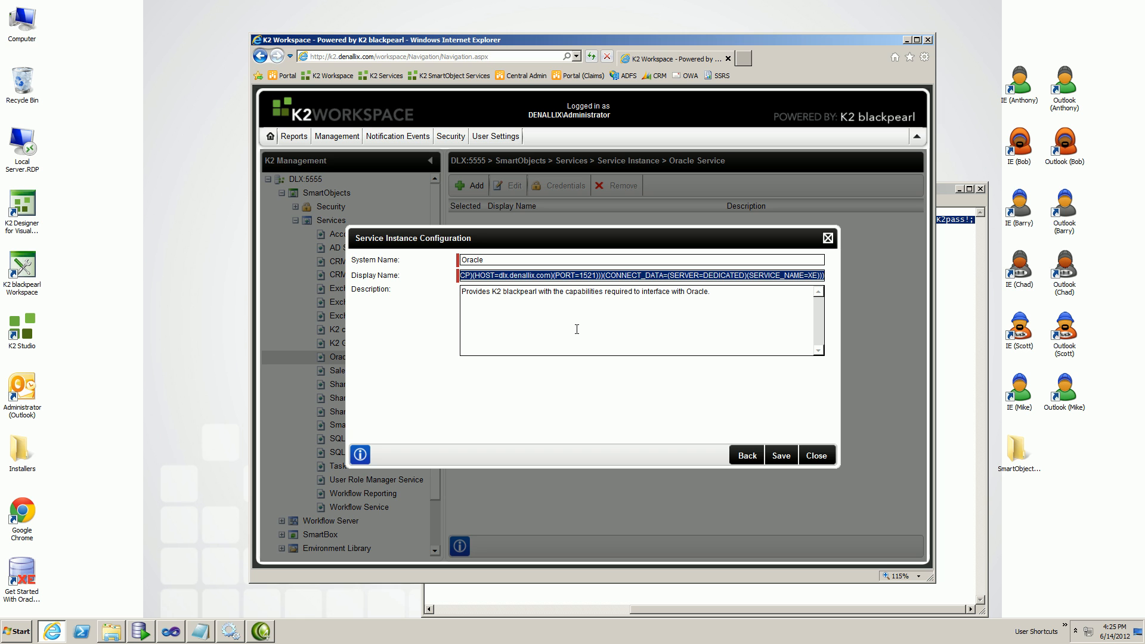
text(XE)
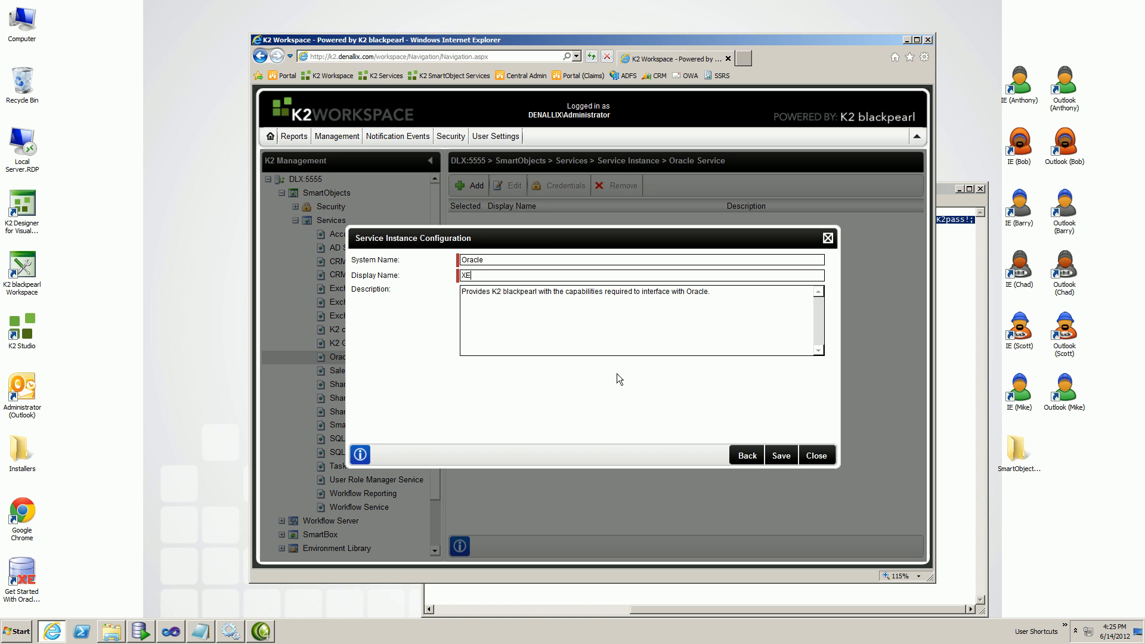
click(779, 455)
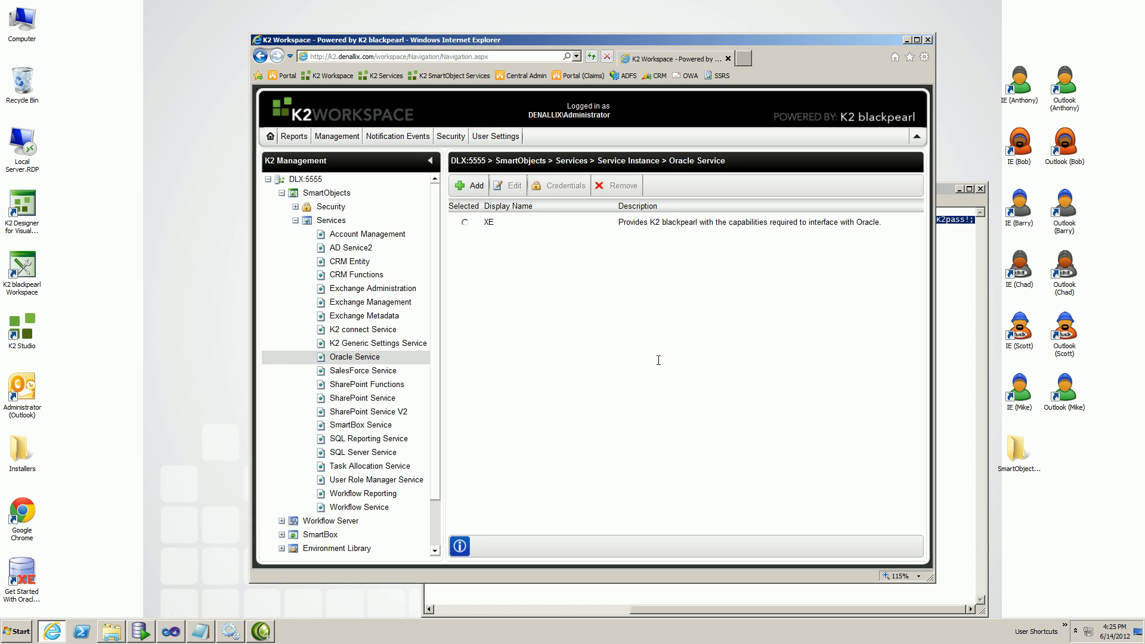
mouse_move(586, 437)
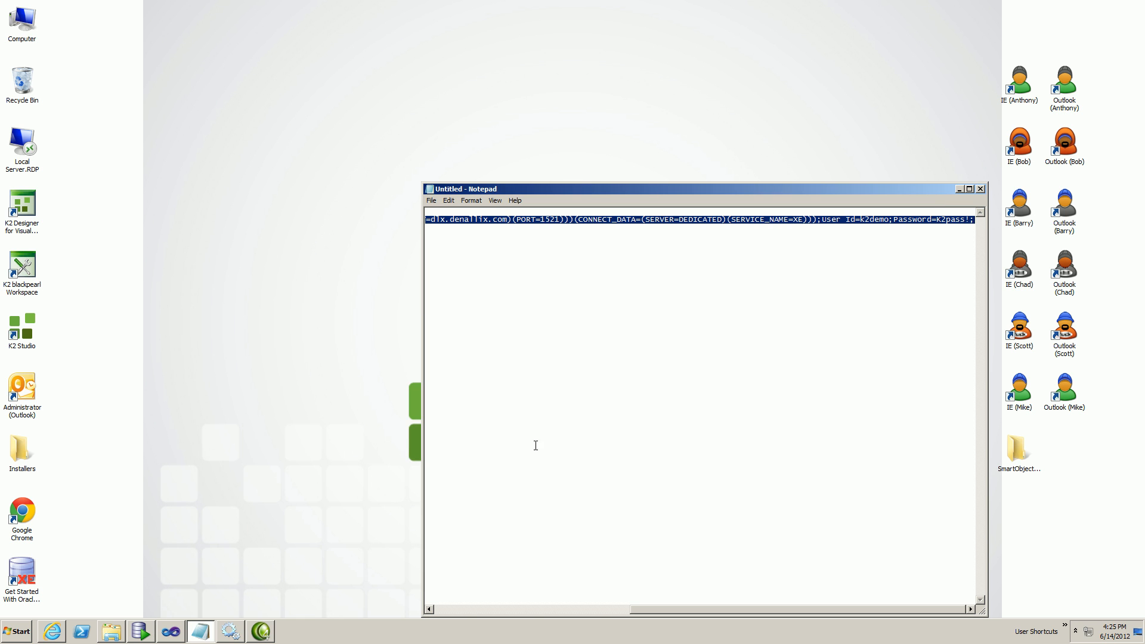
Launch K2 Designer and expand All Items to show the Oracle Demo category.
click(15, 630)
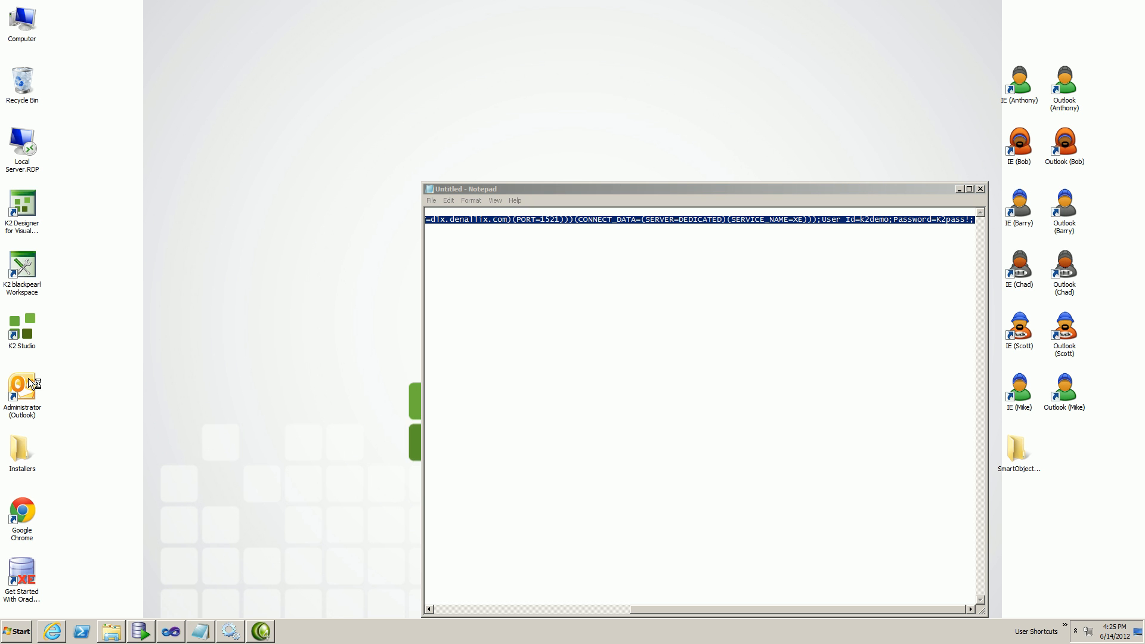
mouse_move(236, 252)
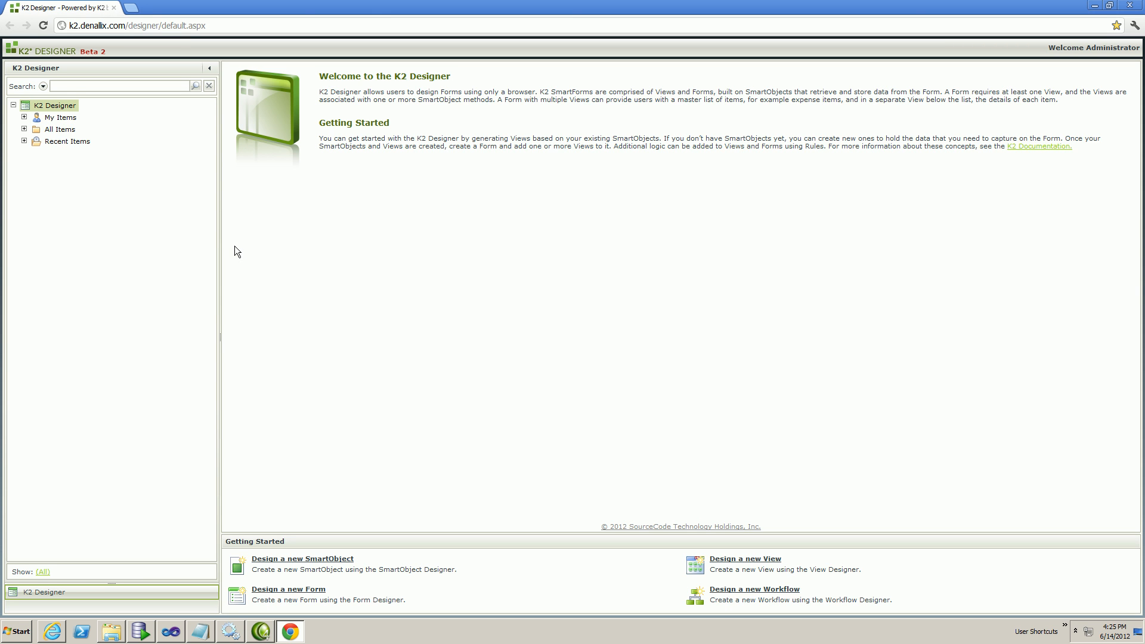
mouse_move(24, 138)
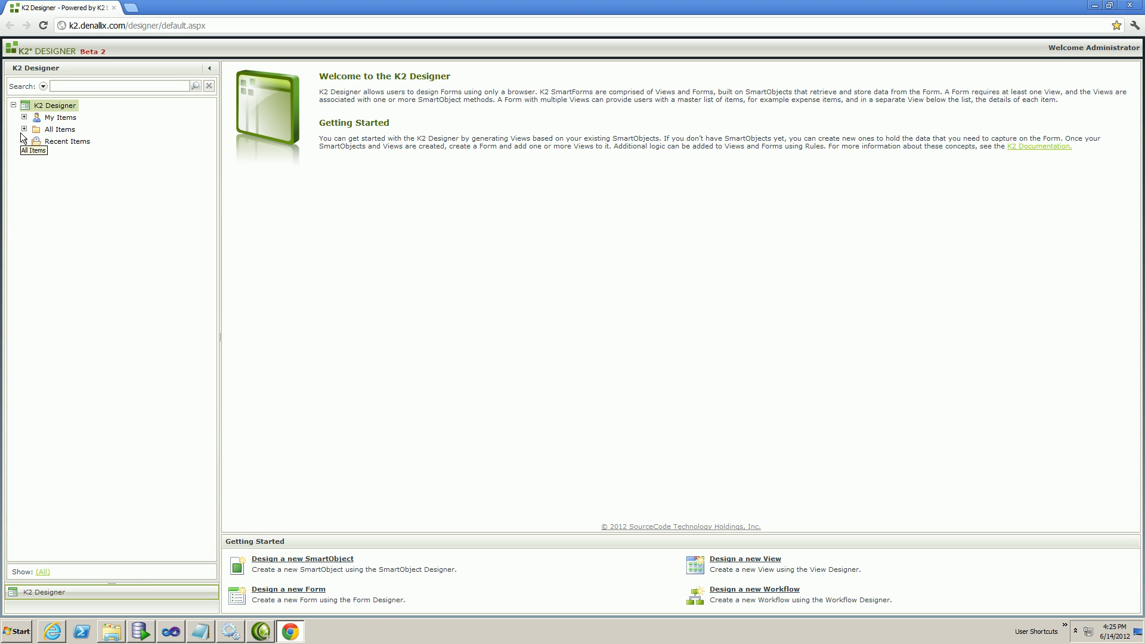
click(24, 129)
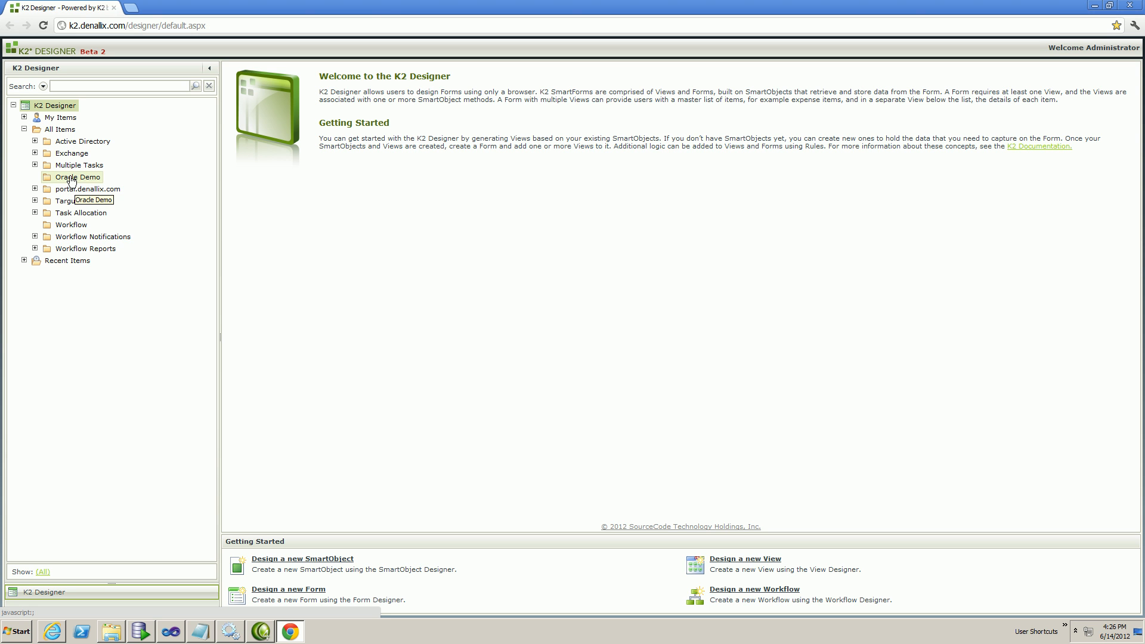
Create a new SmartObject named Student under Oracle Demo and reach Properties & Methods.
right_click(77, 177)
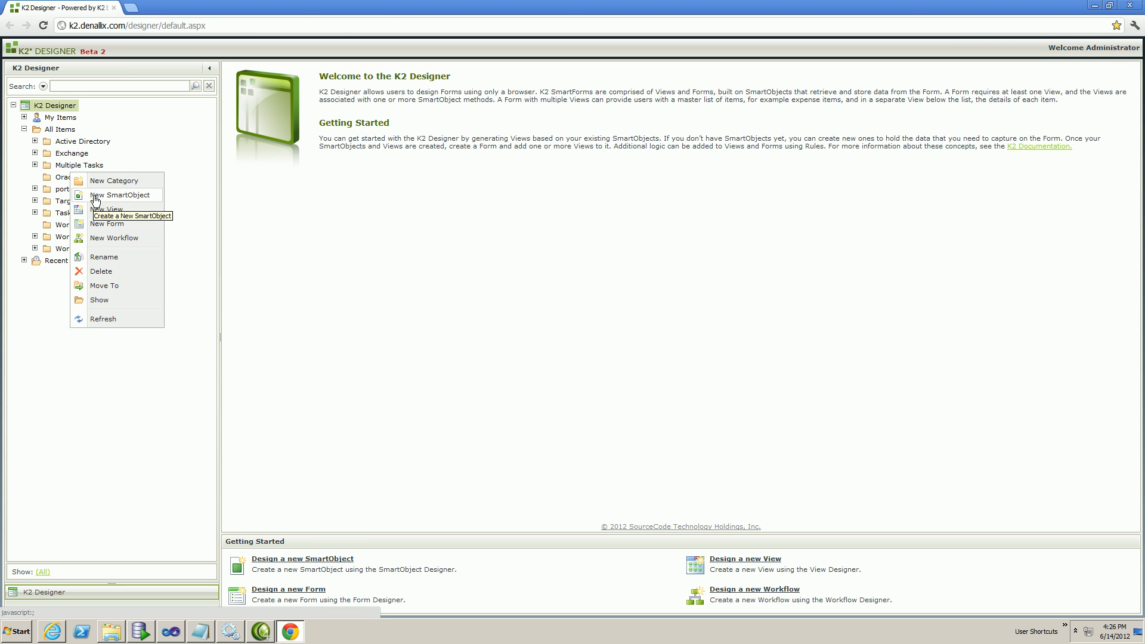
click(122, 194)
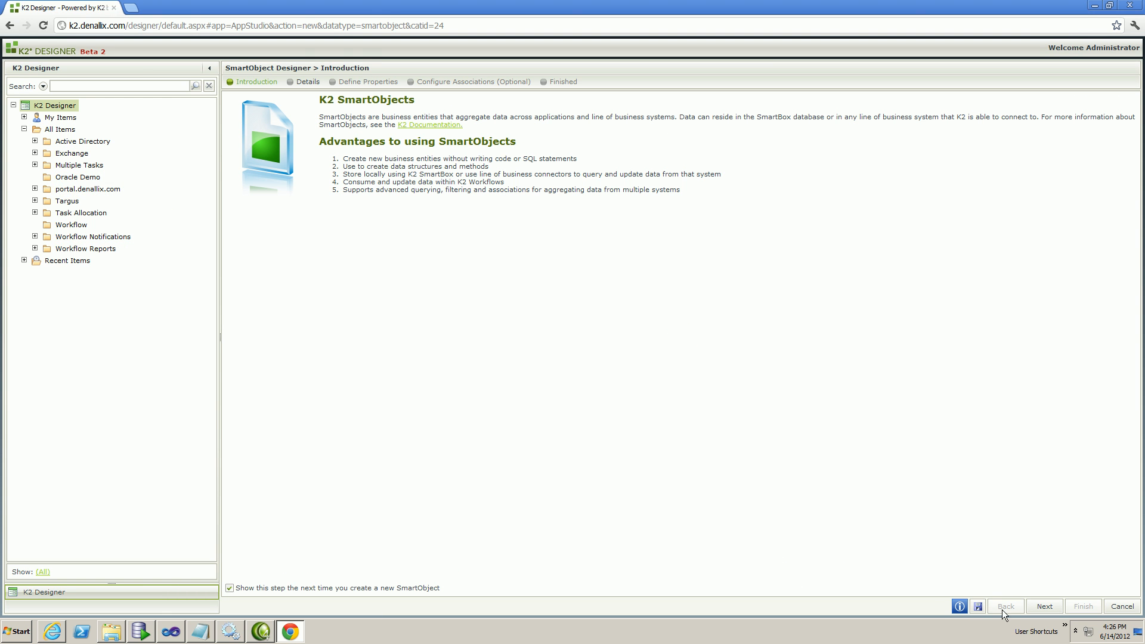
click(1042, 605)
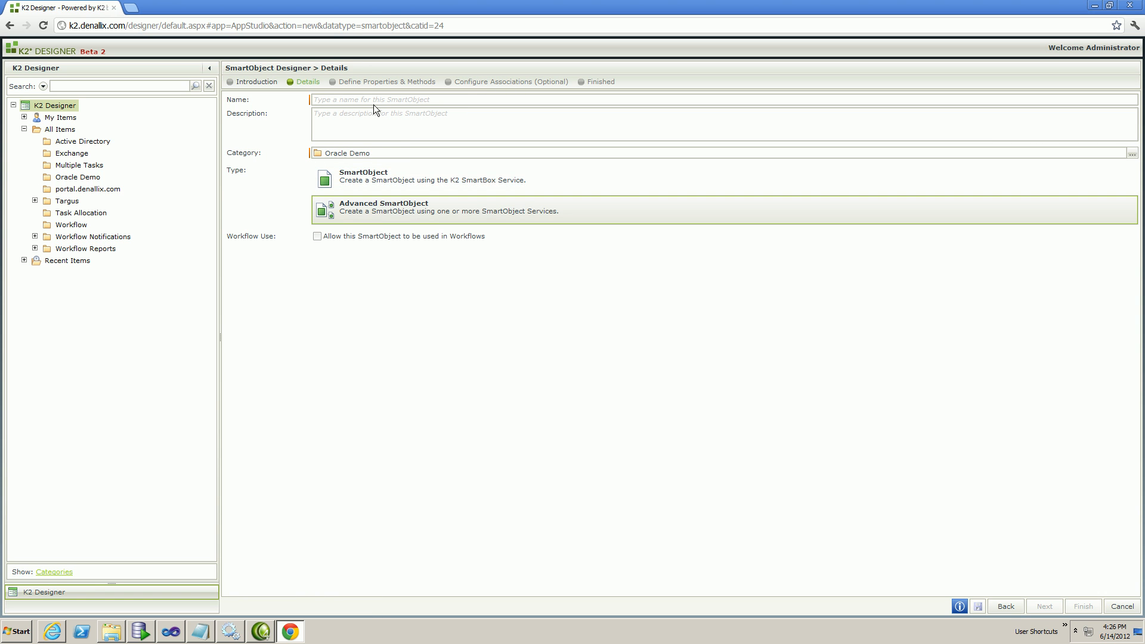
text(Student)
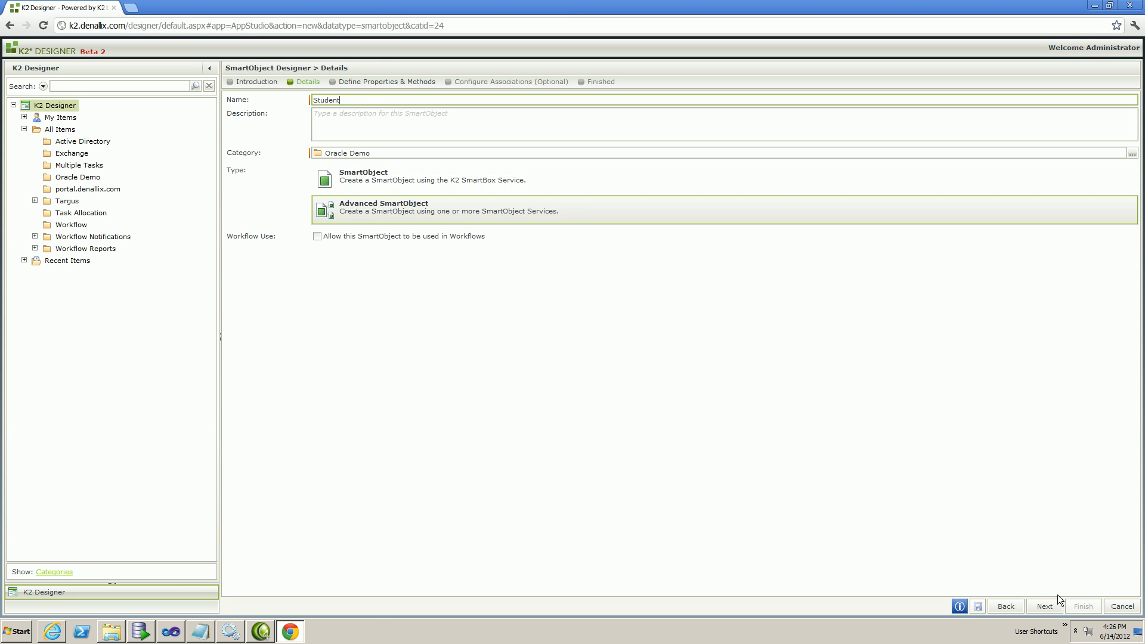
click(1043, 606)
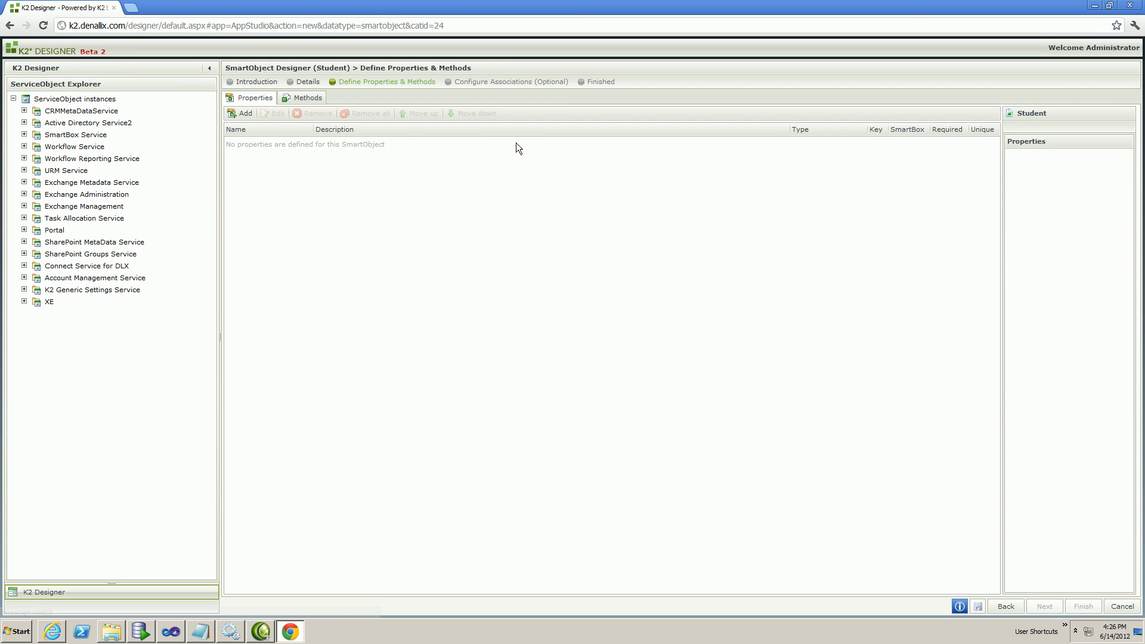
Review the empty Properties and Methods tabs, cancelling the Add method dialog.
click(305, 97)
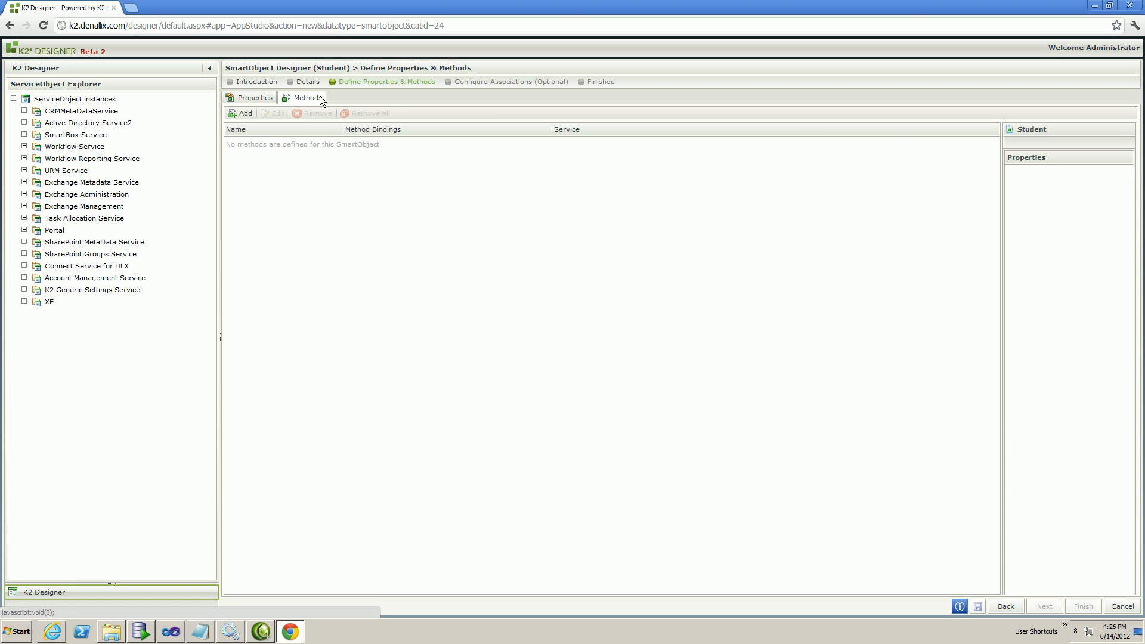
mouse_move(302, 169)
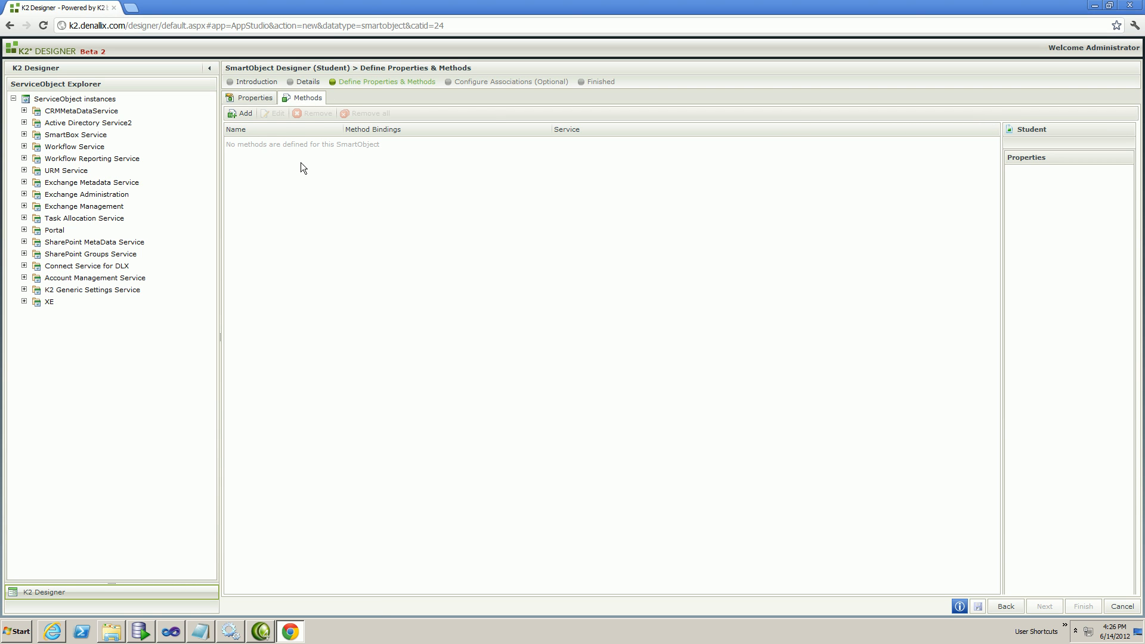
click(254, 96)
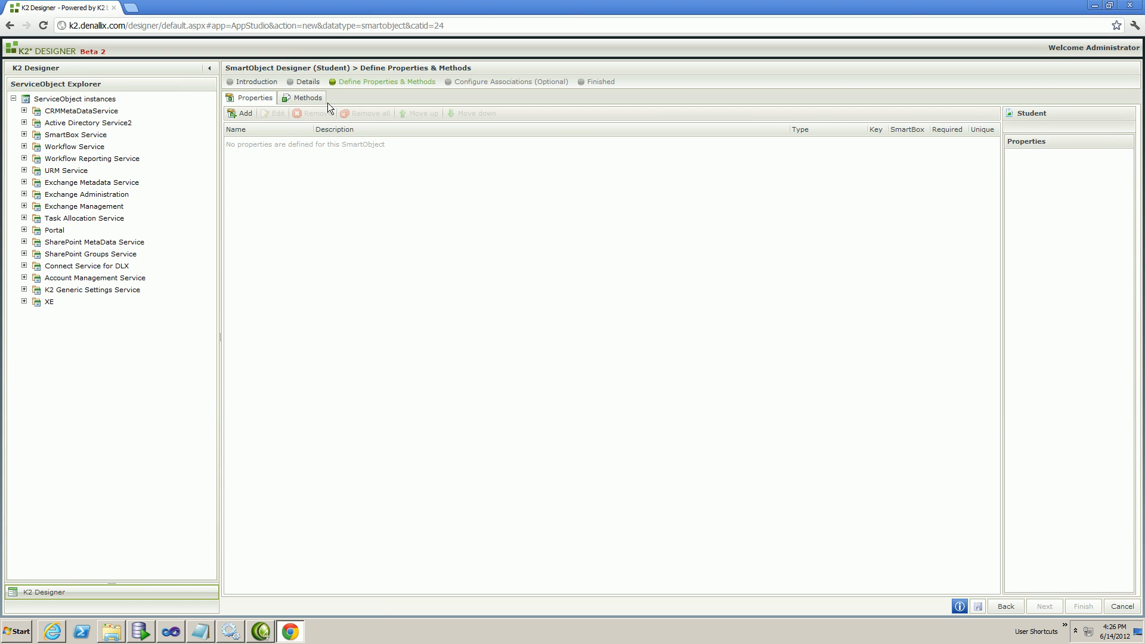
click(306, 97)
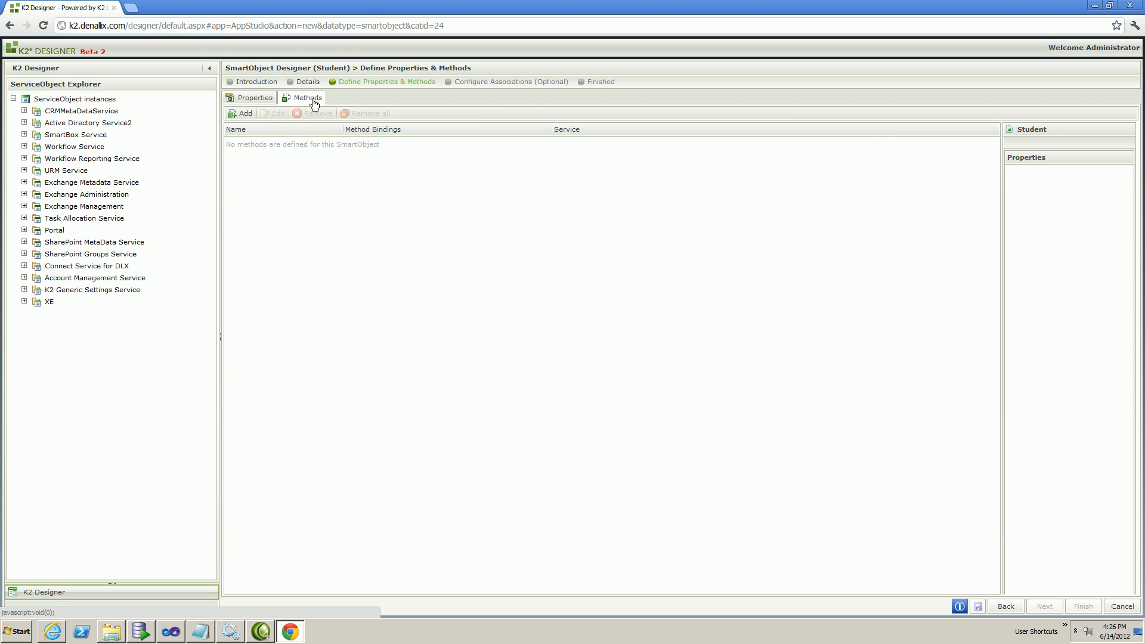
click(240, 113)
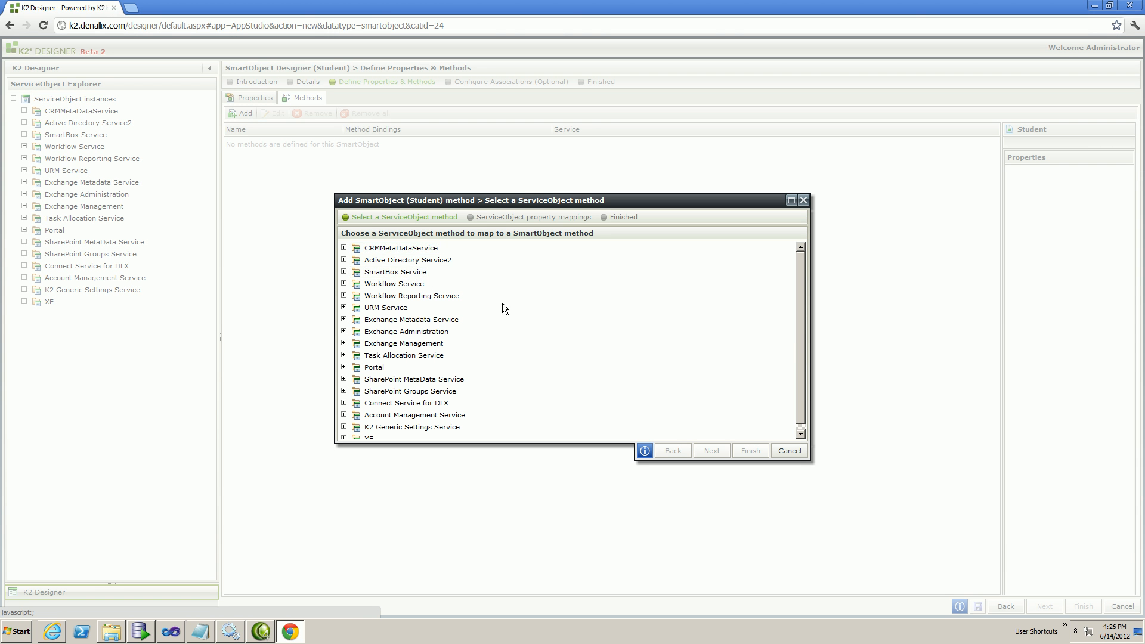
click(788, 450)
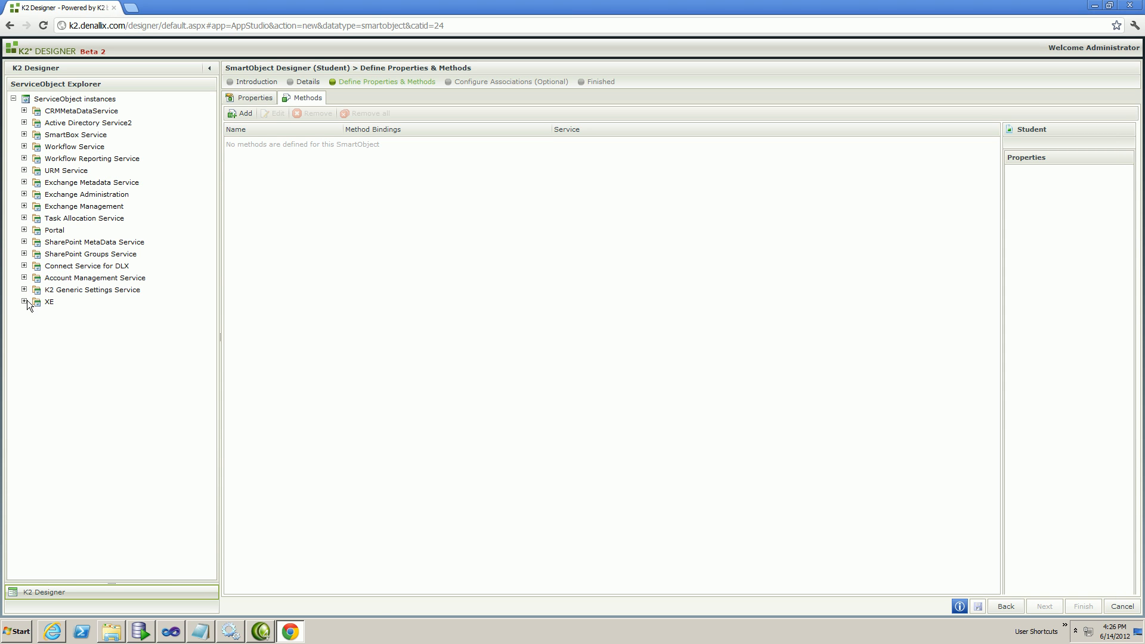
Expand the XE service instance and its Tables folder to reveal K2DEMO.STUDENT.
click(25, 301)
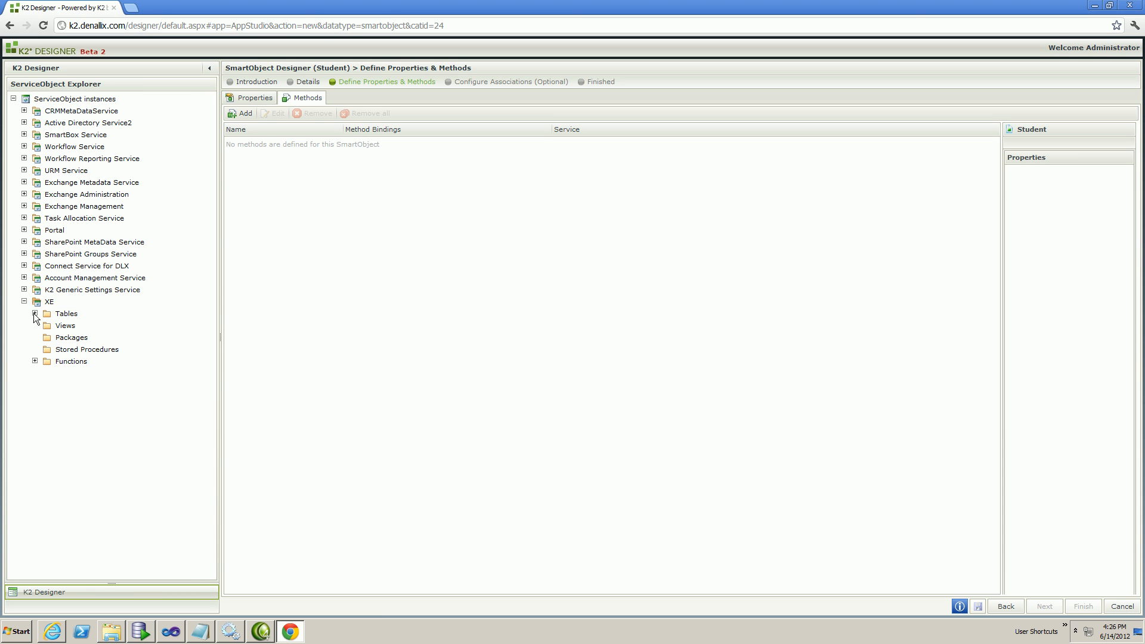
click(34, 314)
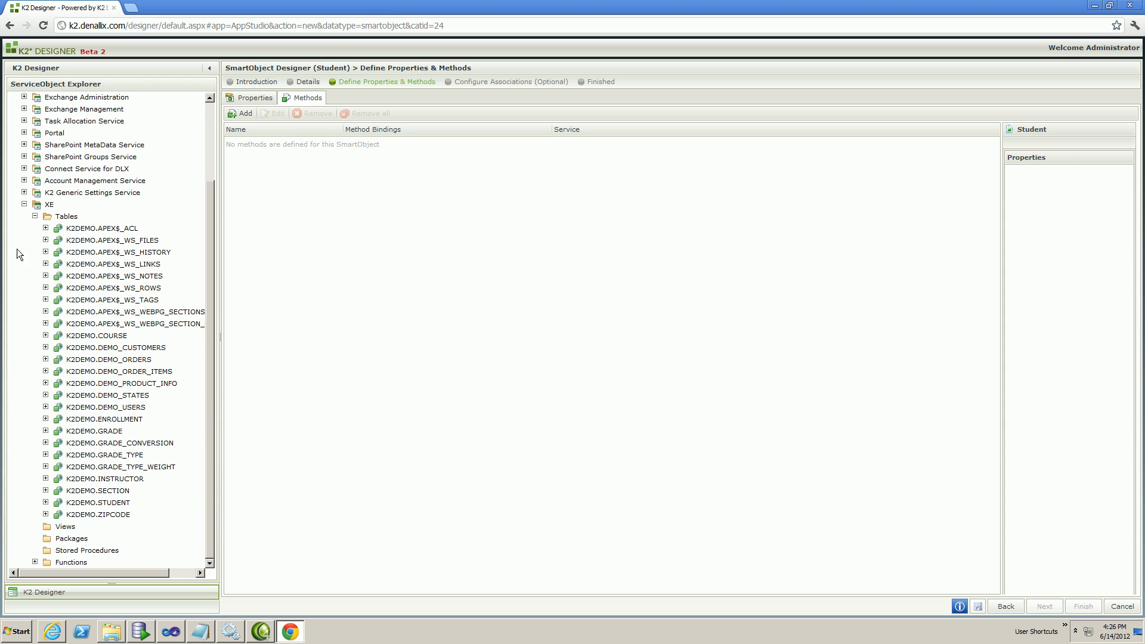
click(139, 629)
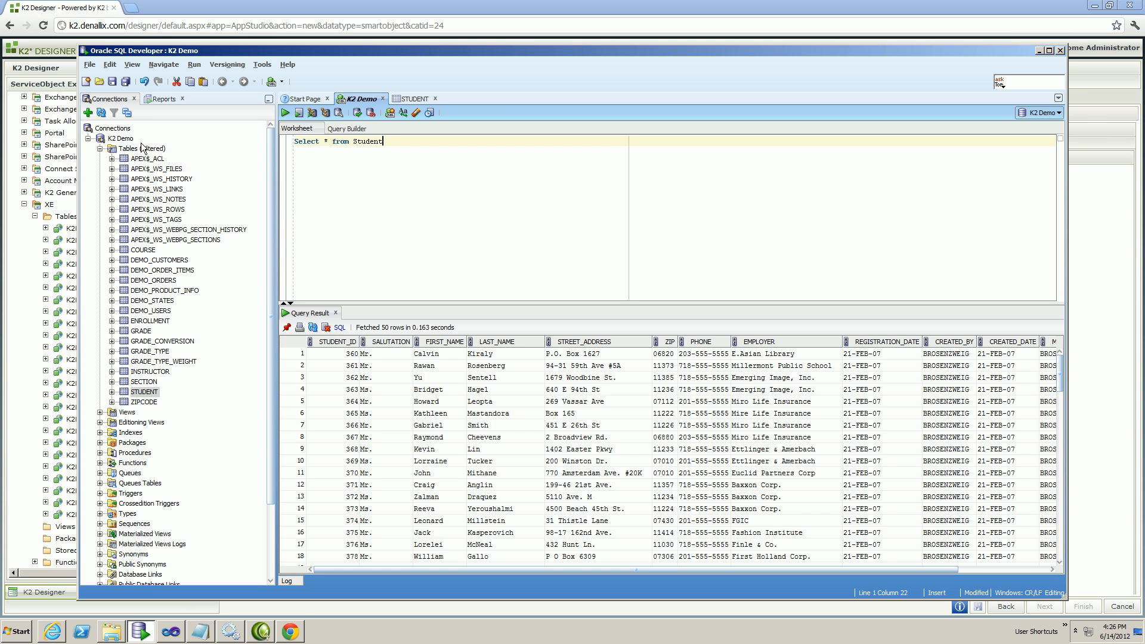
mouse_move(942, 72)
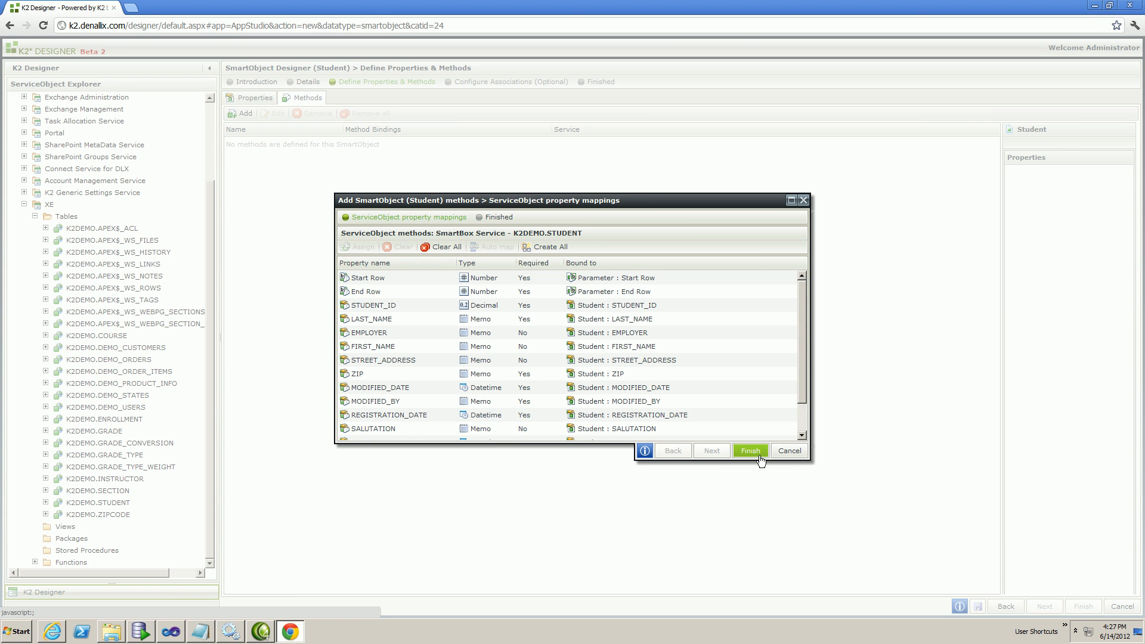
Finish the K2DEMO.STUDENT method mappings and save the Student SmartObject.
click(749, 451)
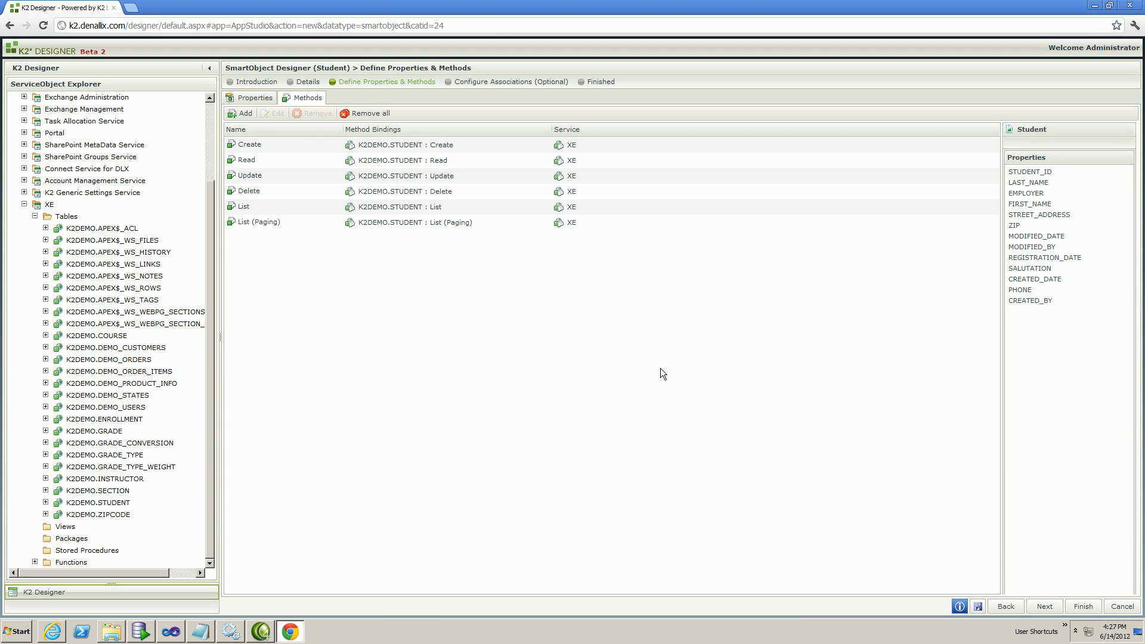
click(252, 145)
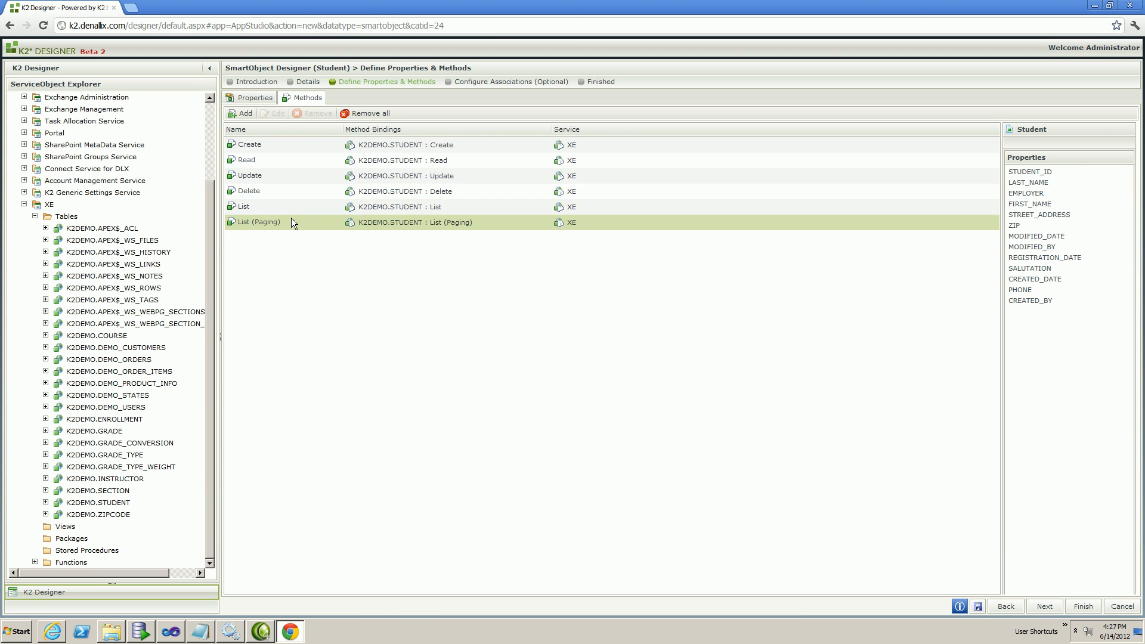
click(254, 97)
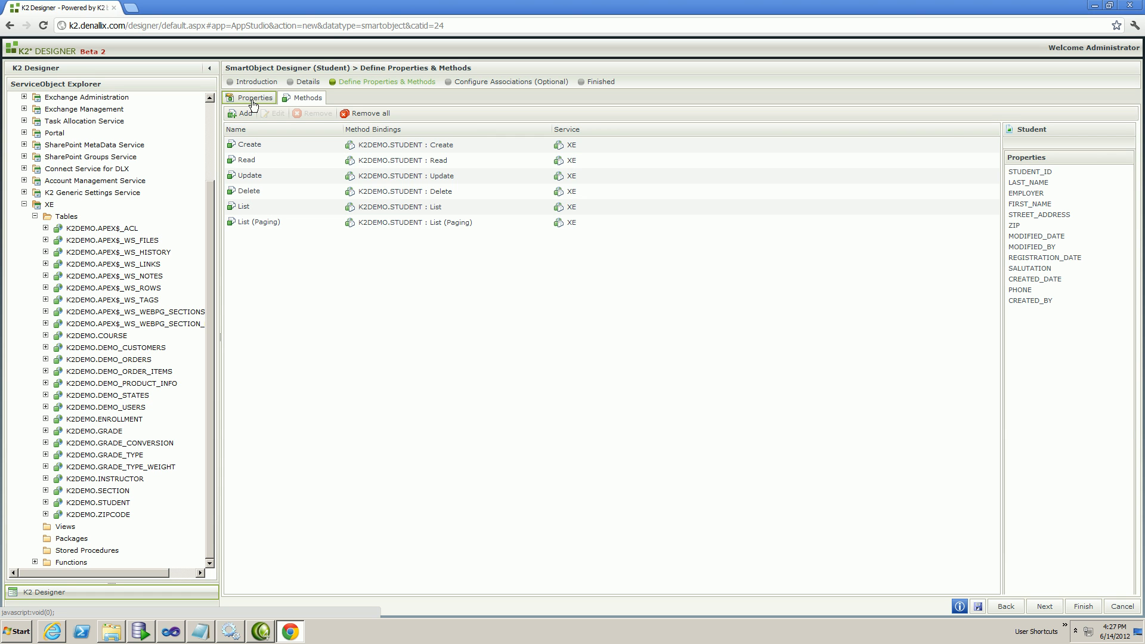
click(253, 97)
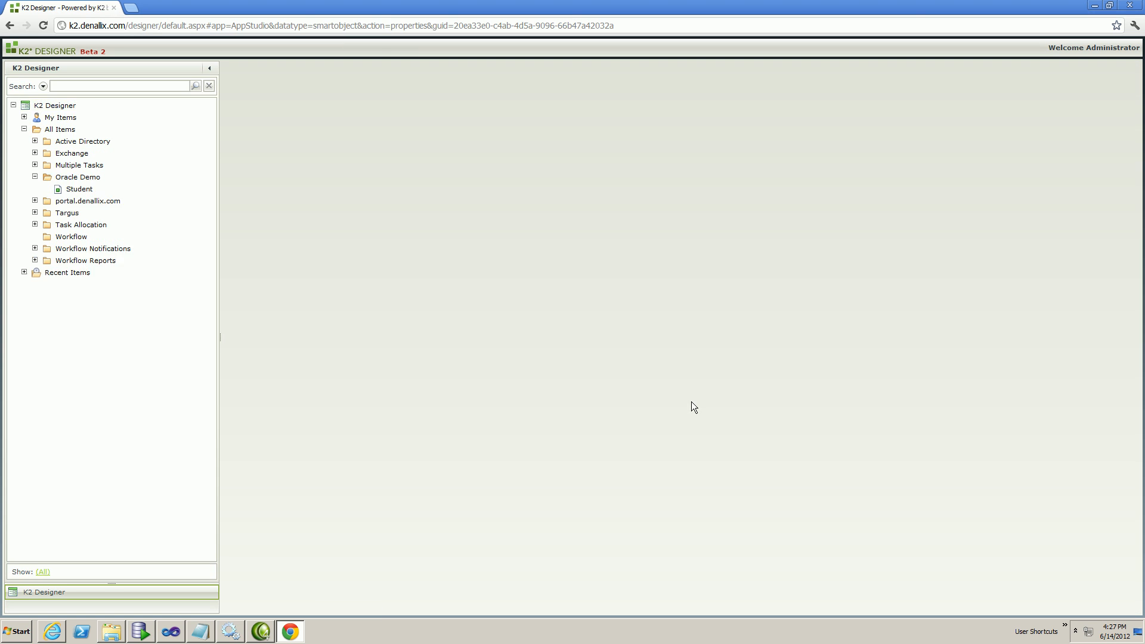
Select the saved Student SmartObject in the tree and bring up its actions.
click(80, 190)
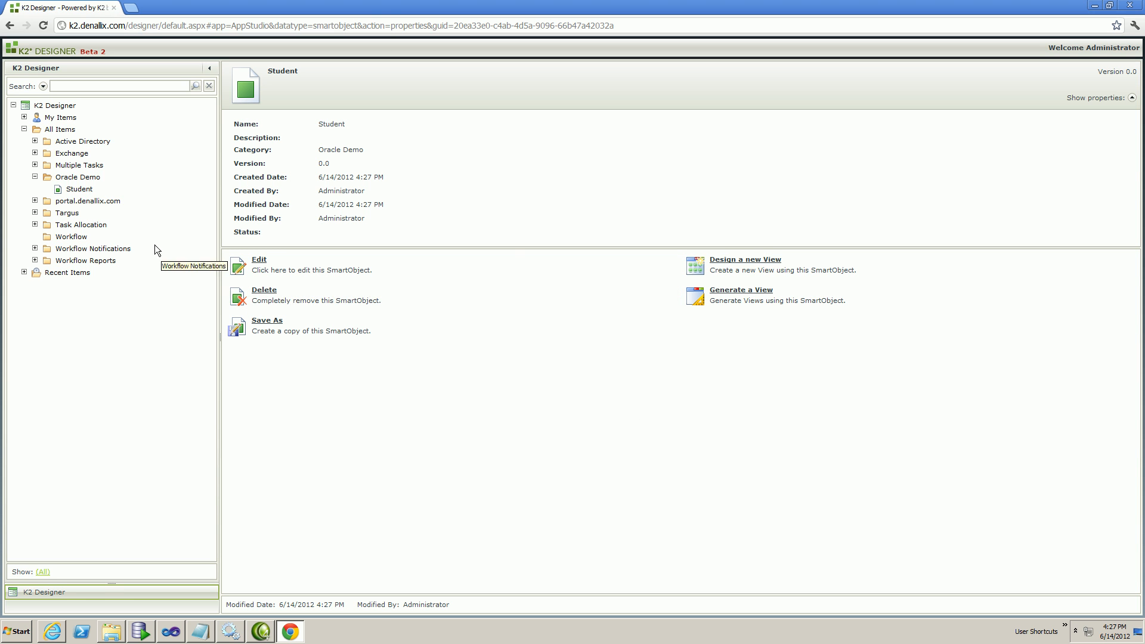
click(79, 190)
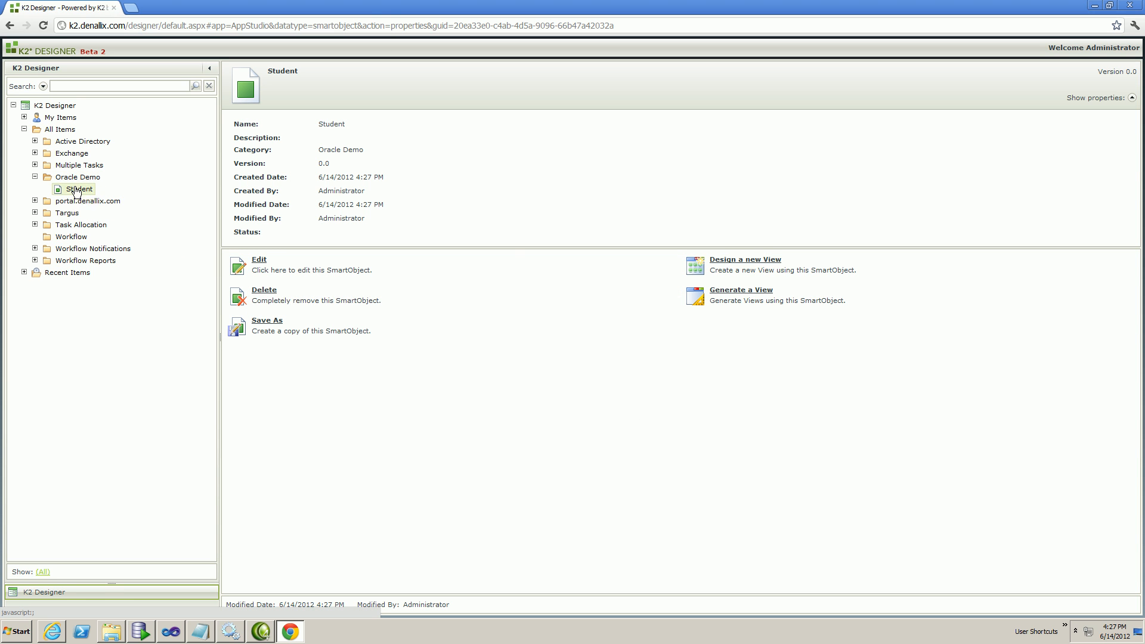
right_click(79, 190)
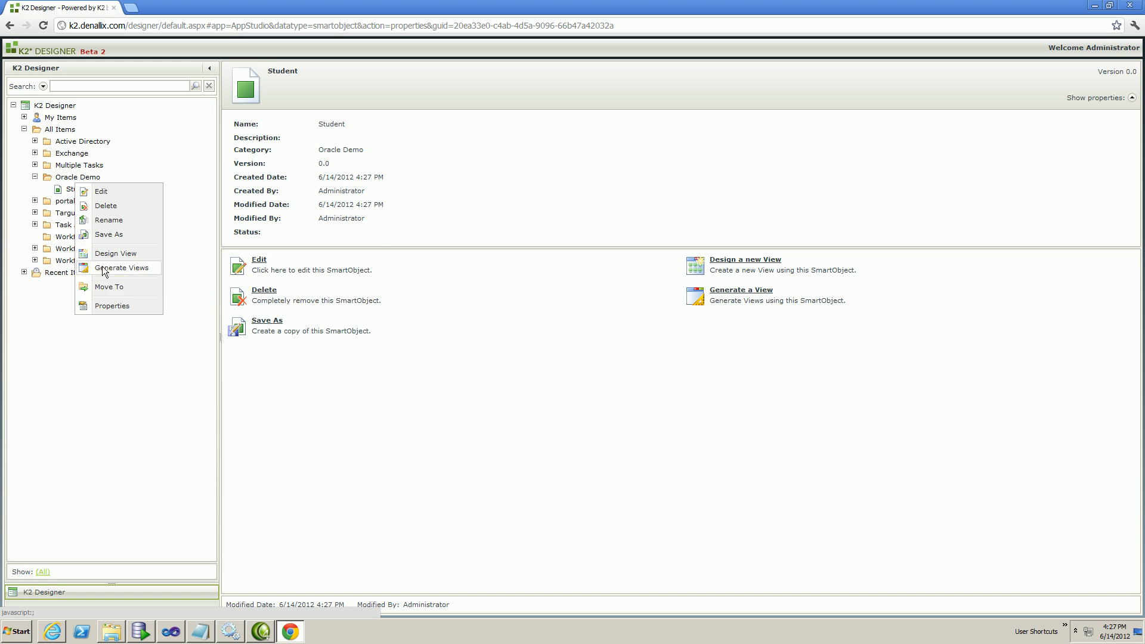
Generate Student Item and List views plus a Student form, saving and viewing the form.
click(123, 267)
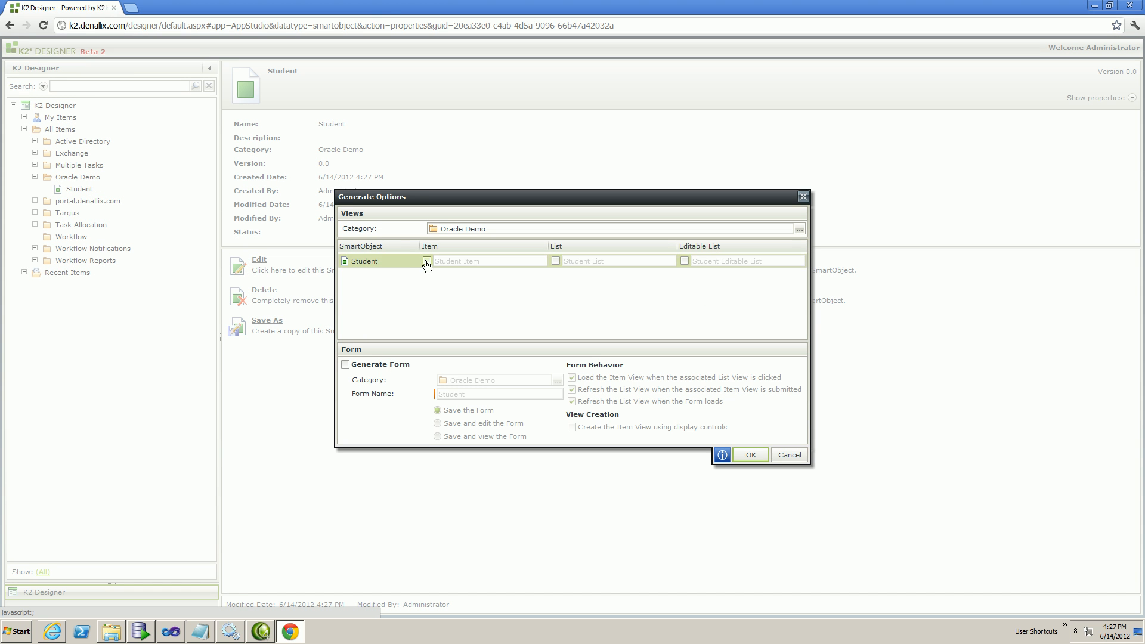
click(427, 262)
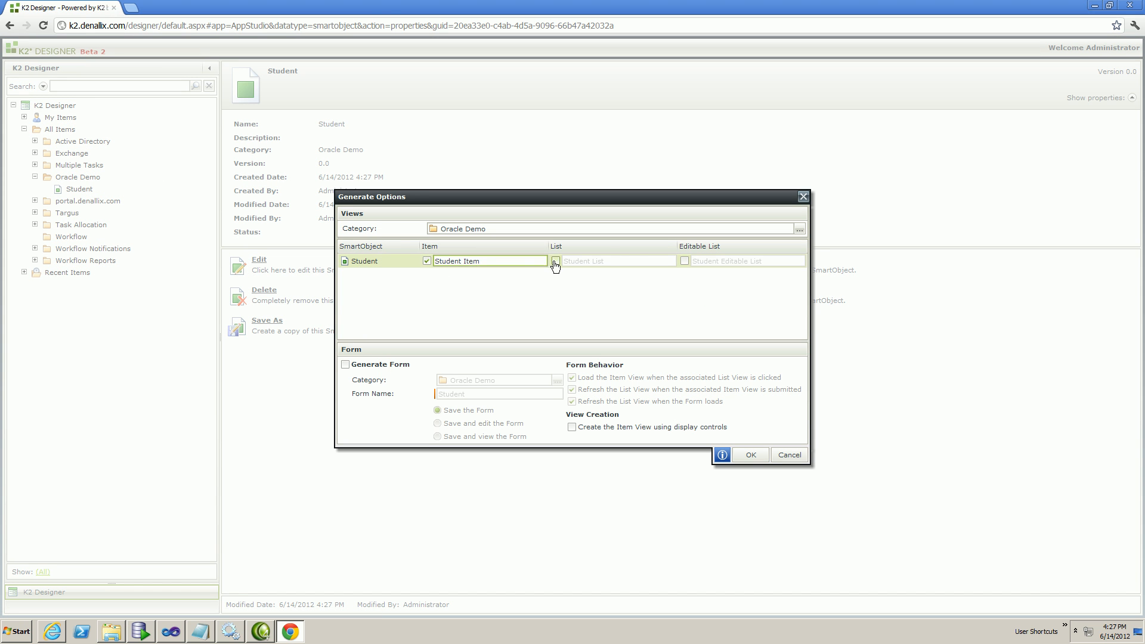
click(554, 261)
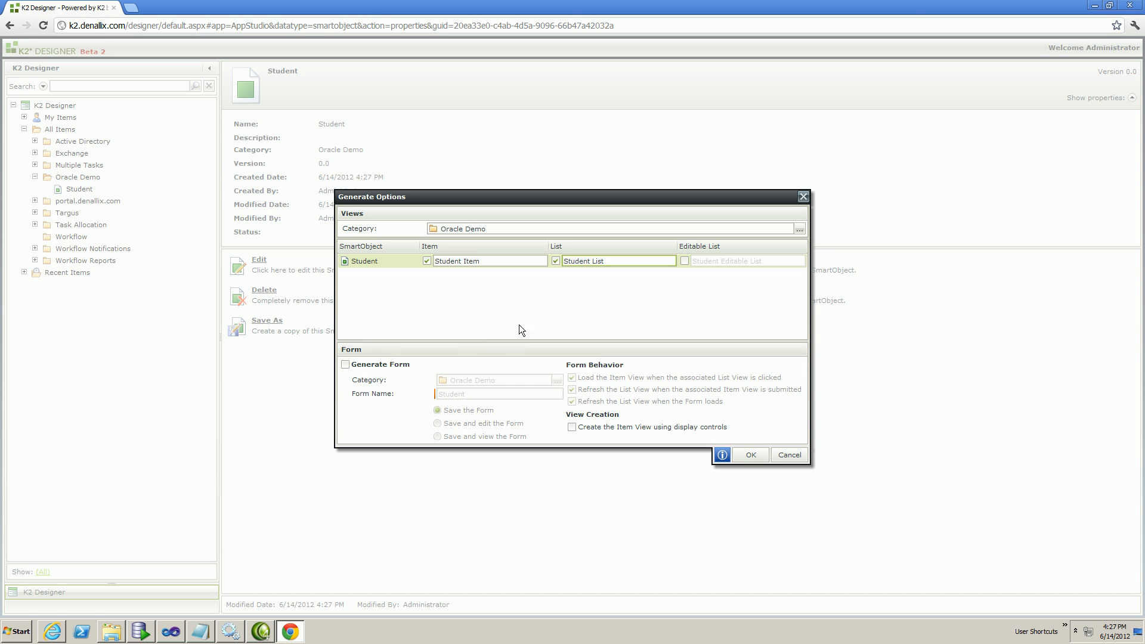
click(346, 365)
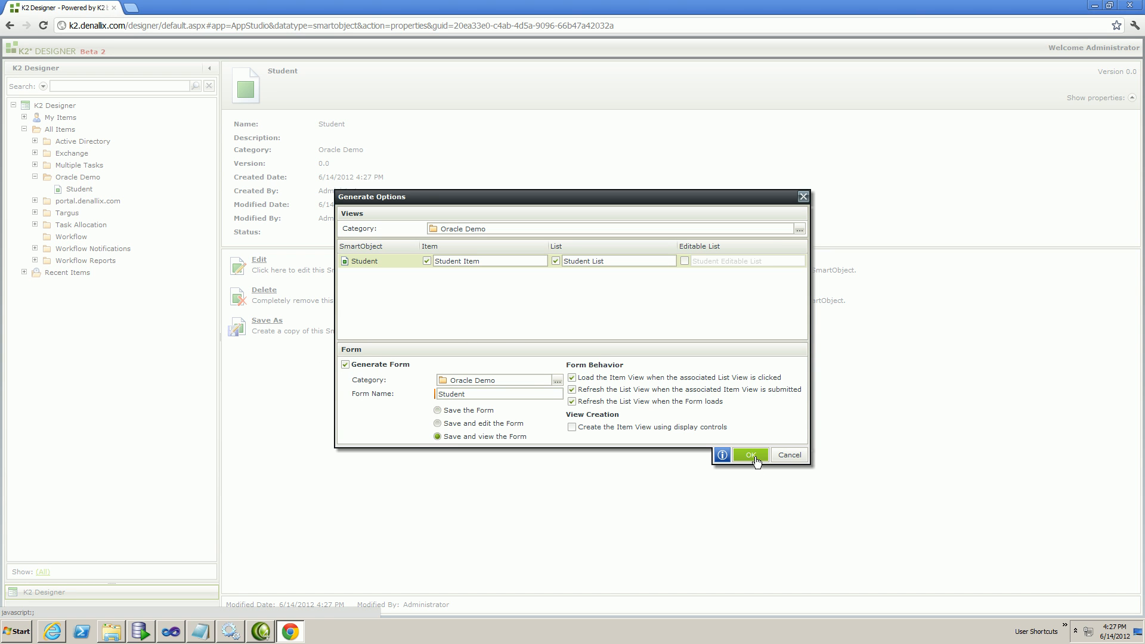
click(750, 454)
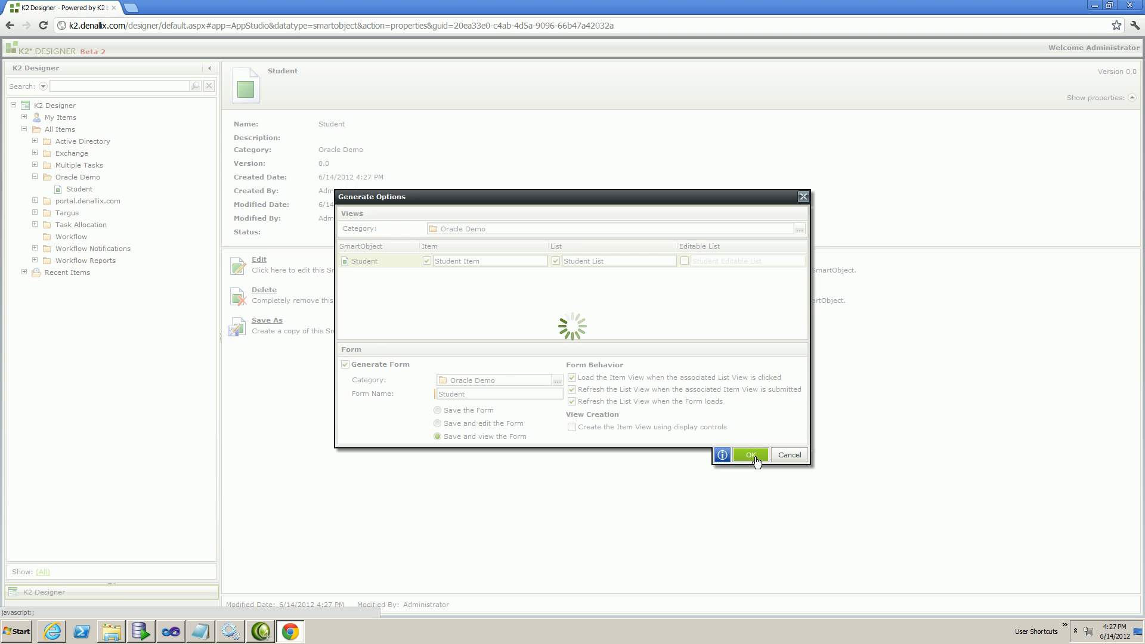
click(749, 454)
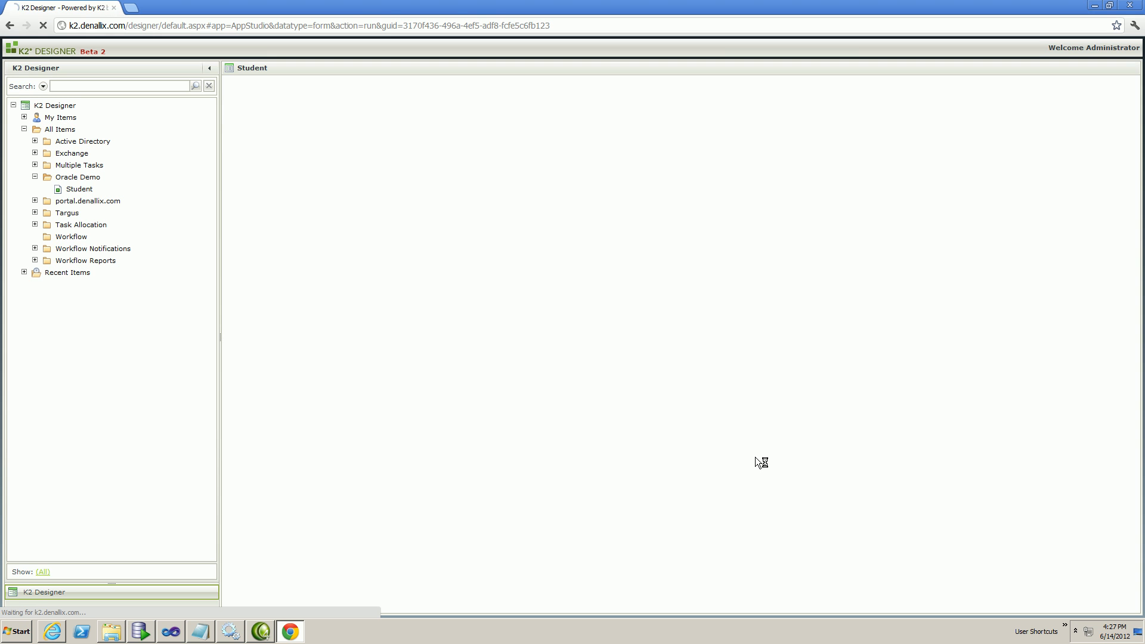
Page through the student list and load individual students' details into the form.
click(45, 189)
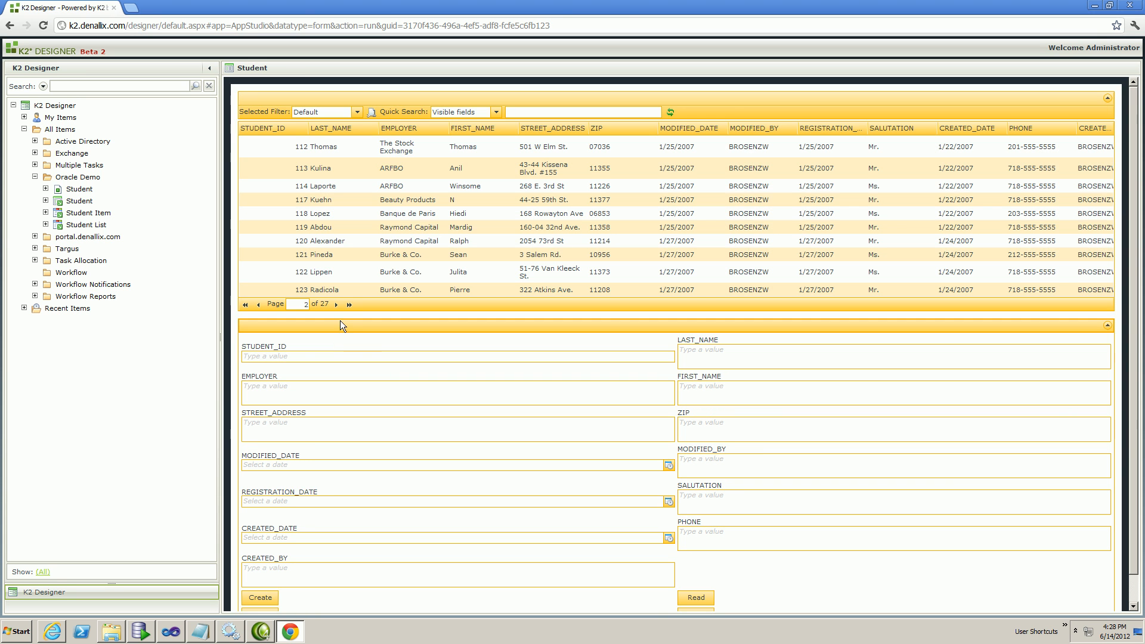
click(337, 304)
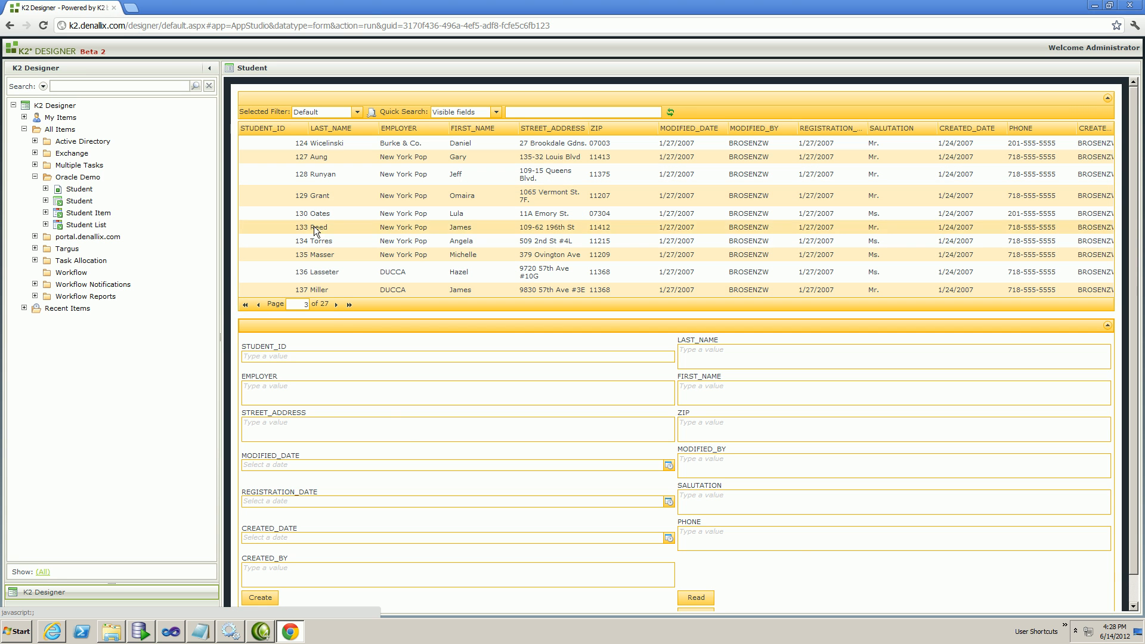
click(246, 304)
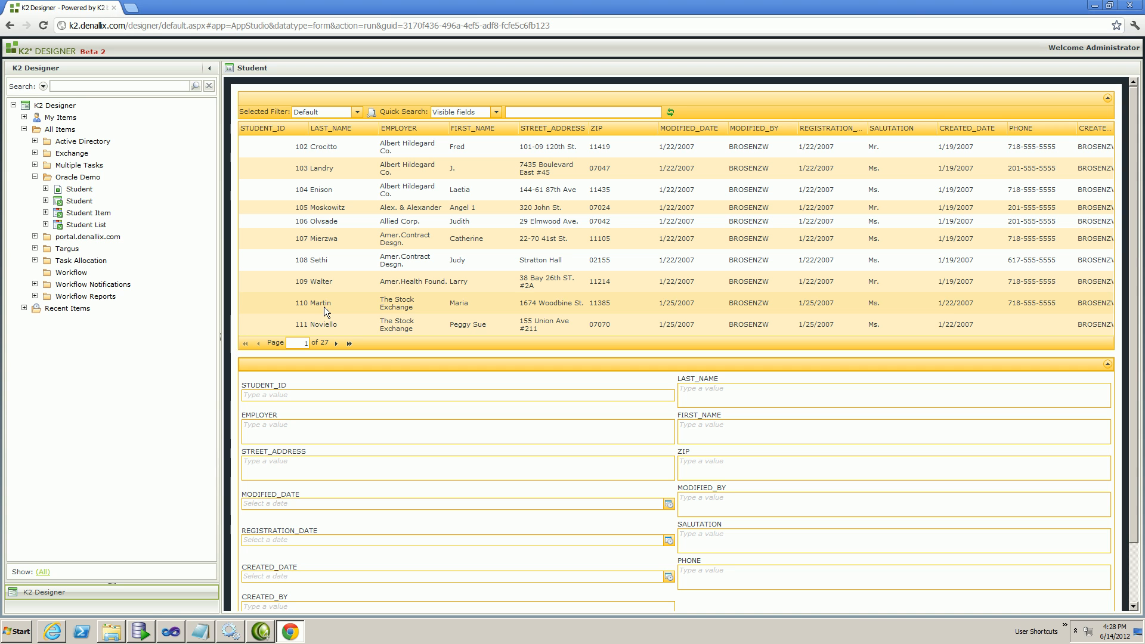
click(350, 145)
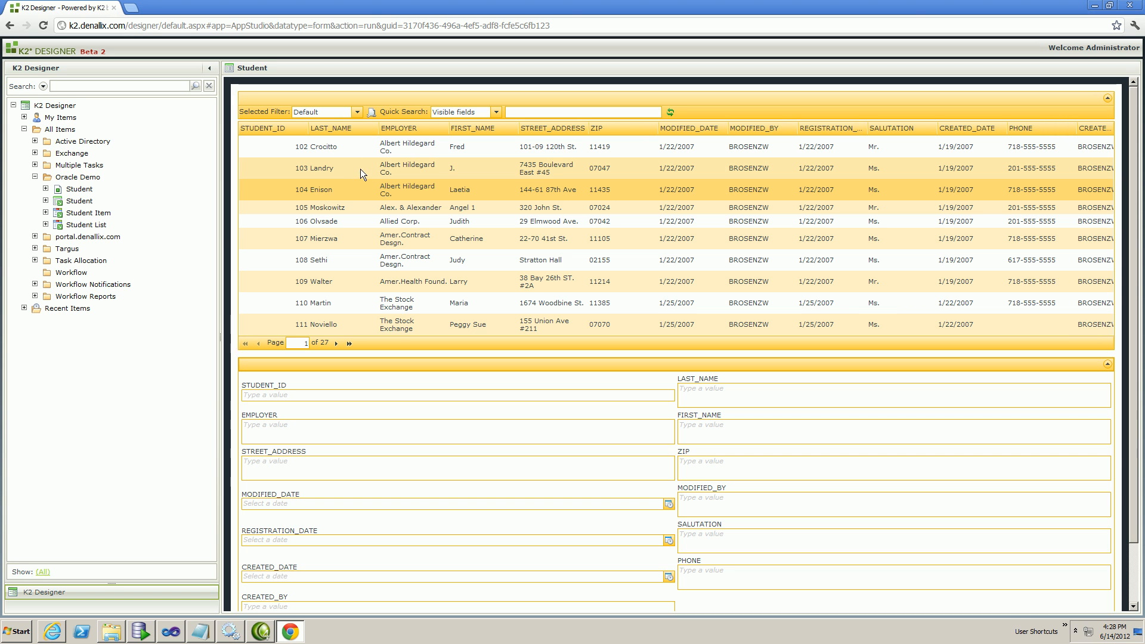
click(461, 146)
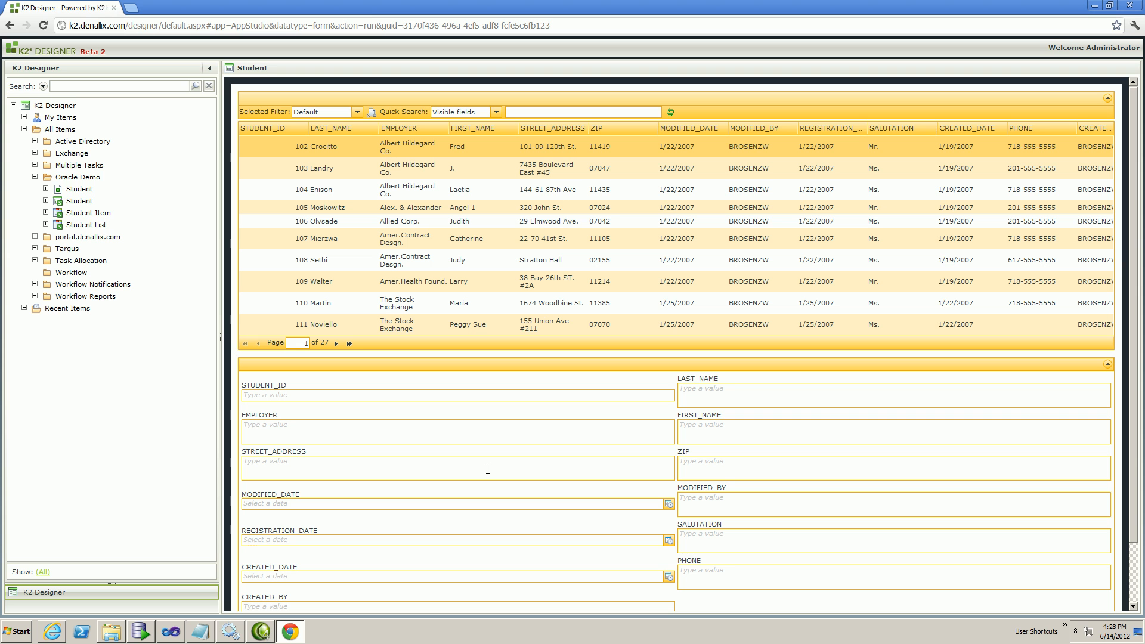
Open the Student form in the layout designer for editing.
right_click(76, 200)
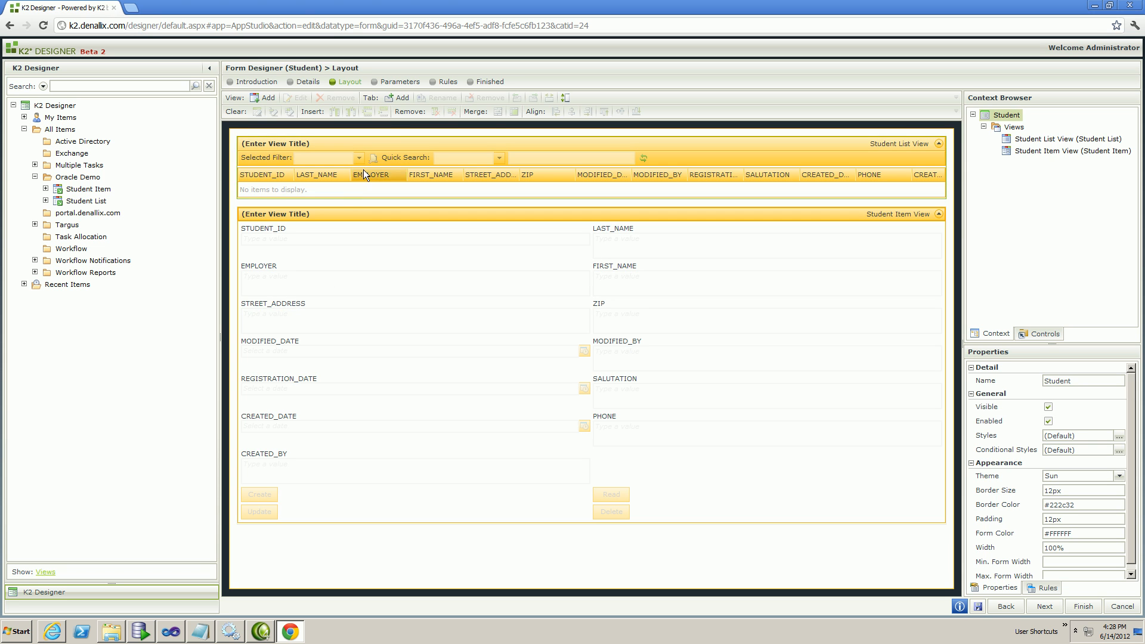
Add a new rule to the Student form, reaching the Rules Wizard Events step.
click(447, 81)
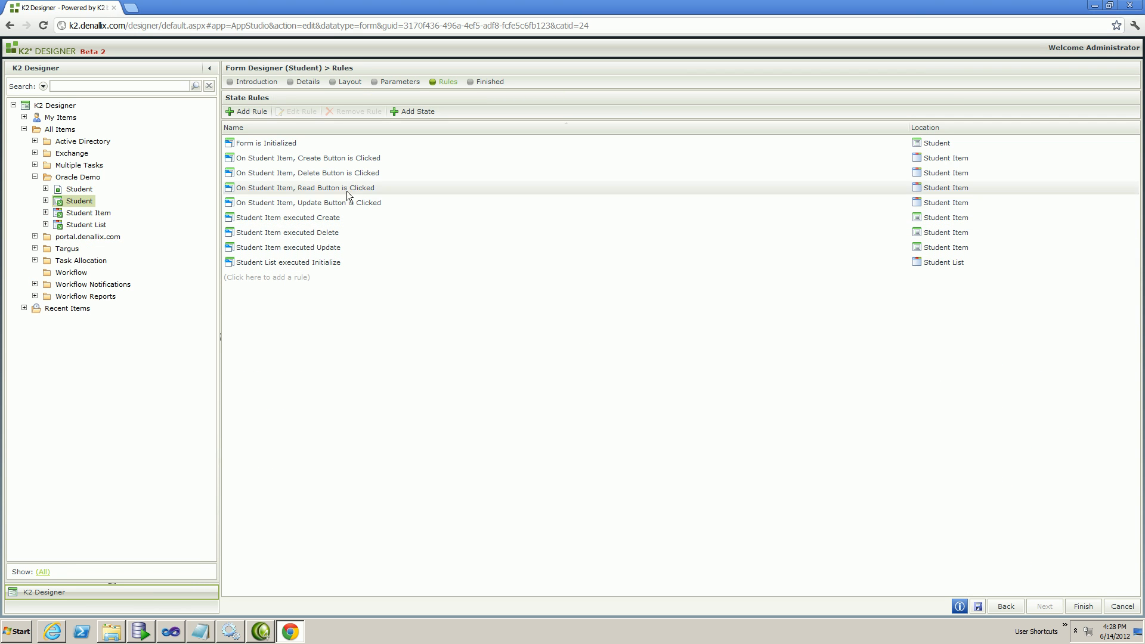
click(250, 111)
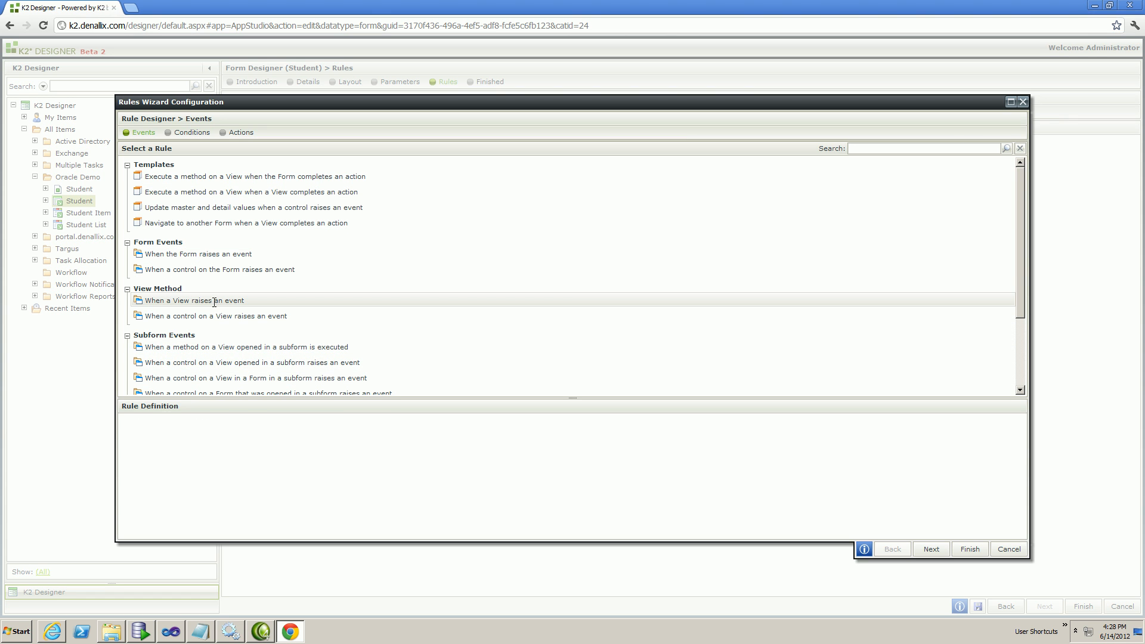
Trigger the rule when the Student List view raises the List item click event.
click(195, 300)
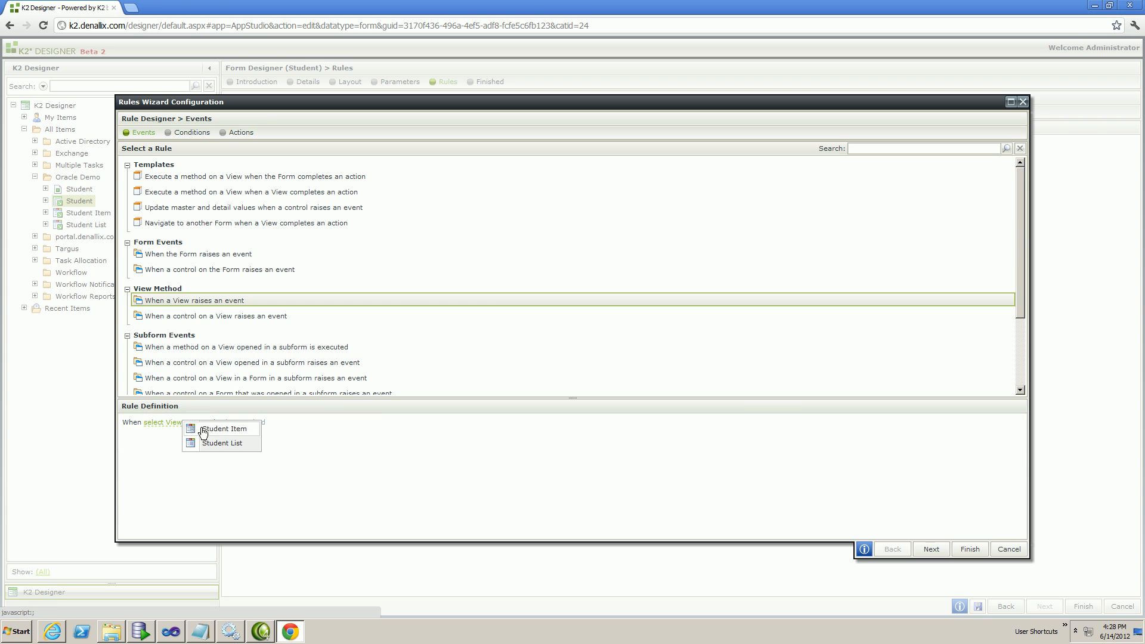
click(225, 428)
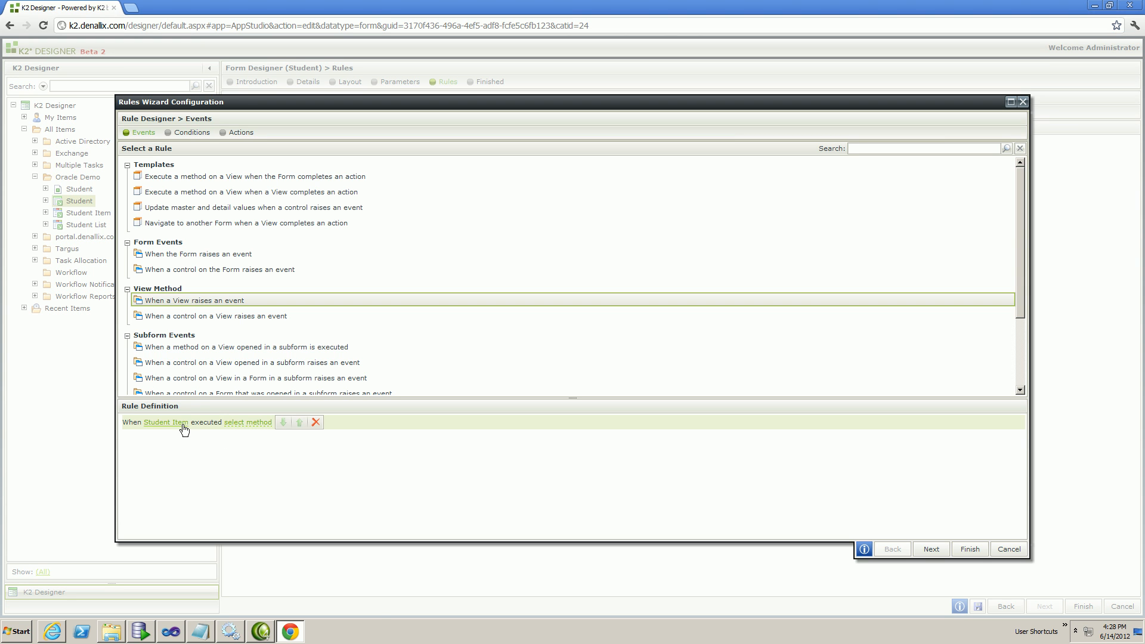
click(248, 422)
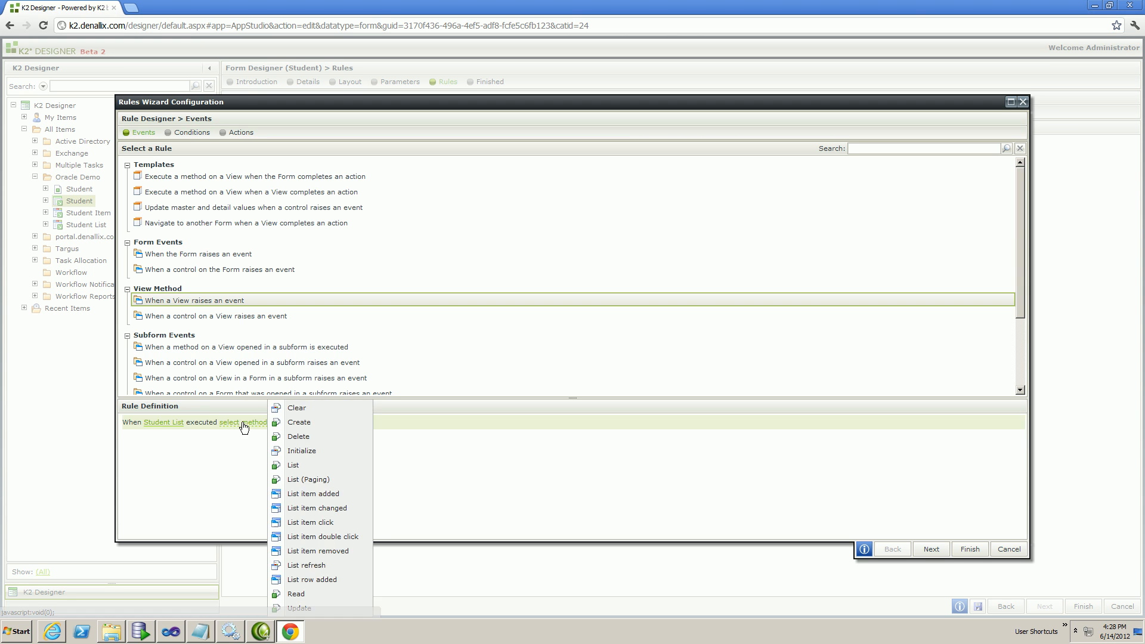
click(310, 523)
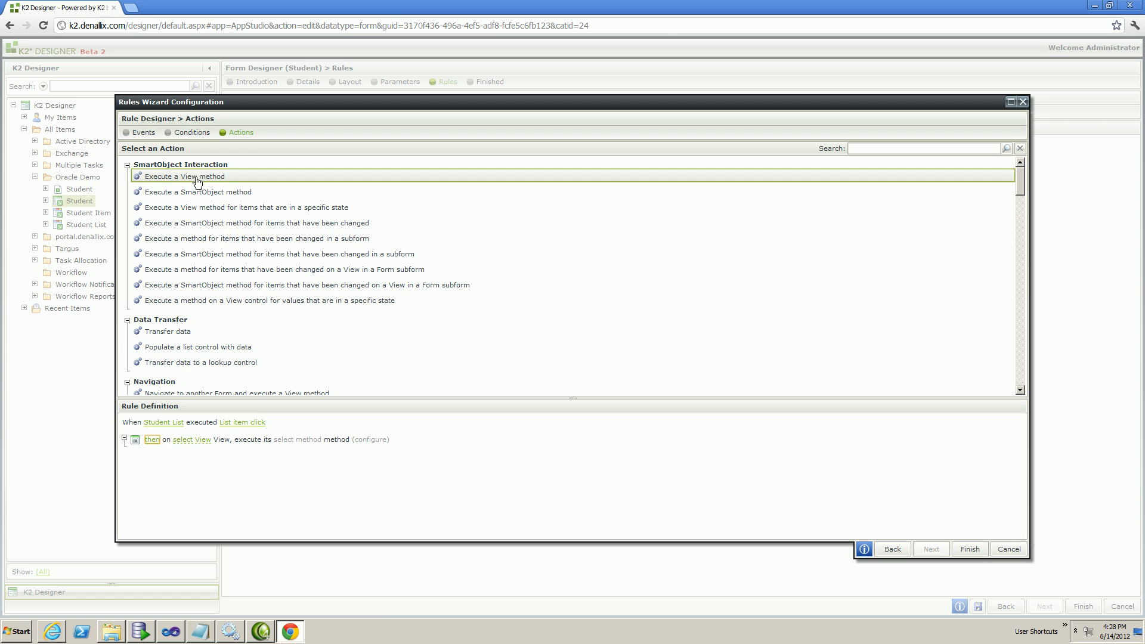
Add an Execute a View method action running Read on Student Item and configure its inputs.
click(191, 439)
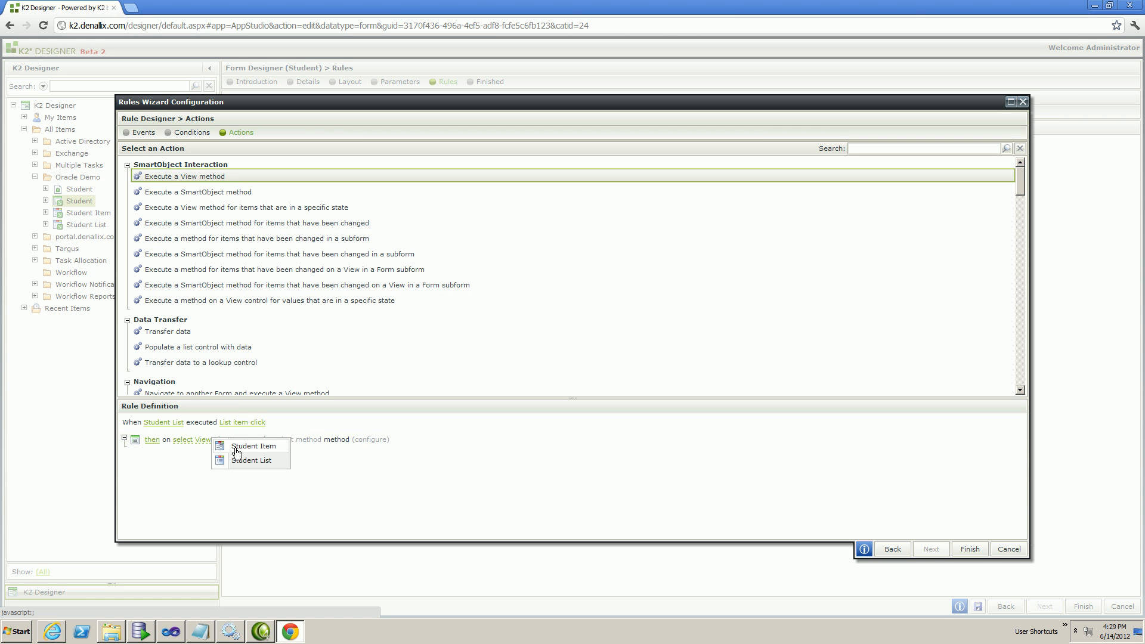
click(256, 446)
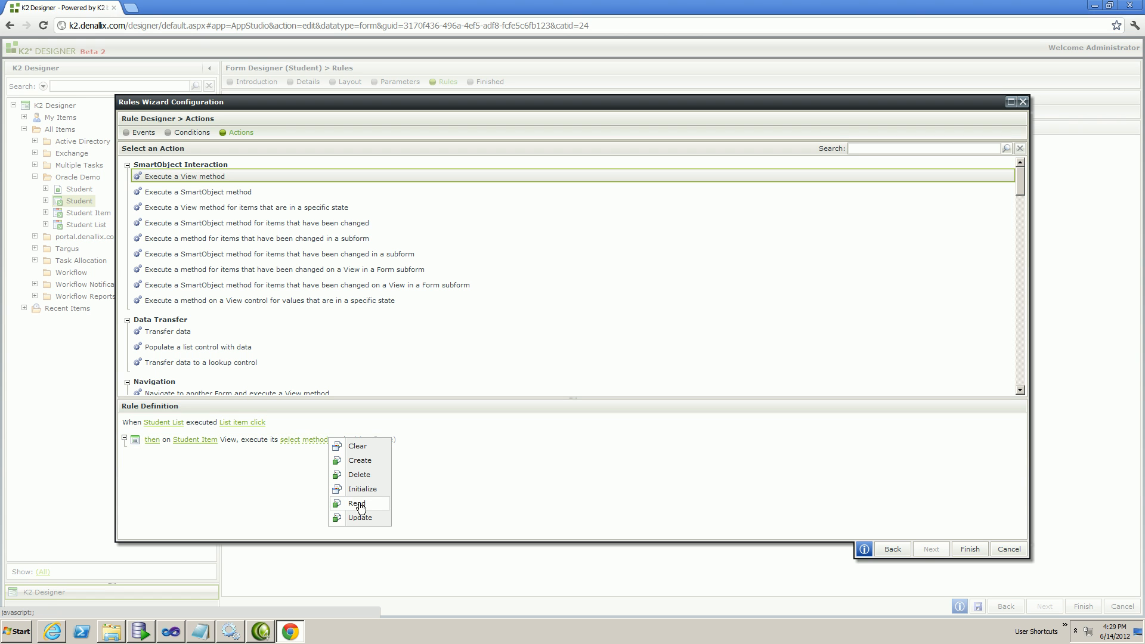
click(357, 503)
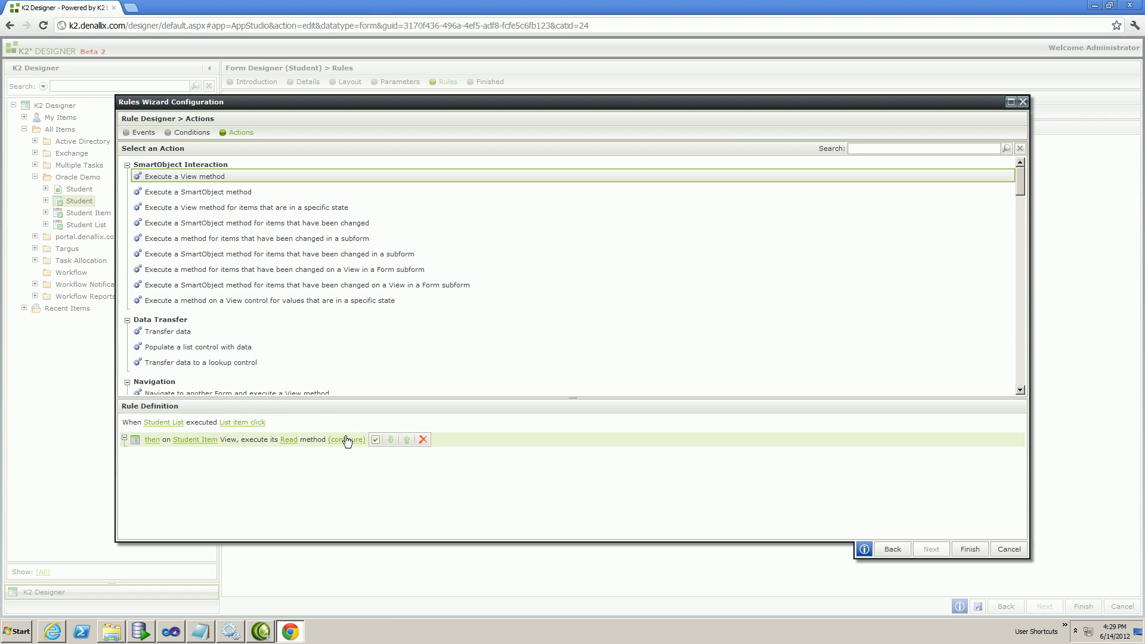
click(347, 439)
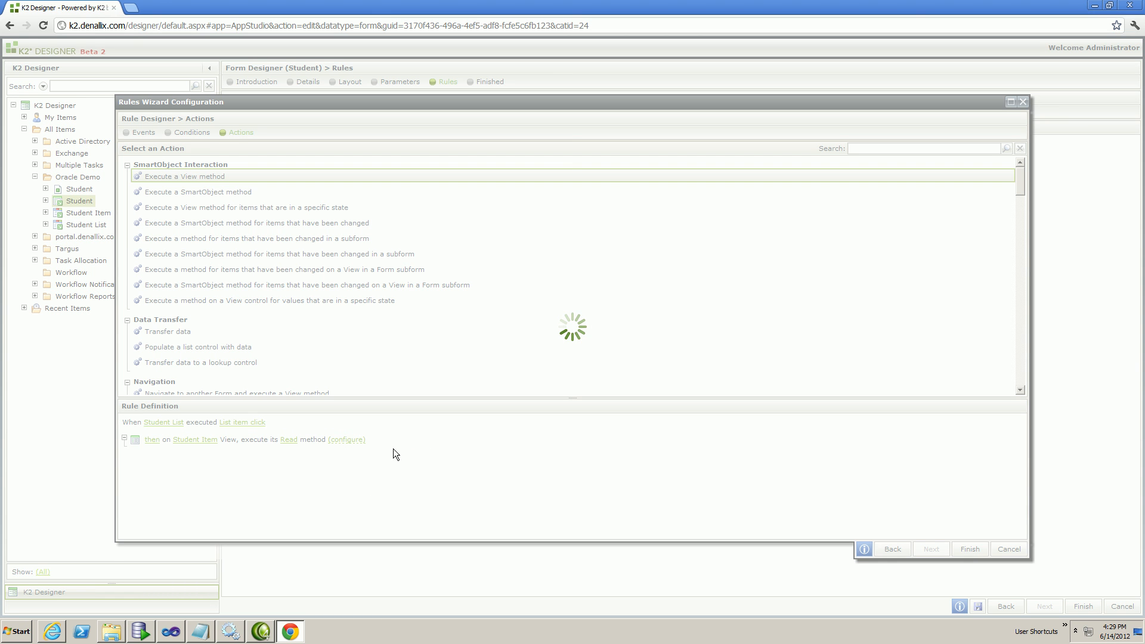
click(346, 439)
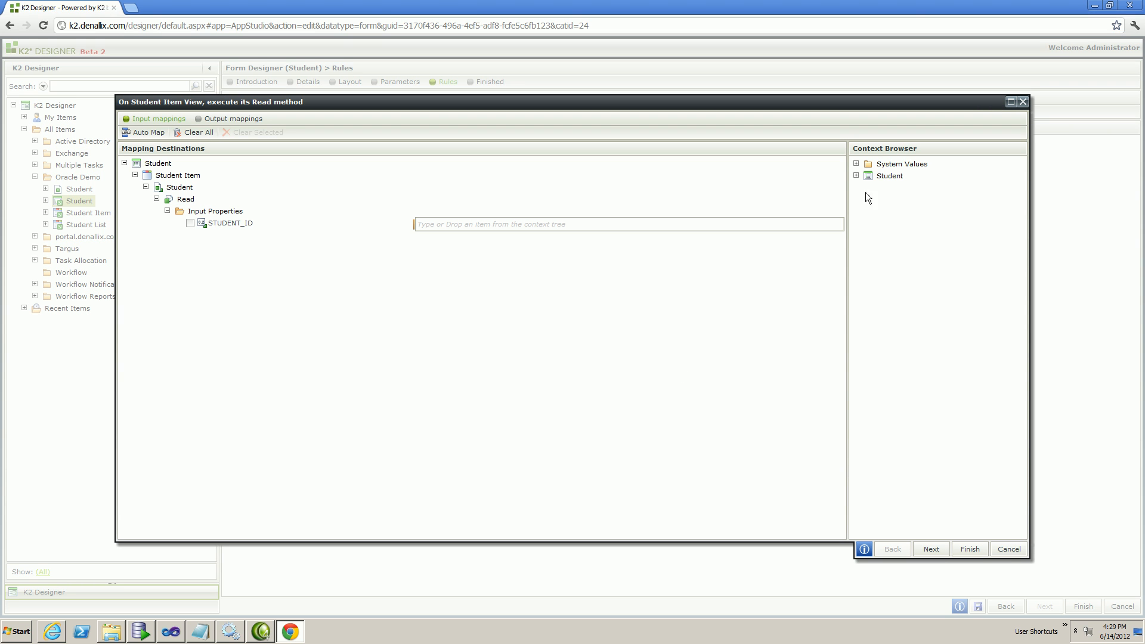
Map STUDENT_ID from Student > Student List > Student in the Context Browser and finish the rule.
click(867, 176)
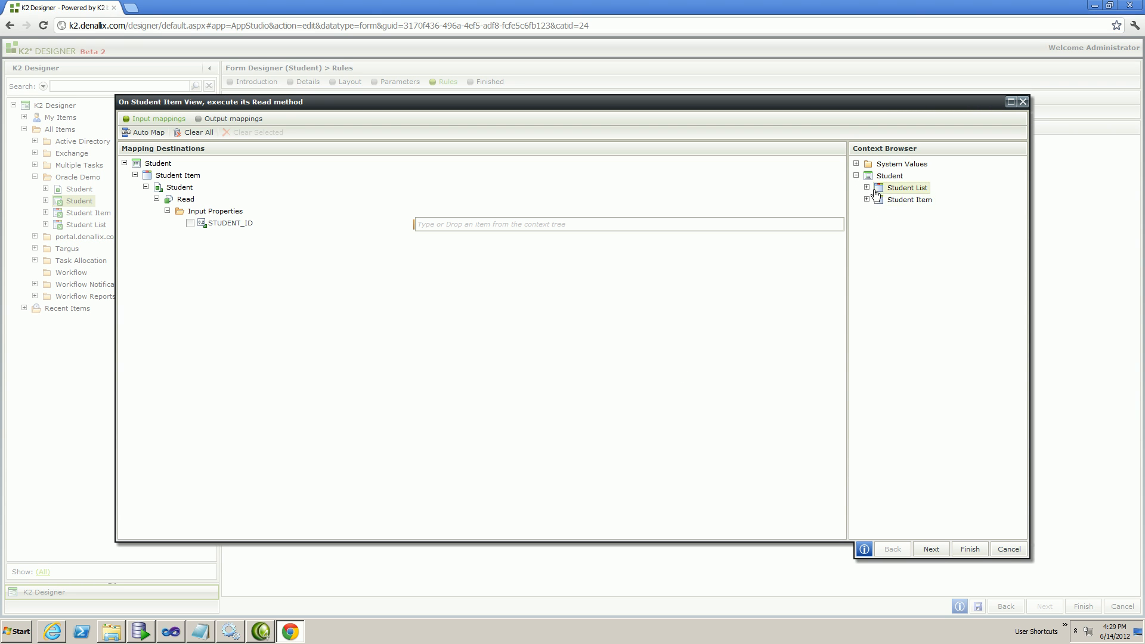
click(867, 187)
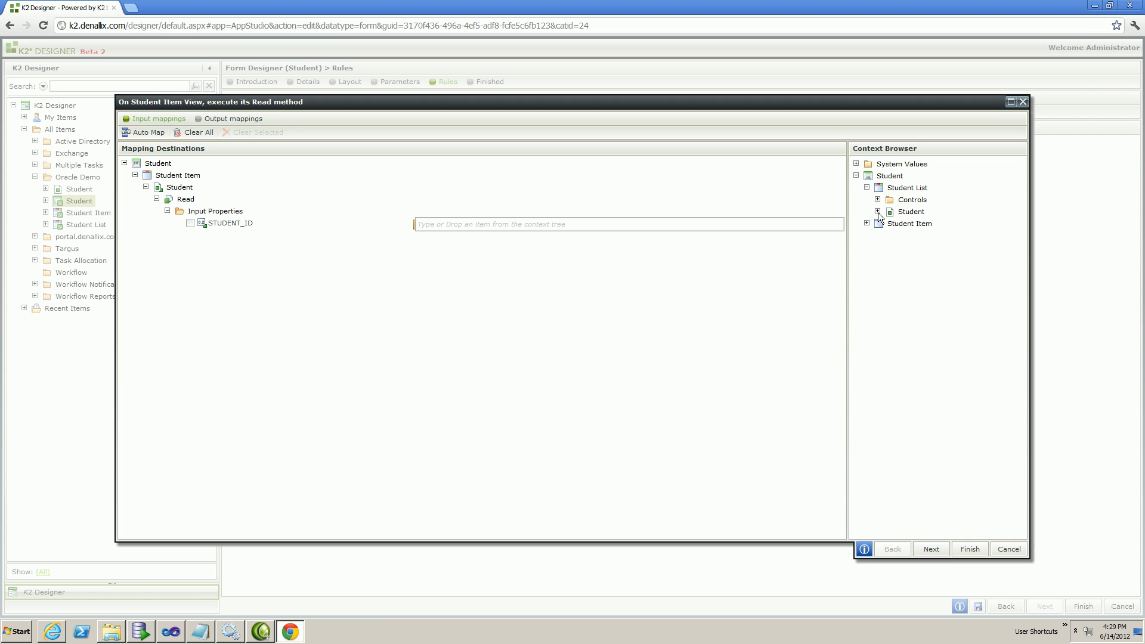
click(878, 213)
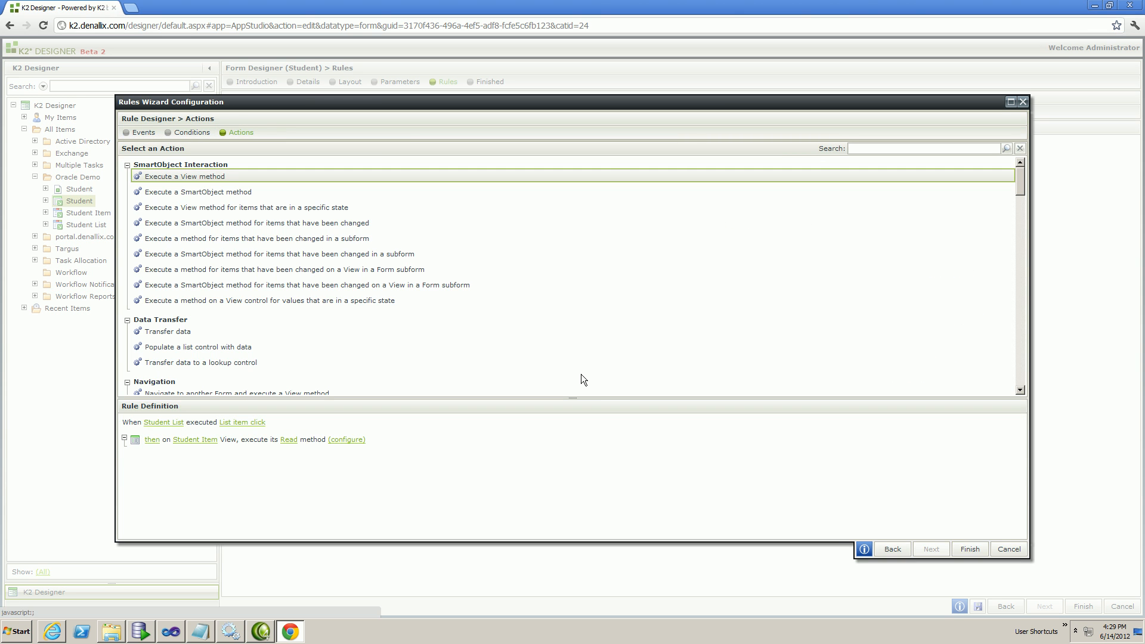
click(970, 549)
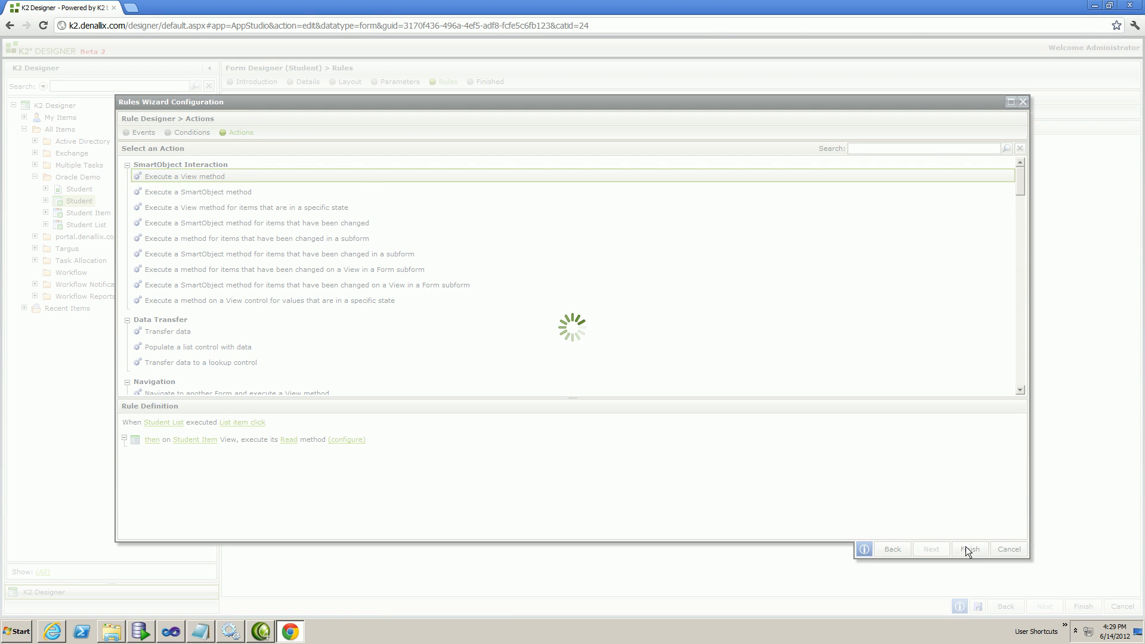
click(968, 548)
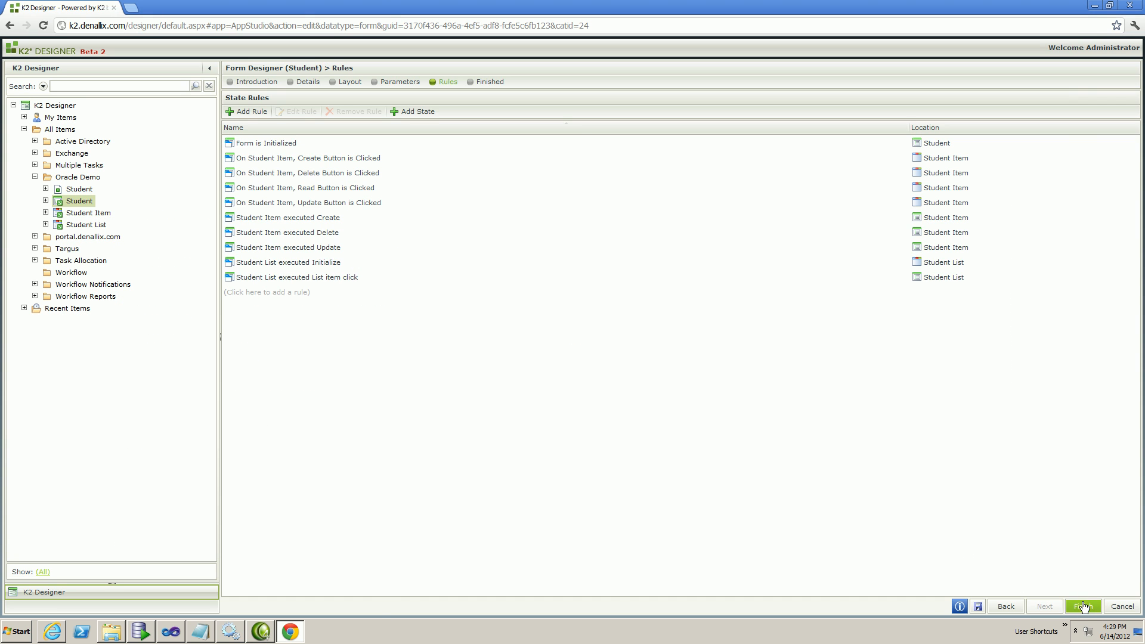
Run the Student form, page to the last page and pick student 400 so its details load.
click(1083, 605)
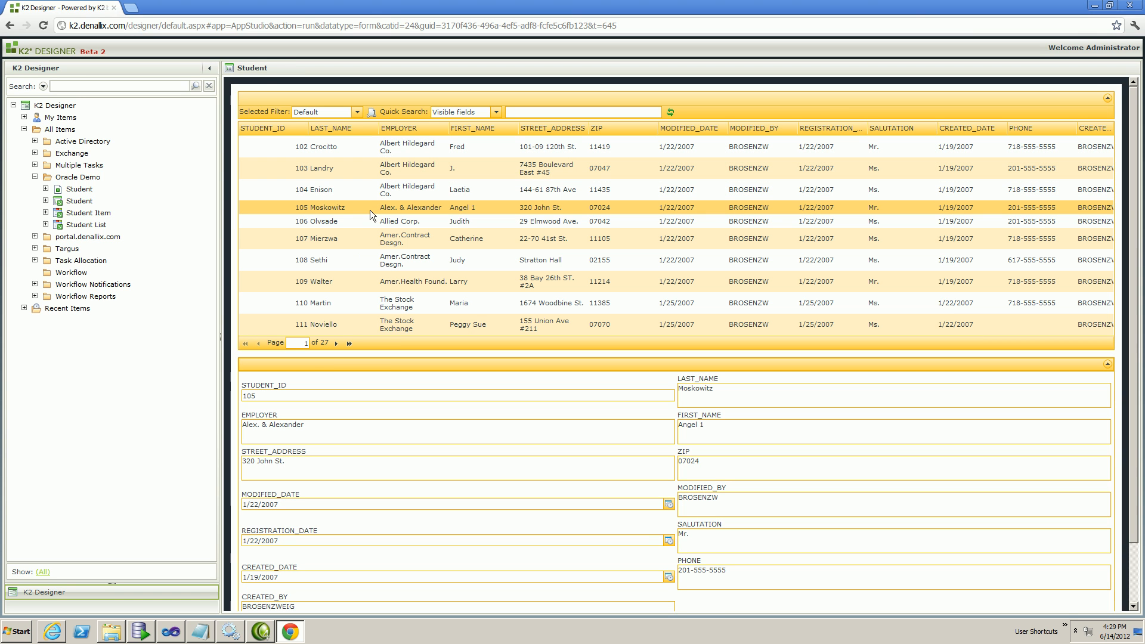
click(350, 342)
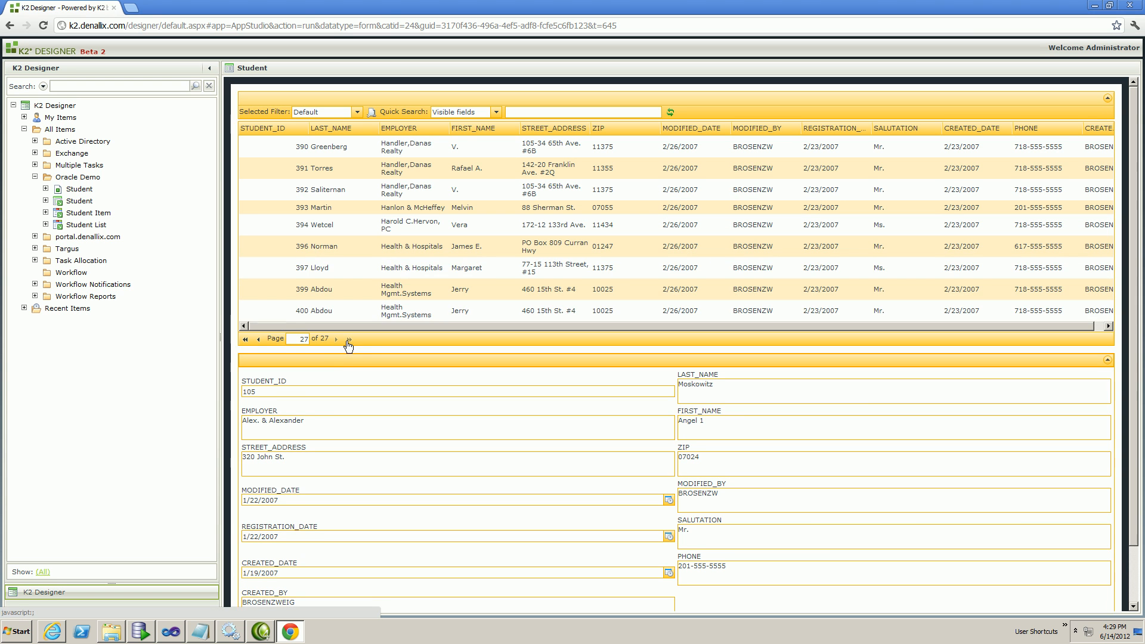
scroll(down, 3)
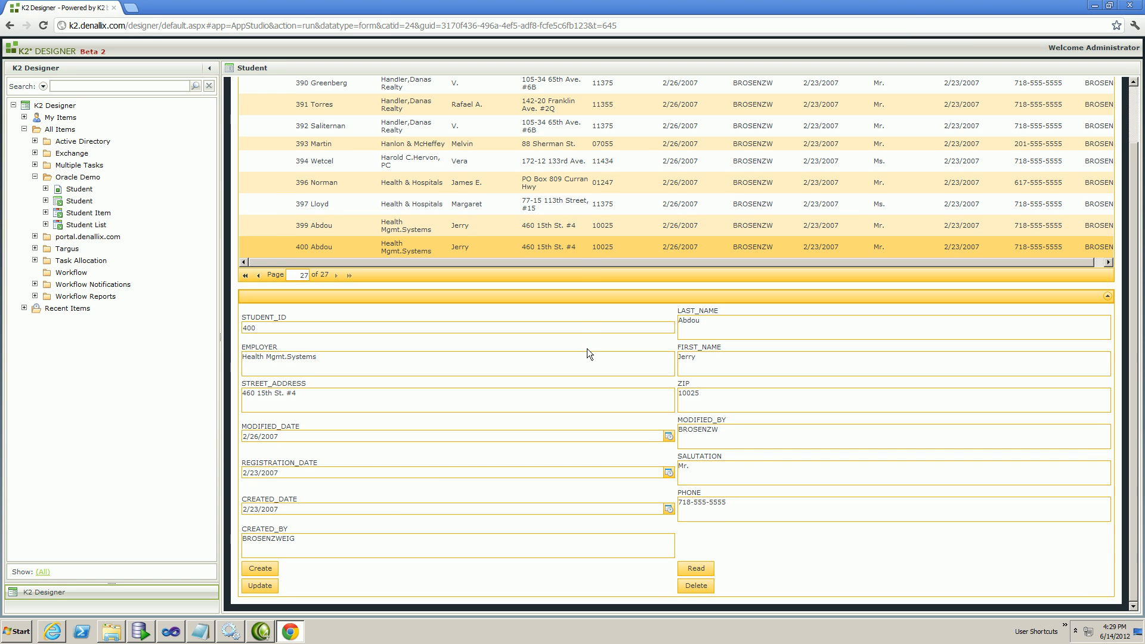
click(694, 584)
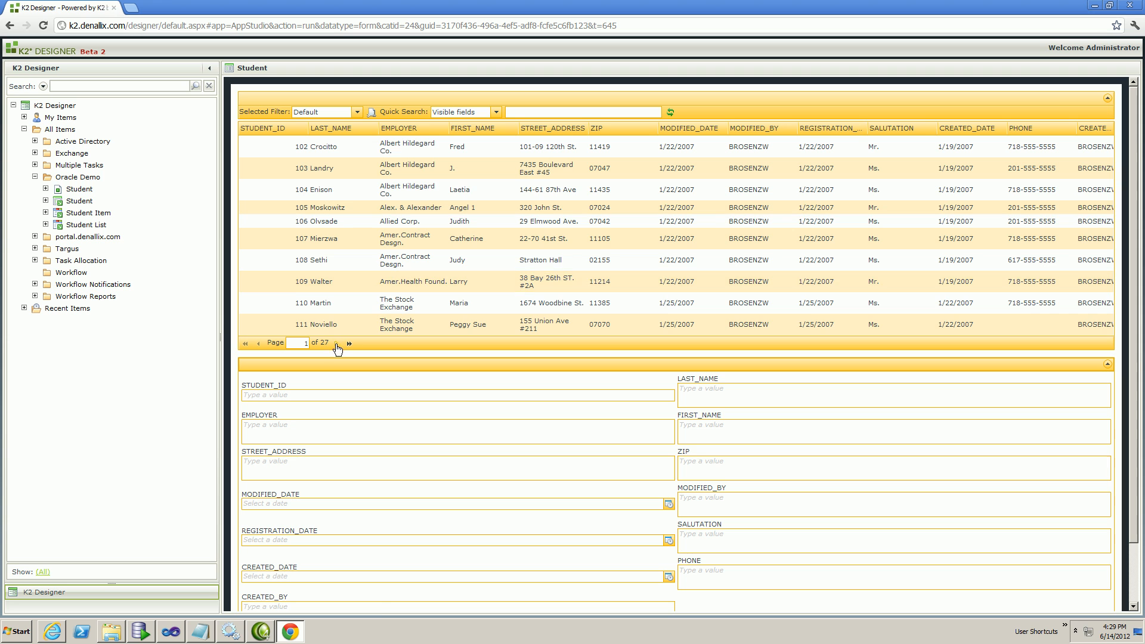
click(349, 343)
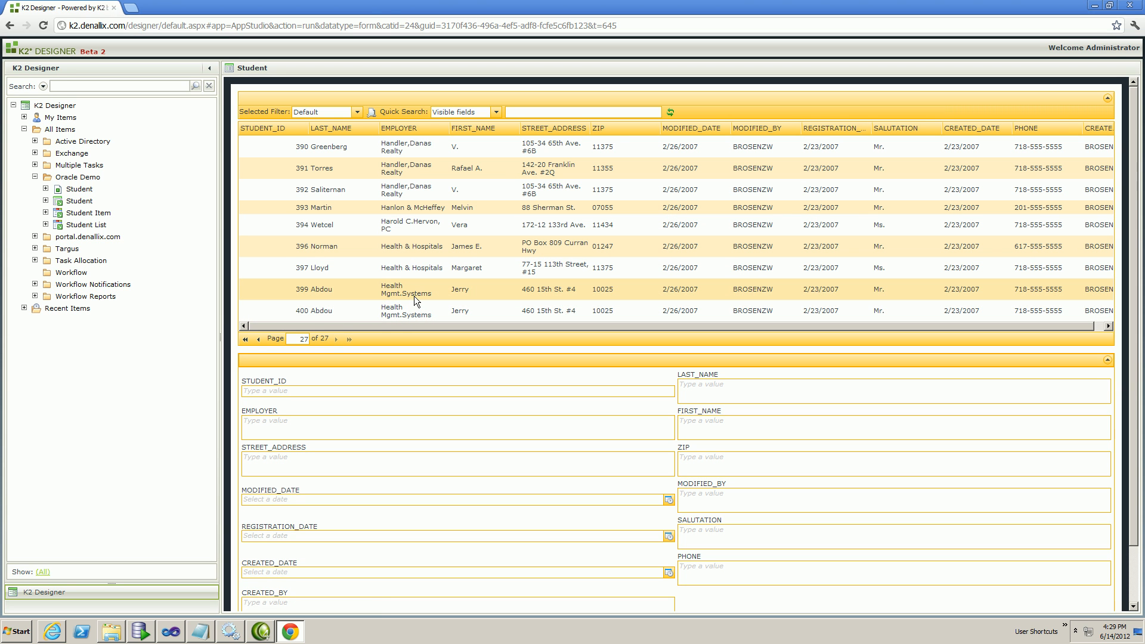
click(314, 310)
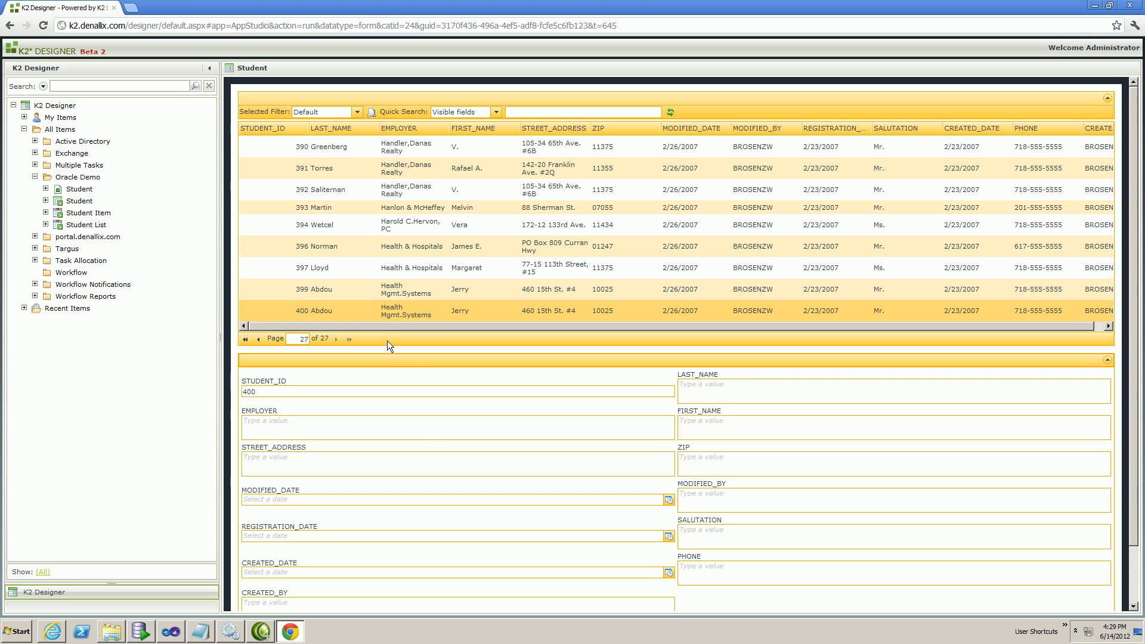
scroll(down, 3)
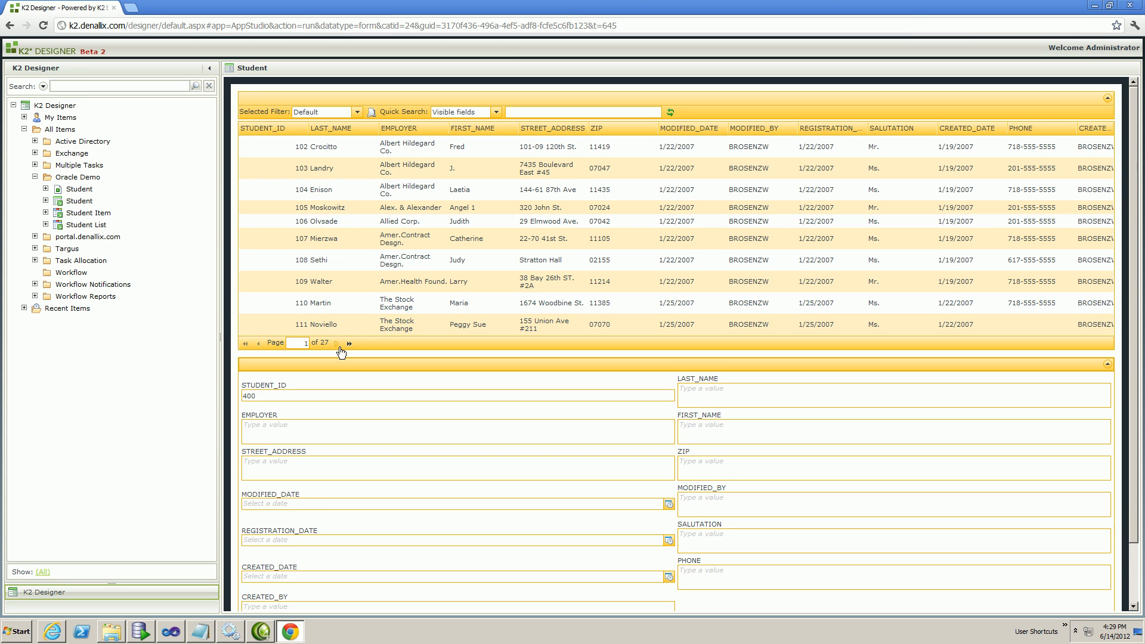
click(348, 342)
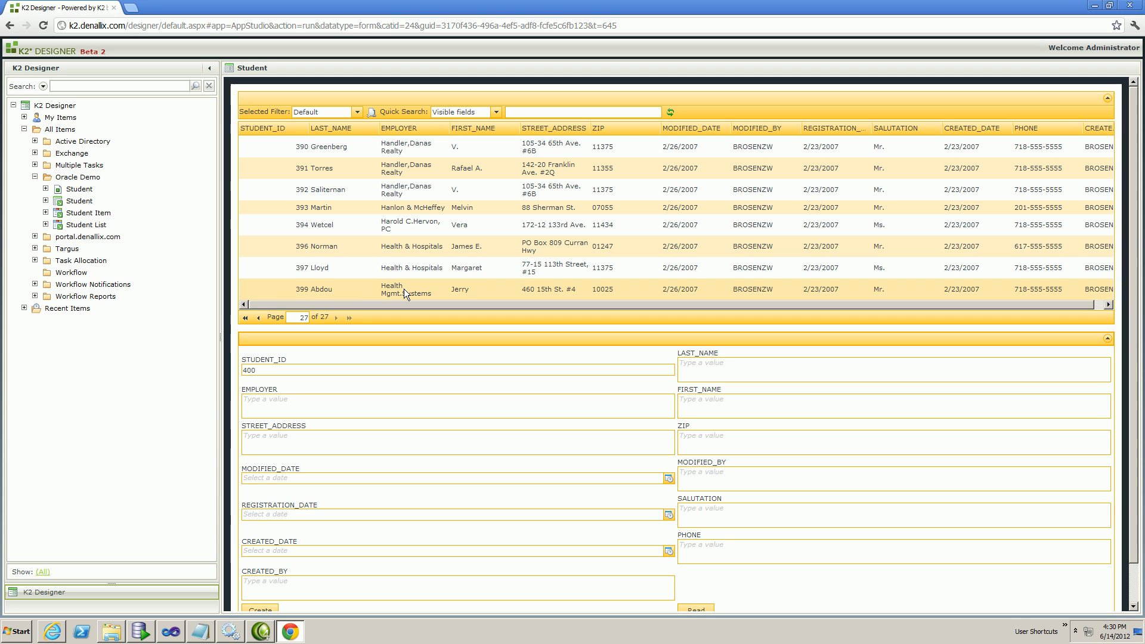
mouse_move(395, 293)
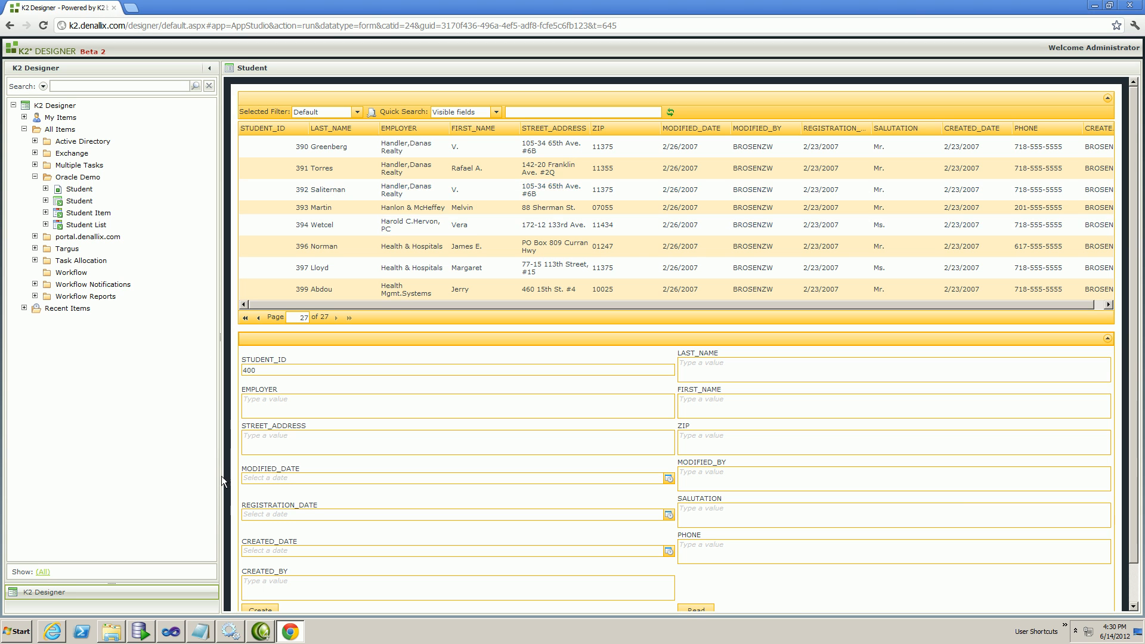
In the Host Server Bin folder, open K2HostServer.exe.Config with Notepad.
click(201, 629)
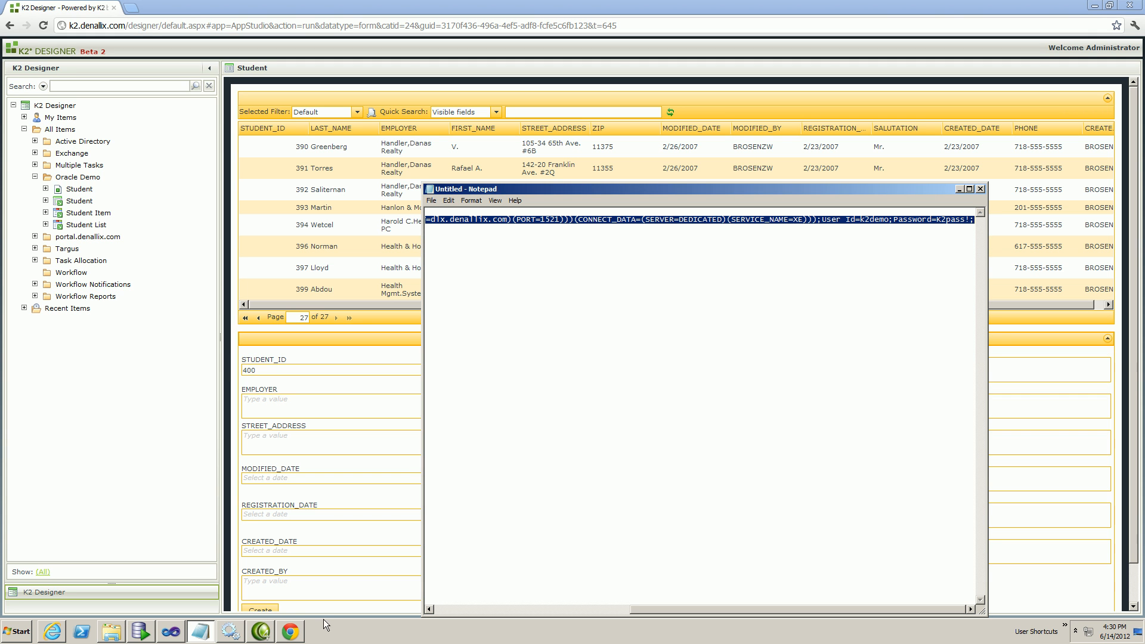
click(109, 631)
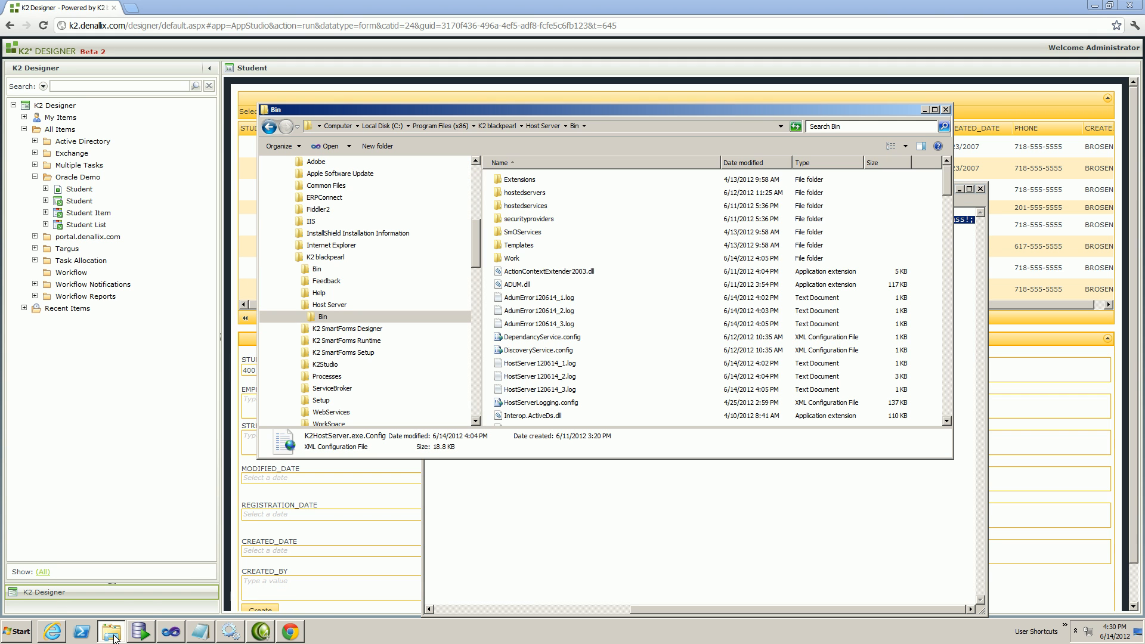
click(539, 337)
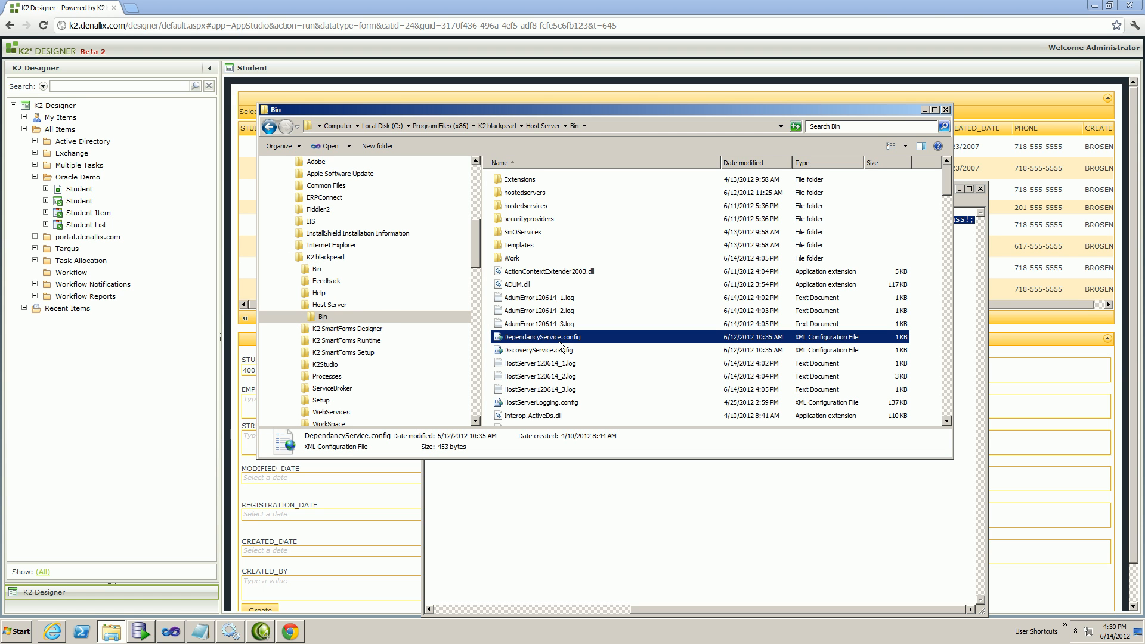
scroll(down, 3)
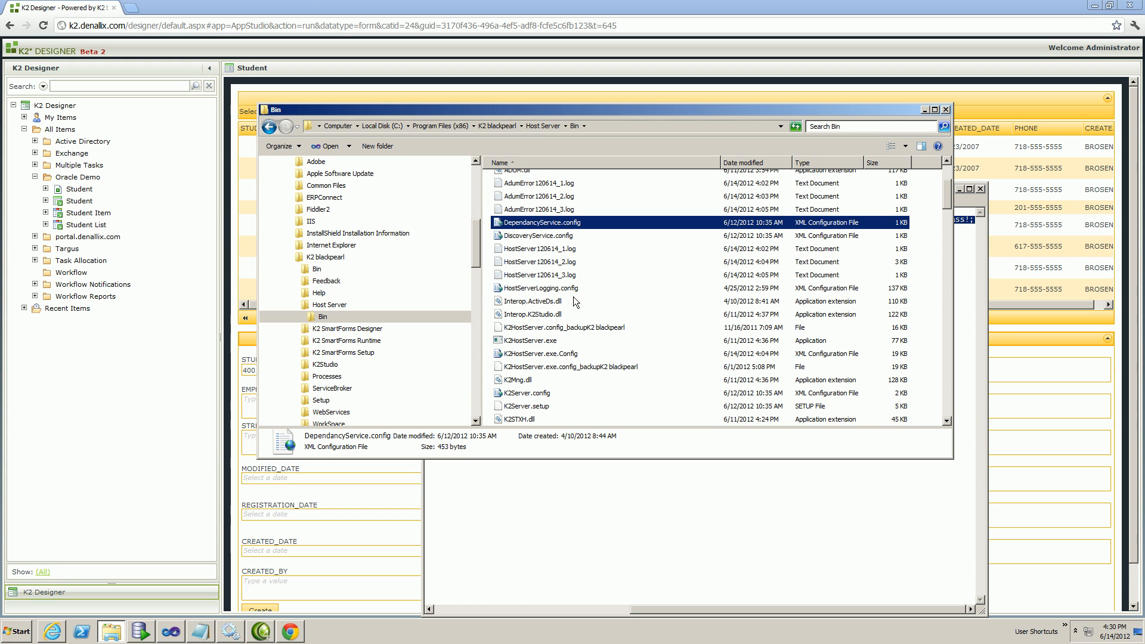
right_click(538, 353)
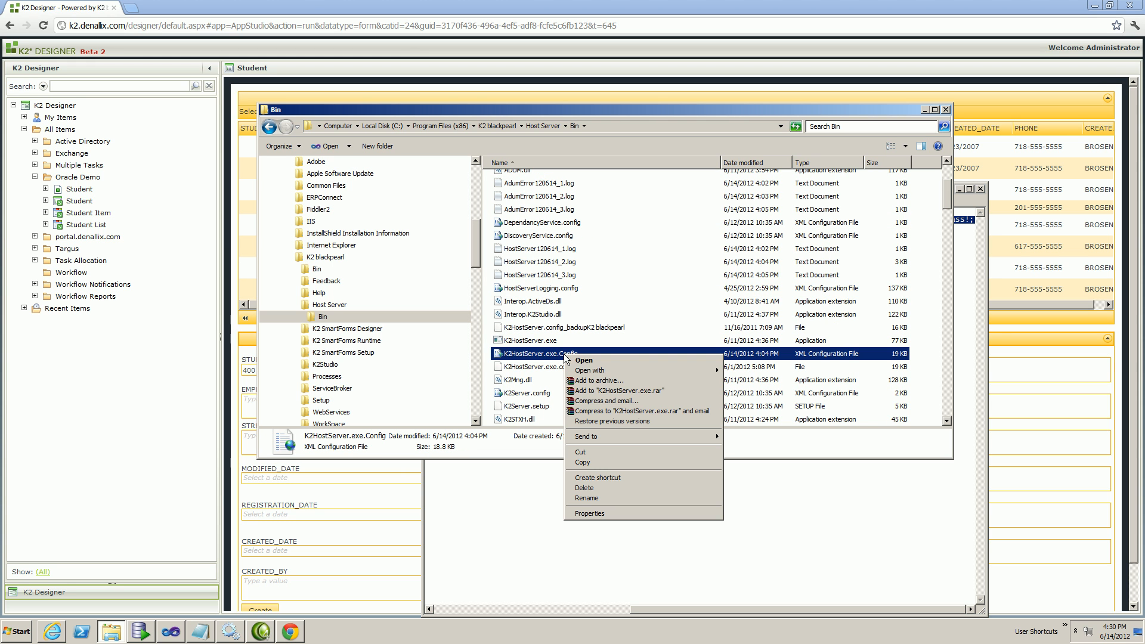
click(584, 359)
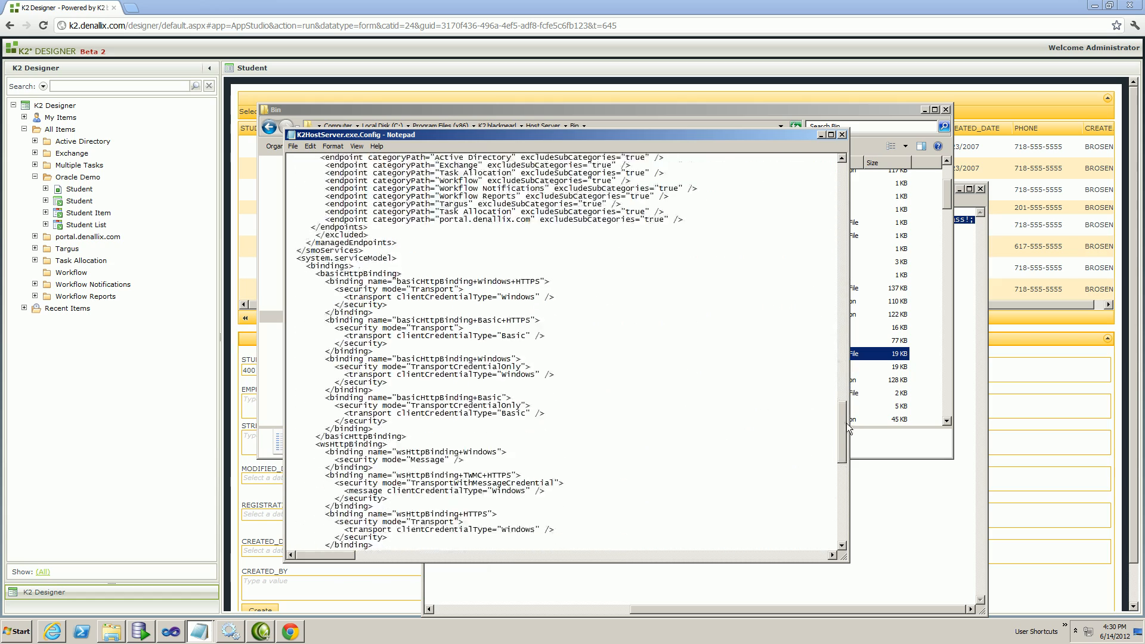
Scroll to the smoServices section highlighting enableEndpoints="true", then launch Internet Explorer.
scroll(down, 3)
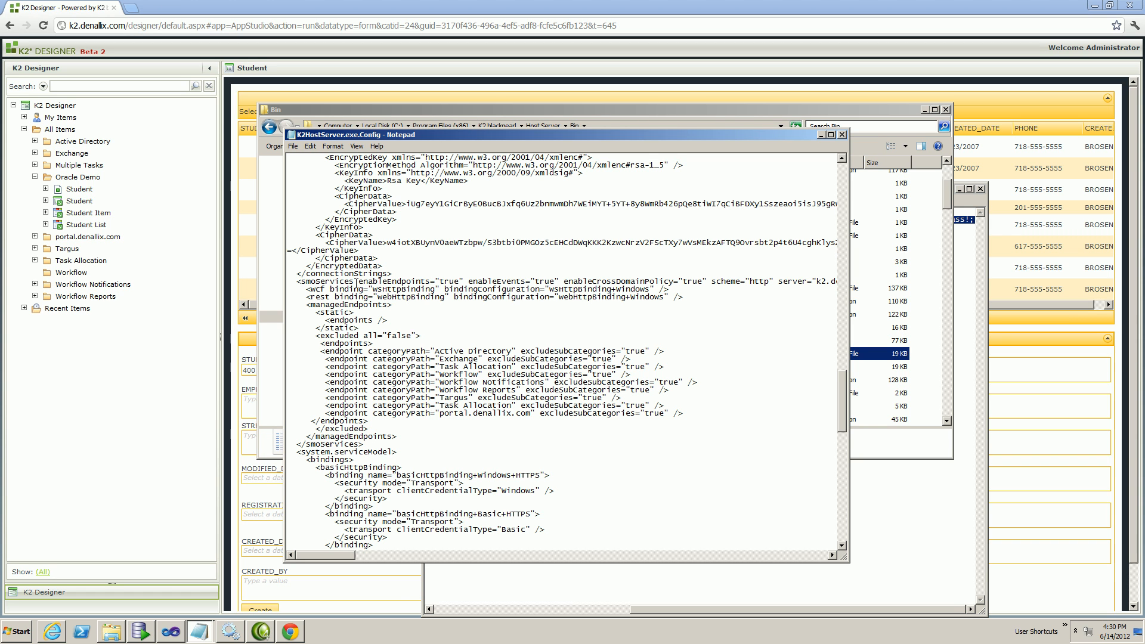
double_click(400, 281)
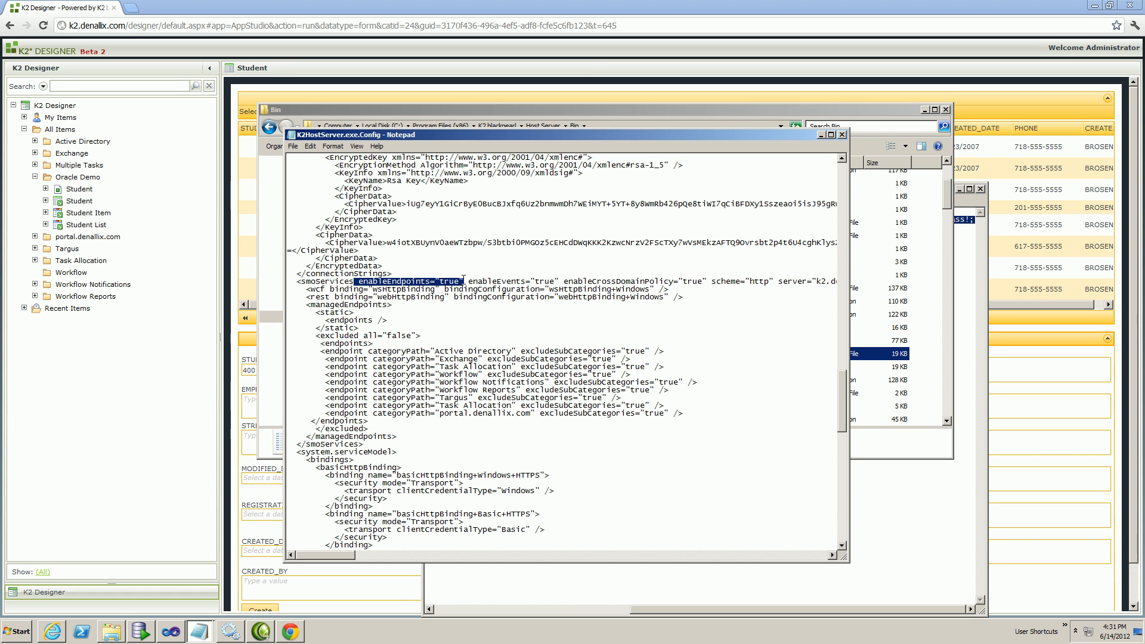
mouse_move(509, 469)
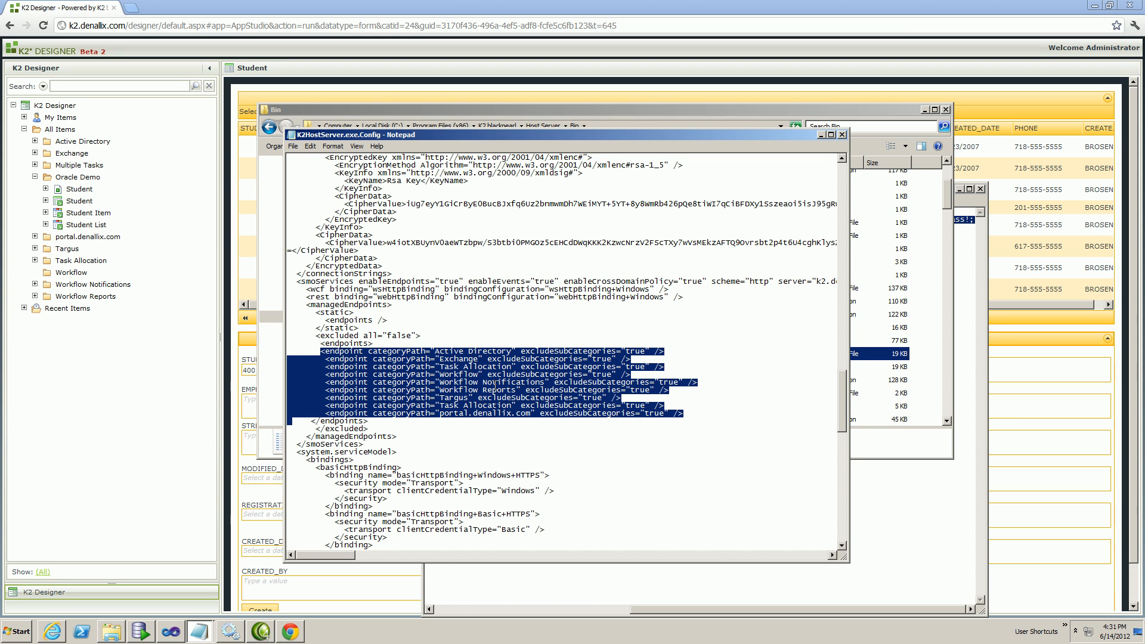
click(76, 177)
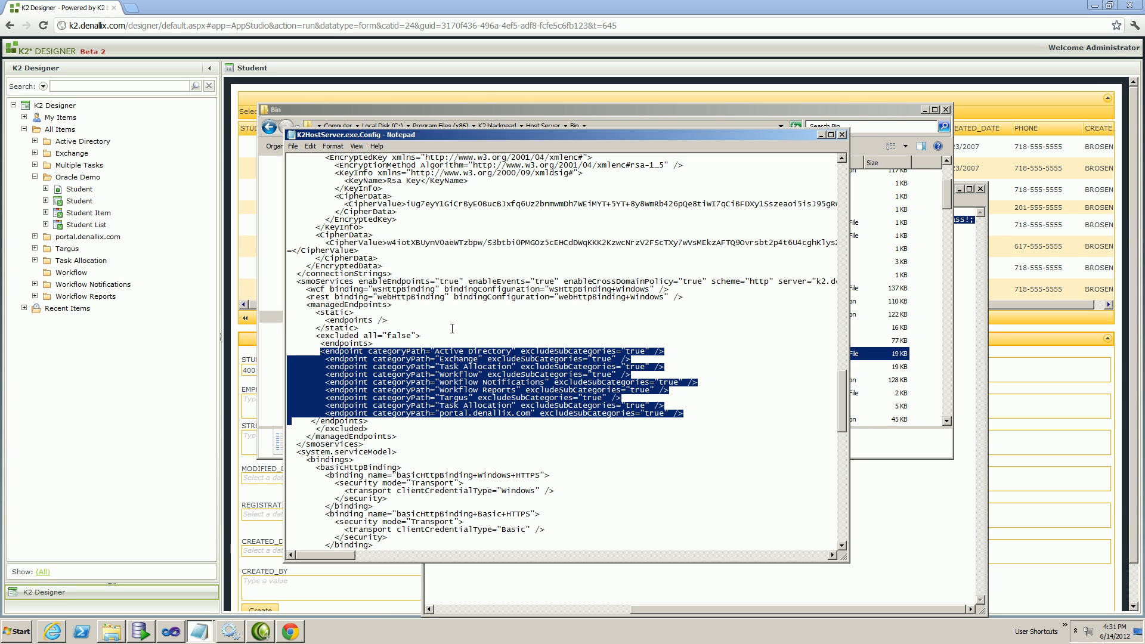
click(76, 177)
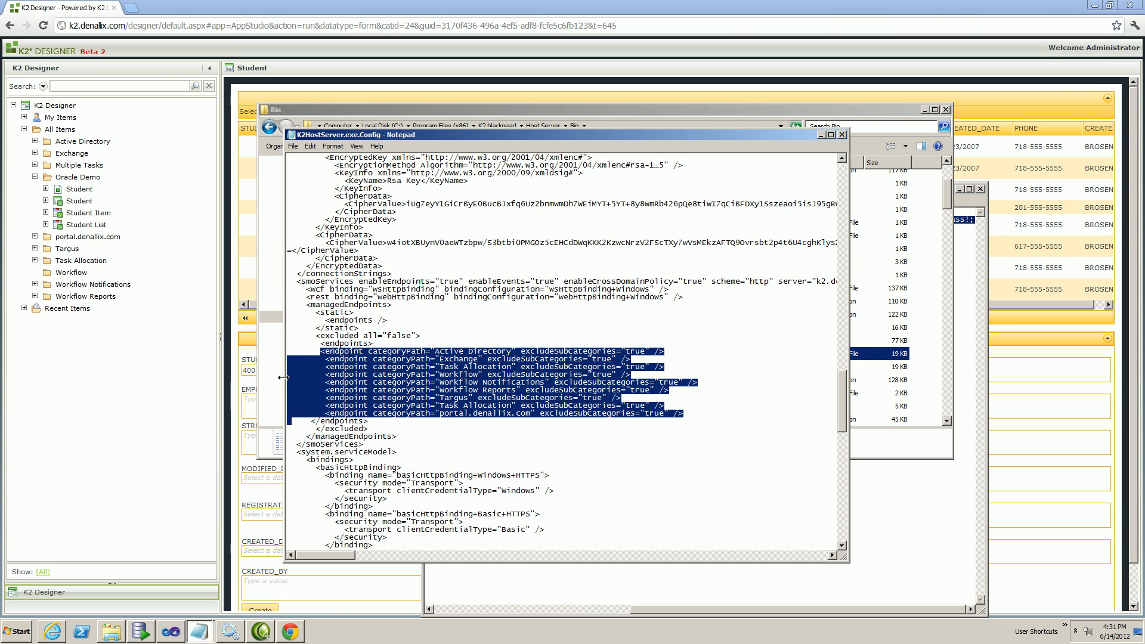
click(76, 177)
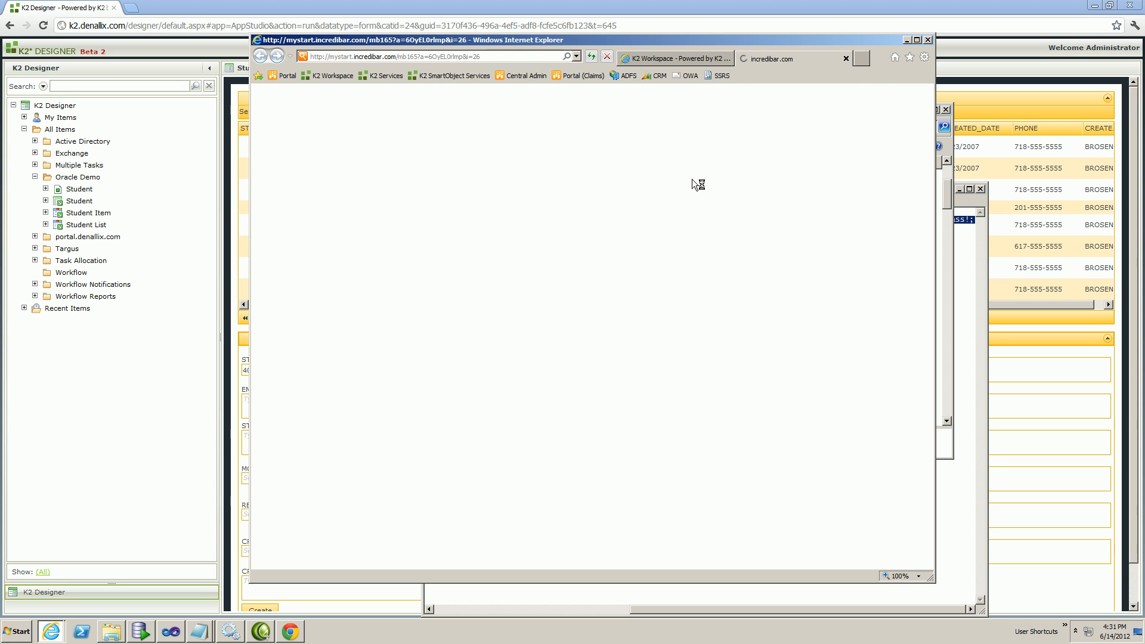
Load endpoints.xml from the EndPoints favourite to review WCF and REST URLs, then close the browser.
click(909, 57)
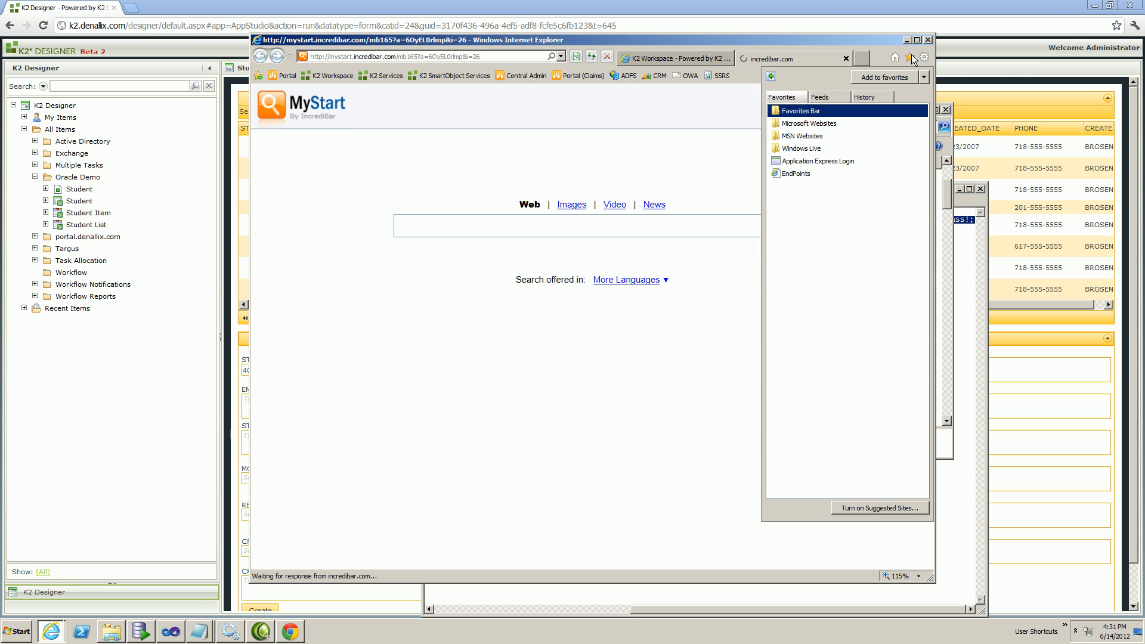
click(795, 173)
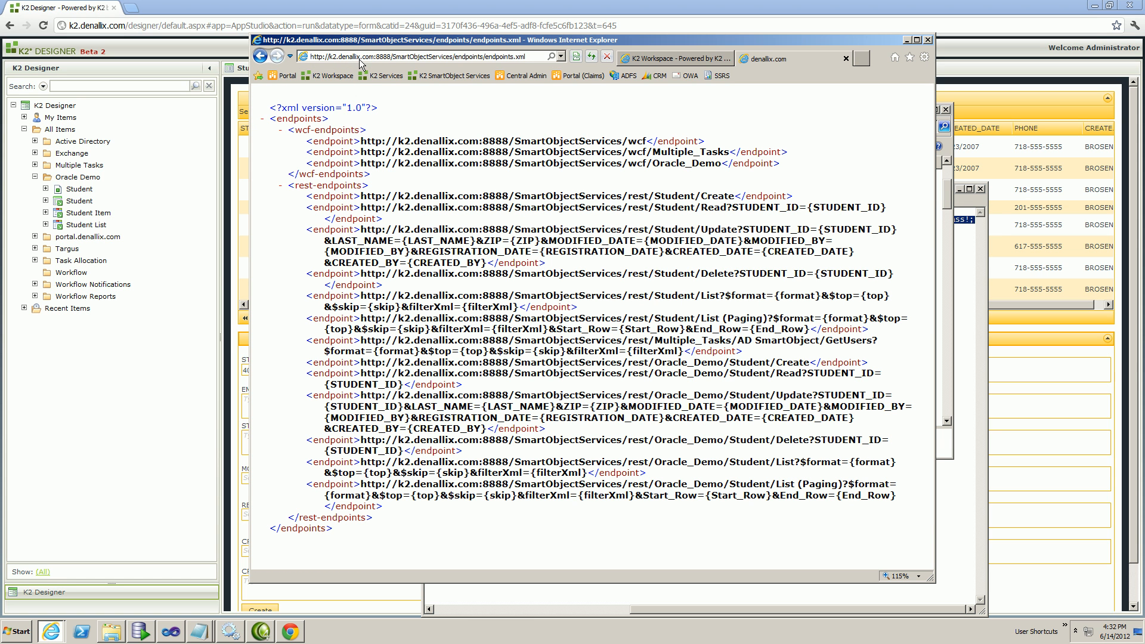
mouse_move(389, 61)
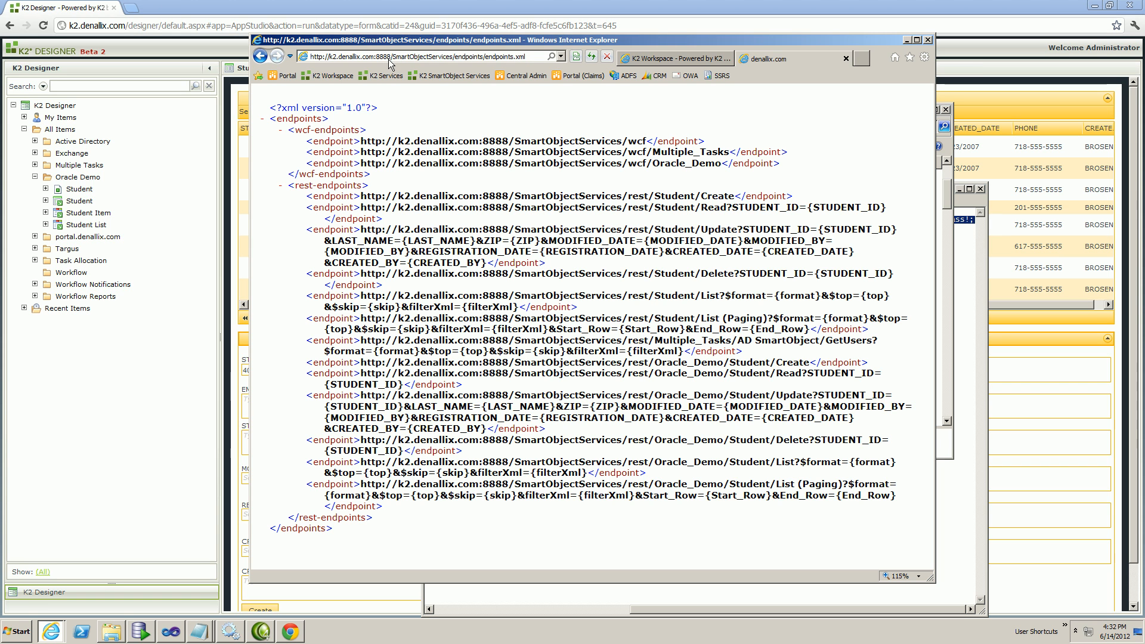
mouse_move(422, 64)
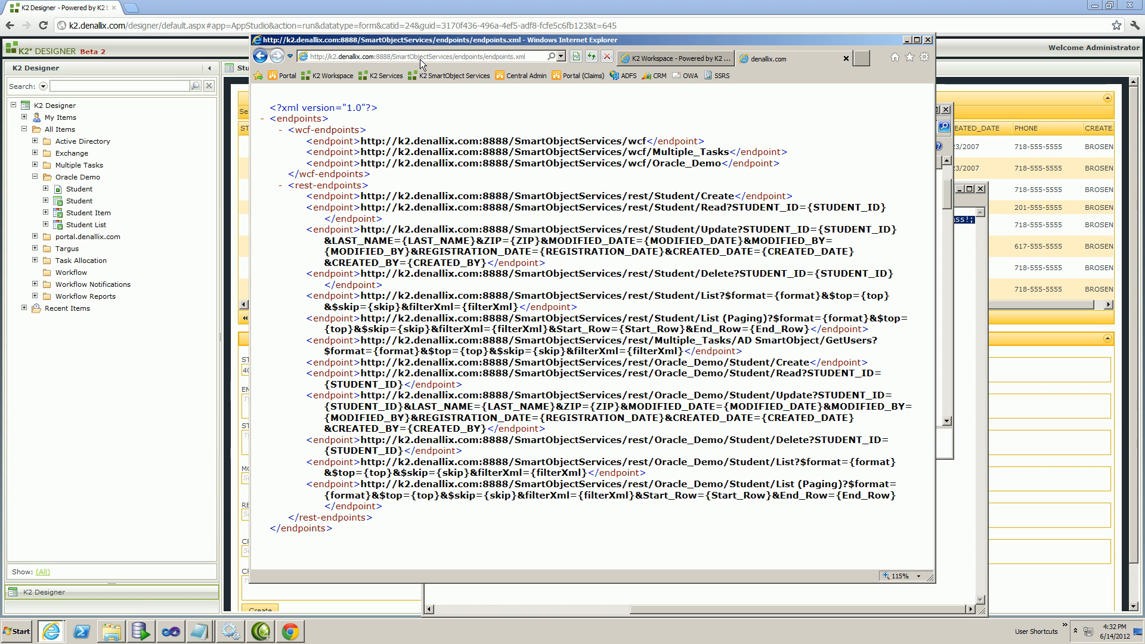
mouse_move(475, 65)
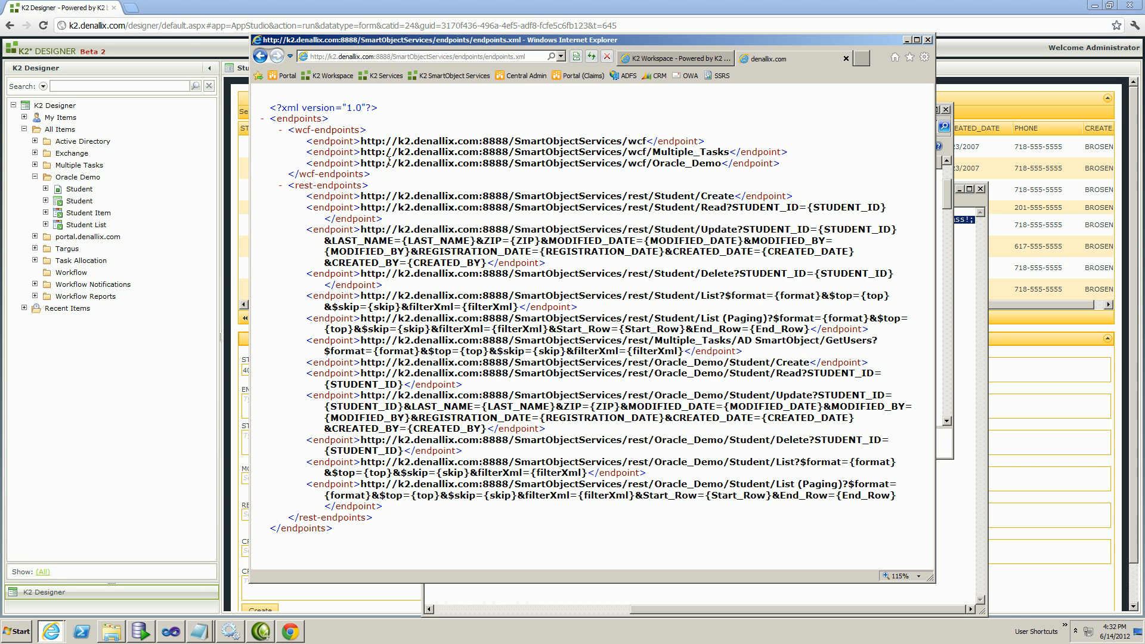
mouse_move(305, 168)
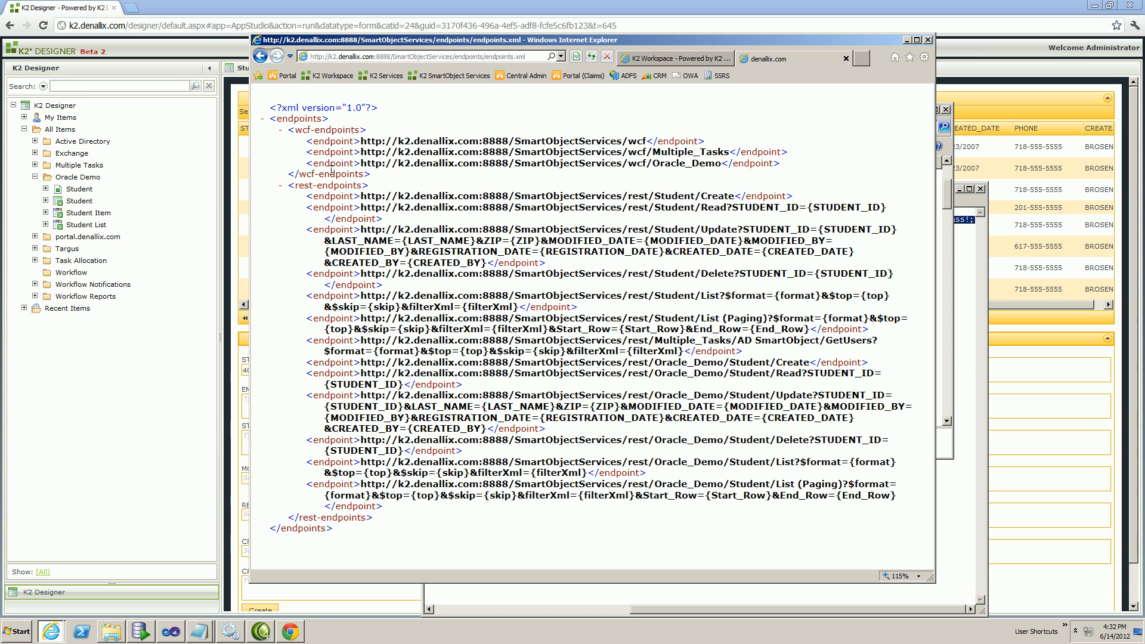
click(79, 165)
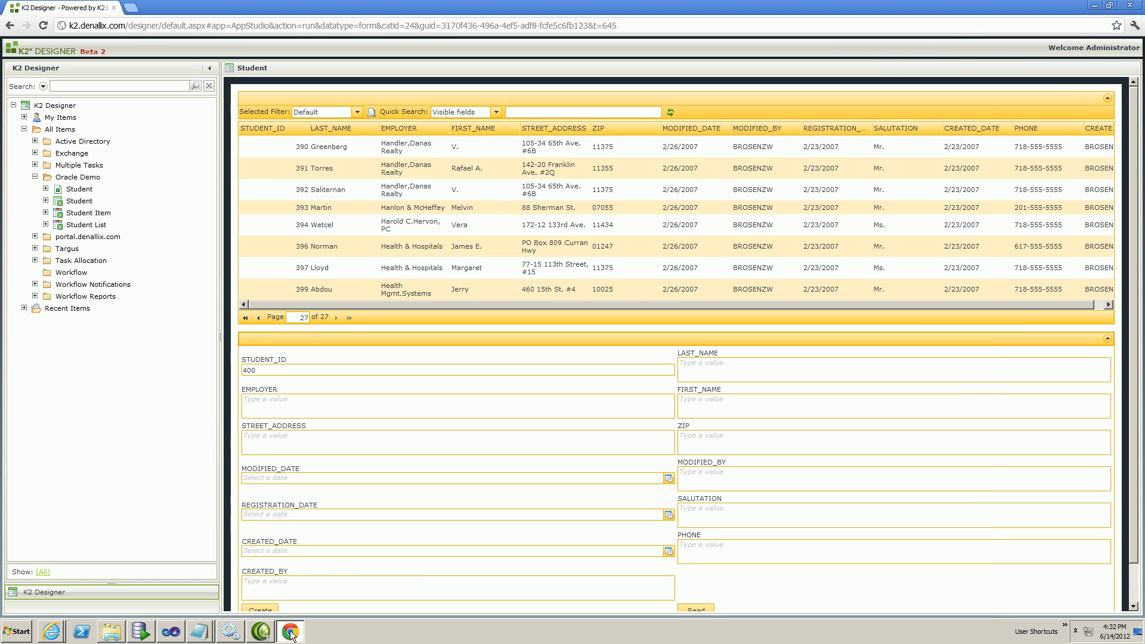
Switch to Visual Studio and scroll through Program.cs reviewing the REST and WCF CRUD and list calls.
click(170, 631)
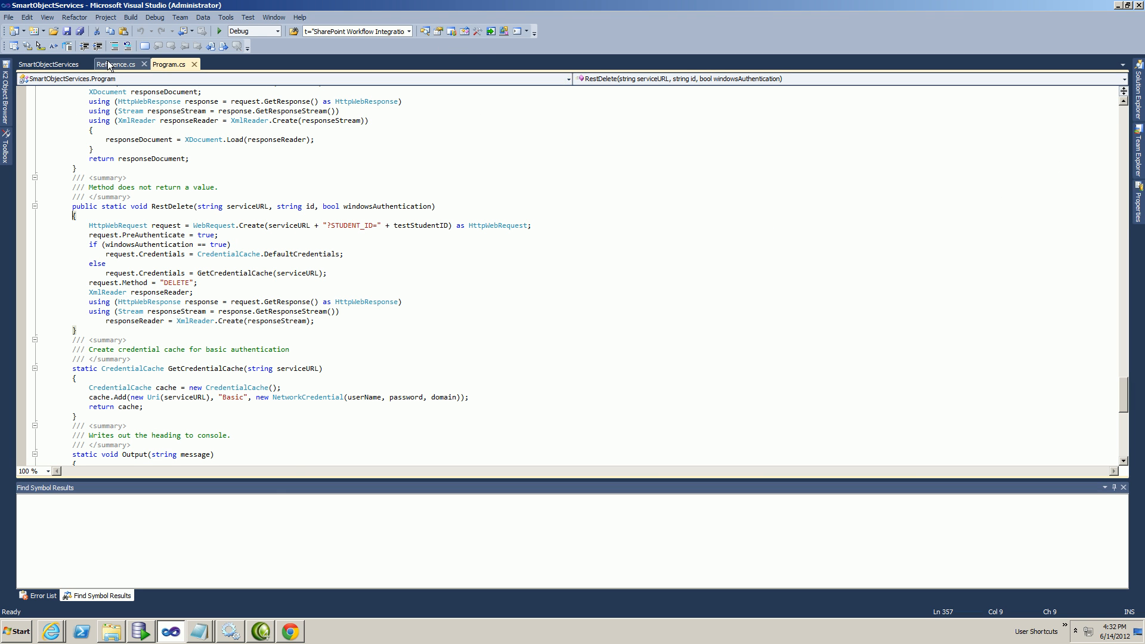
click(171, 64)
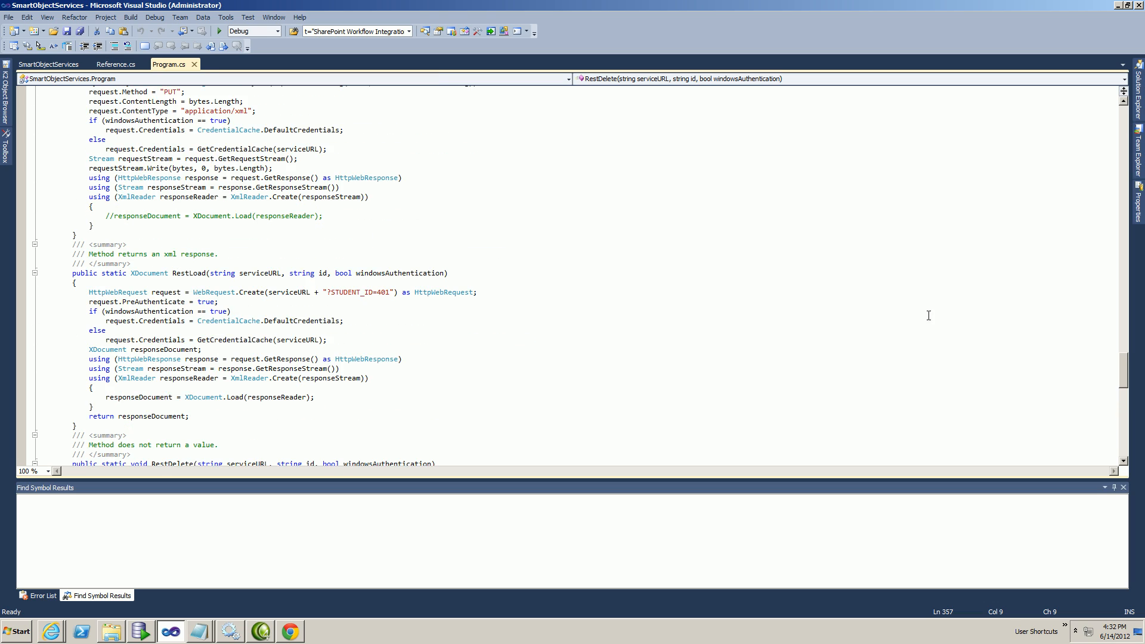
scroll(up, 3)
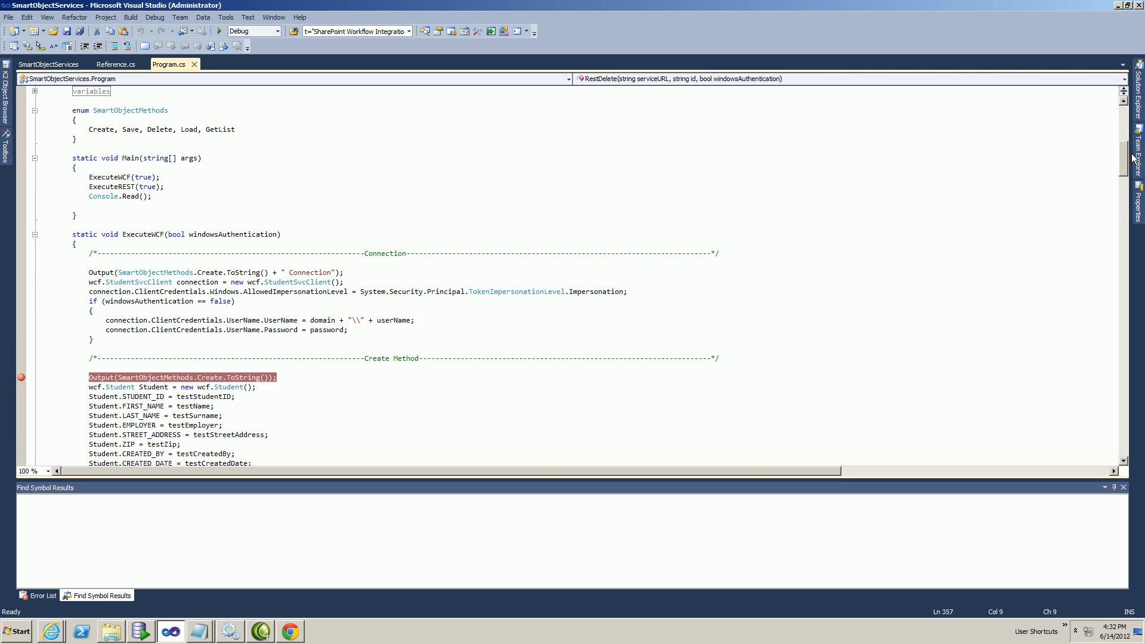
scroll(down, 3)
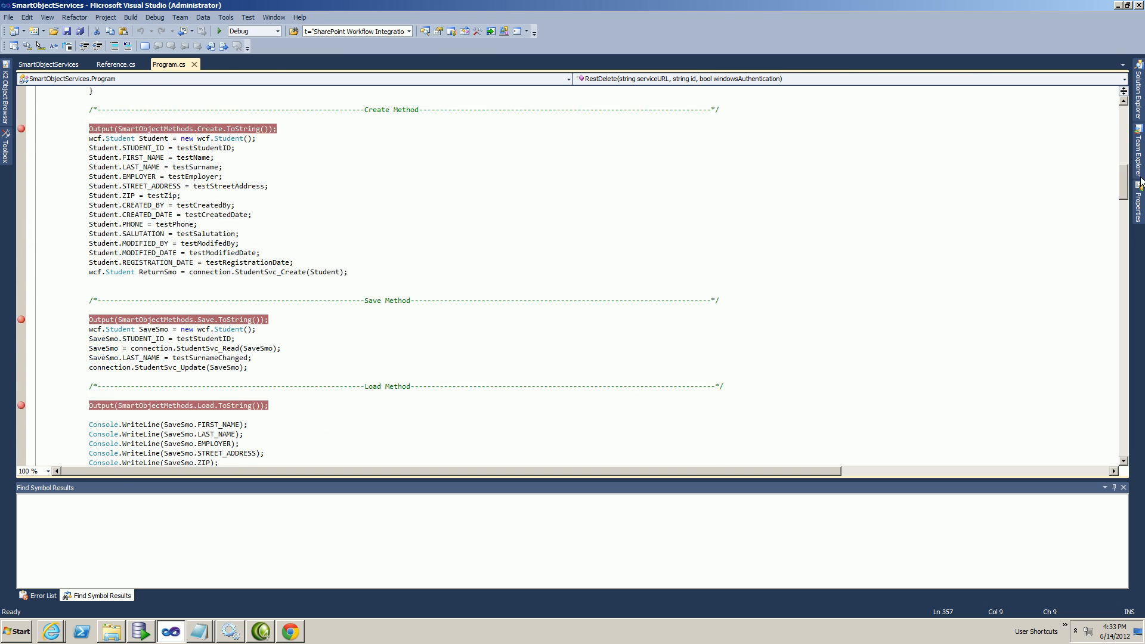
scroll(up, 3)
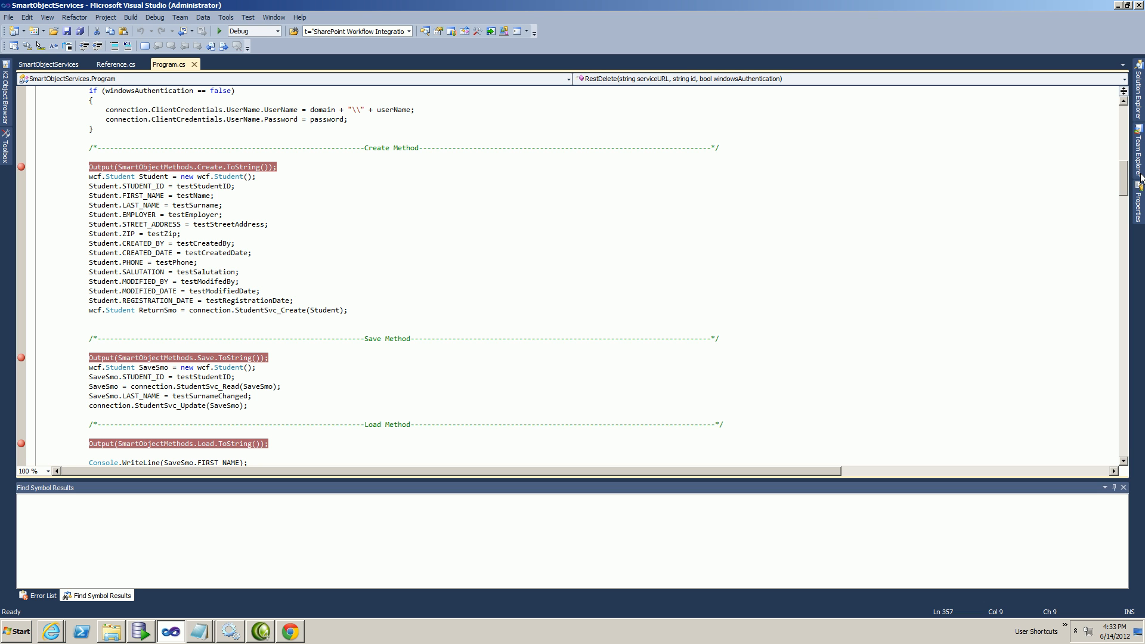
scroll(down, 3)
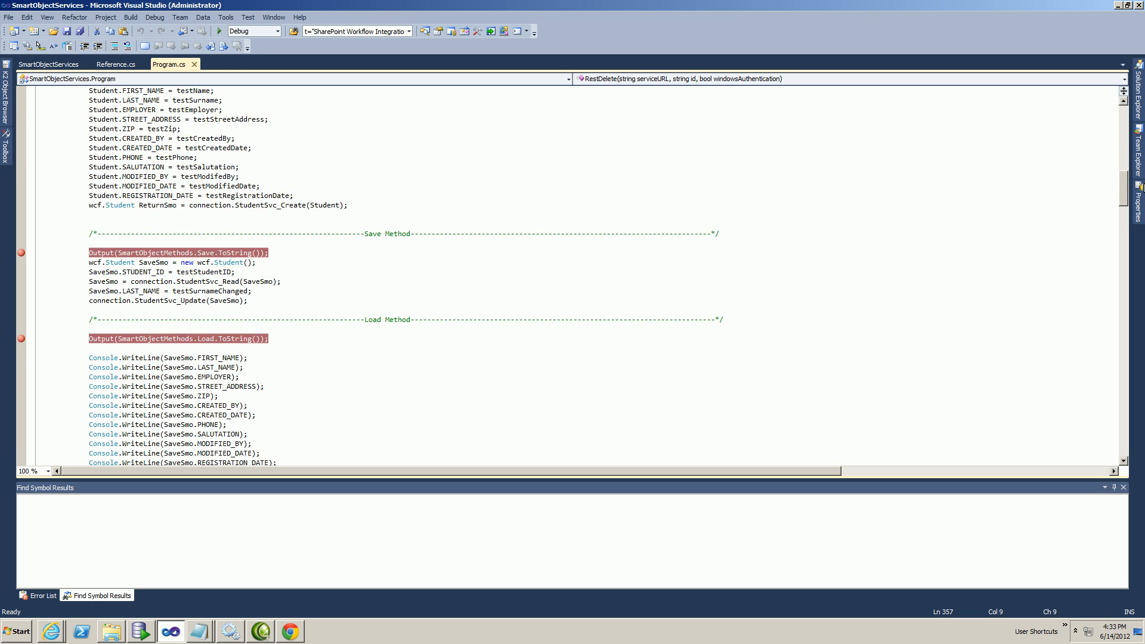
scroll(down, 3)
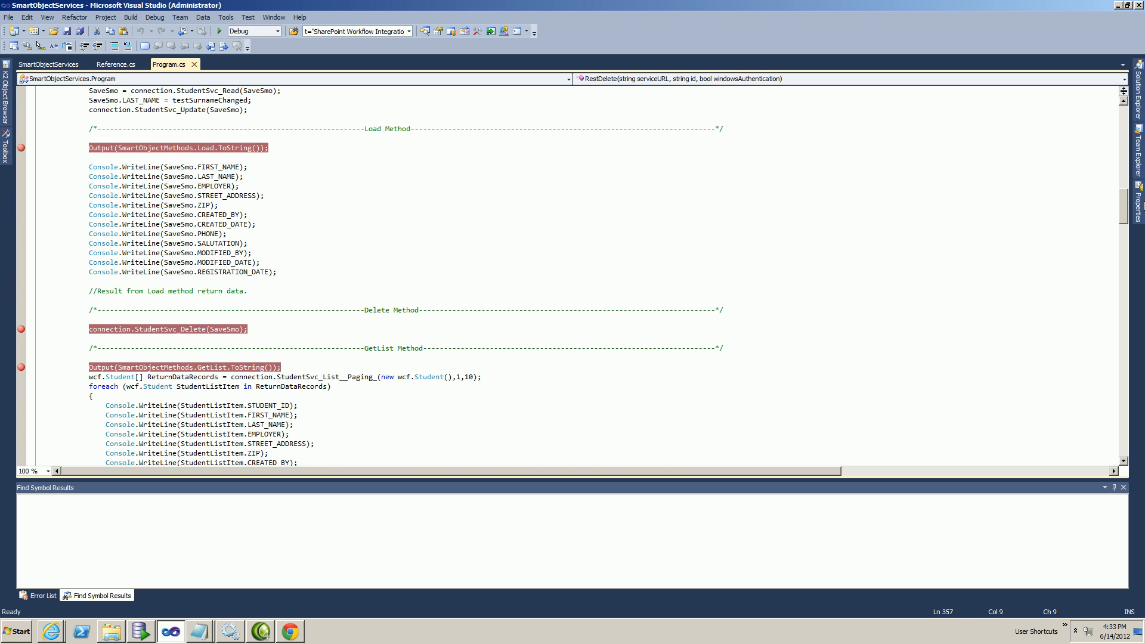
scroll(down, 3)
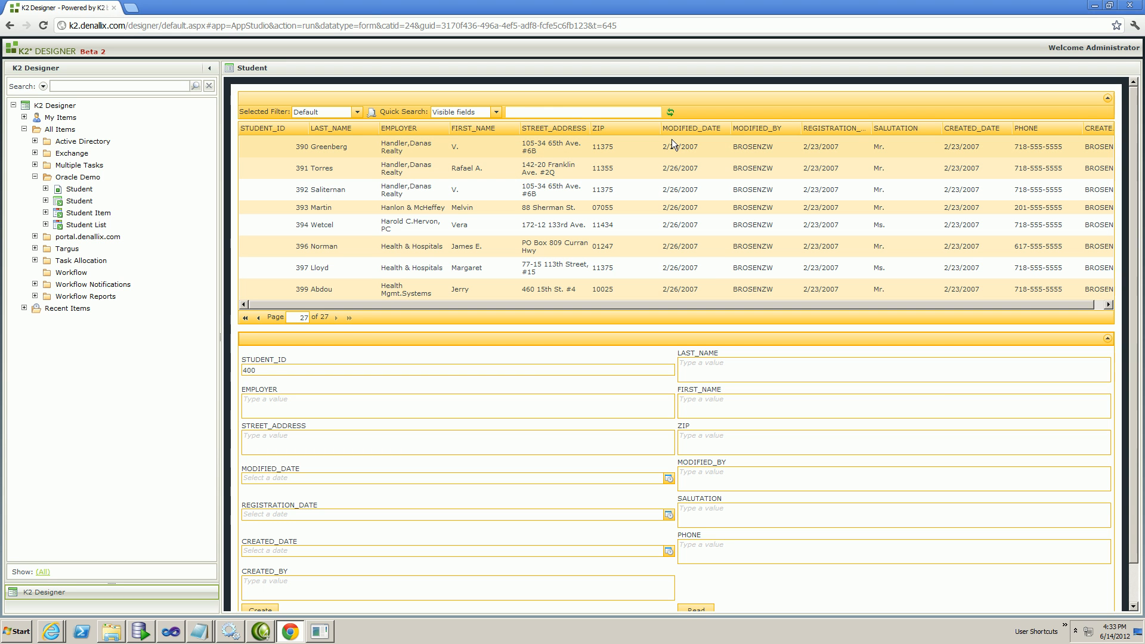
Quick-search the Student list for 'van heerden', finding no records, then return to the Visual Studio debugger.
text(van hhe)
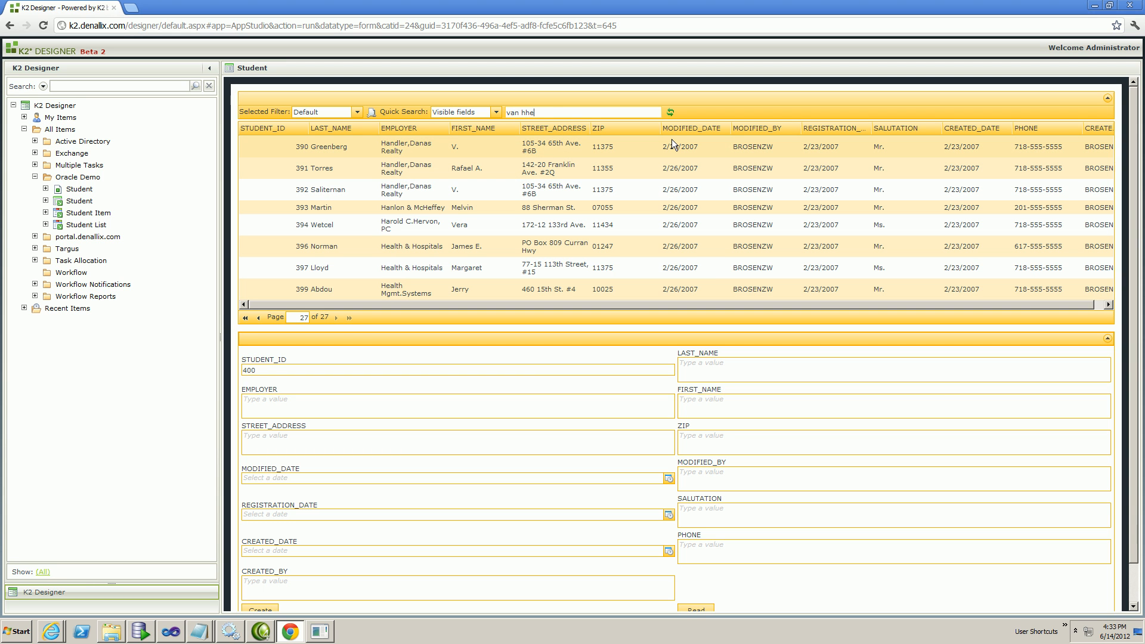
key(BackSpace)
text(erden)
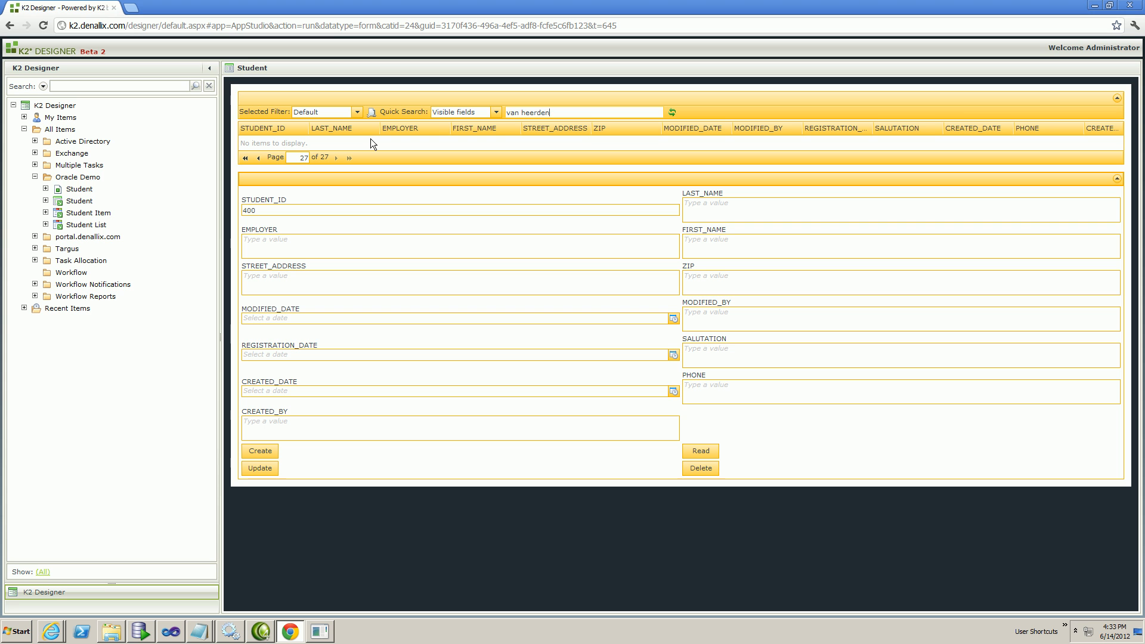
click(171, 631)
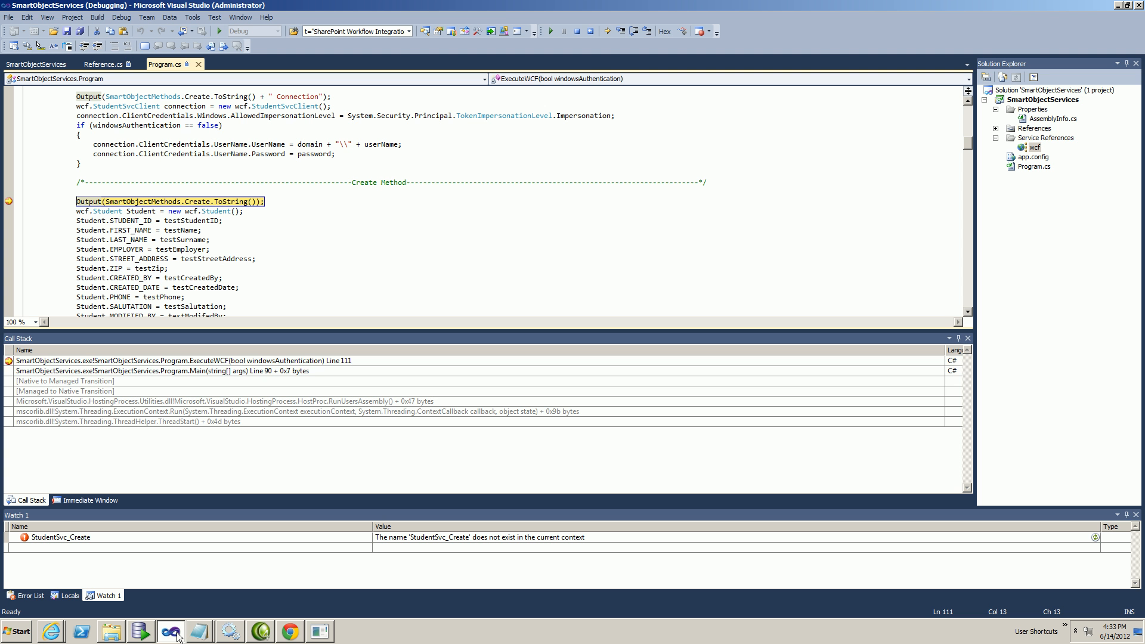
mouse_move(1036, 152)
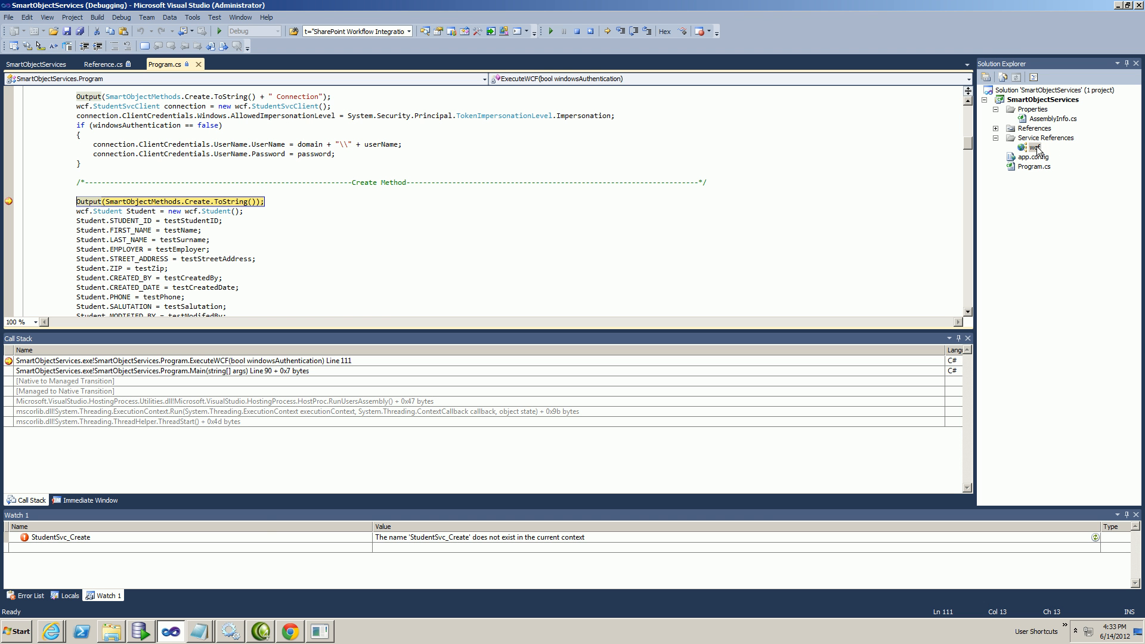
right_click(1032, 147)
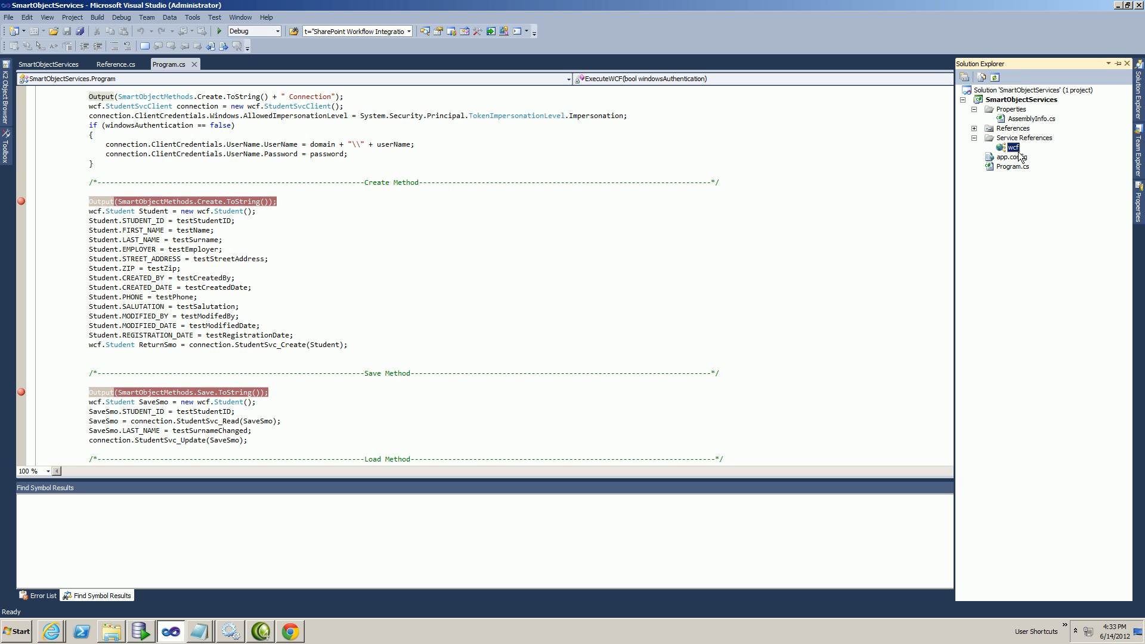
mouse_move(659, 204)
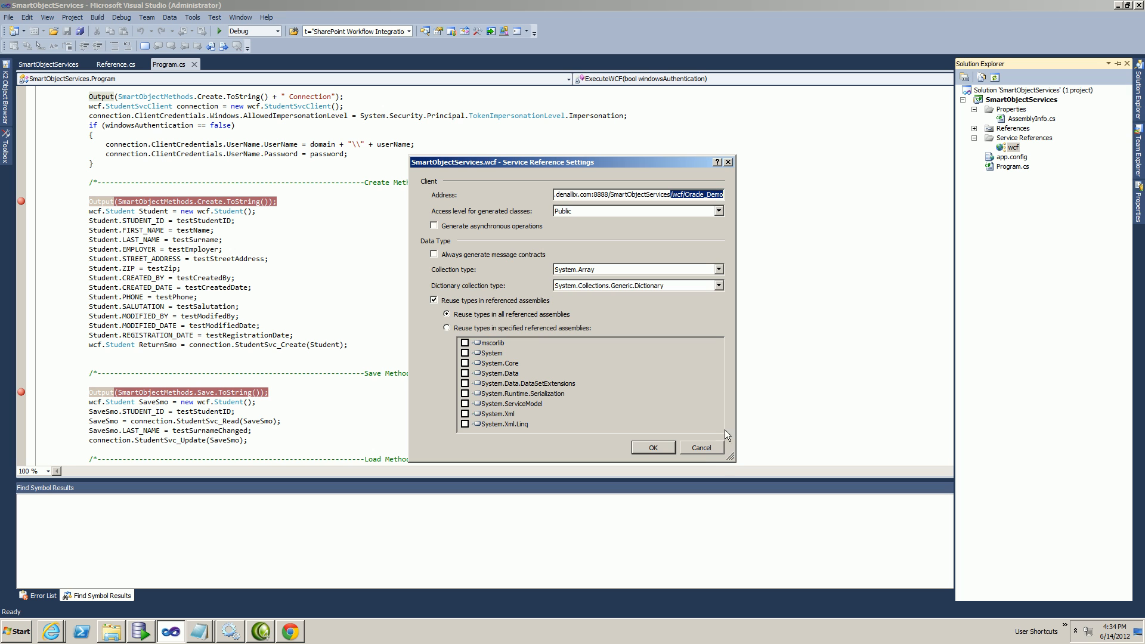
click(700, 447)
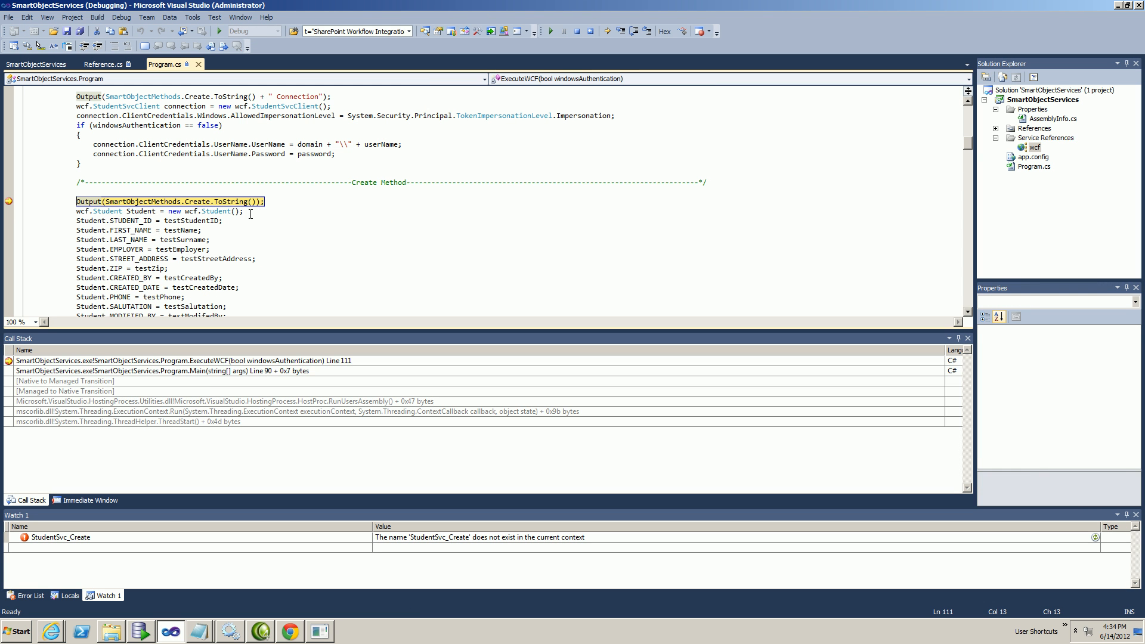
mouse_move(325, 601)
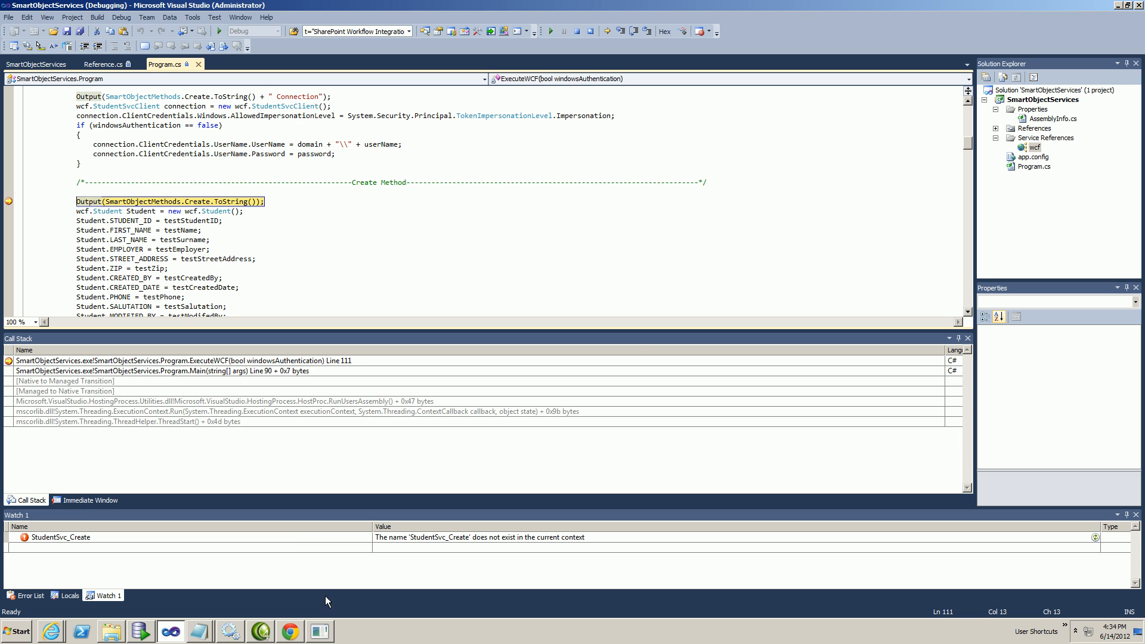
Rerun the van heerden quick search while stepping over the WCF Create call in the debugger.
click(289, 631)
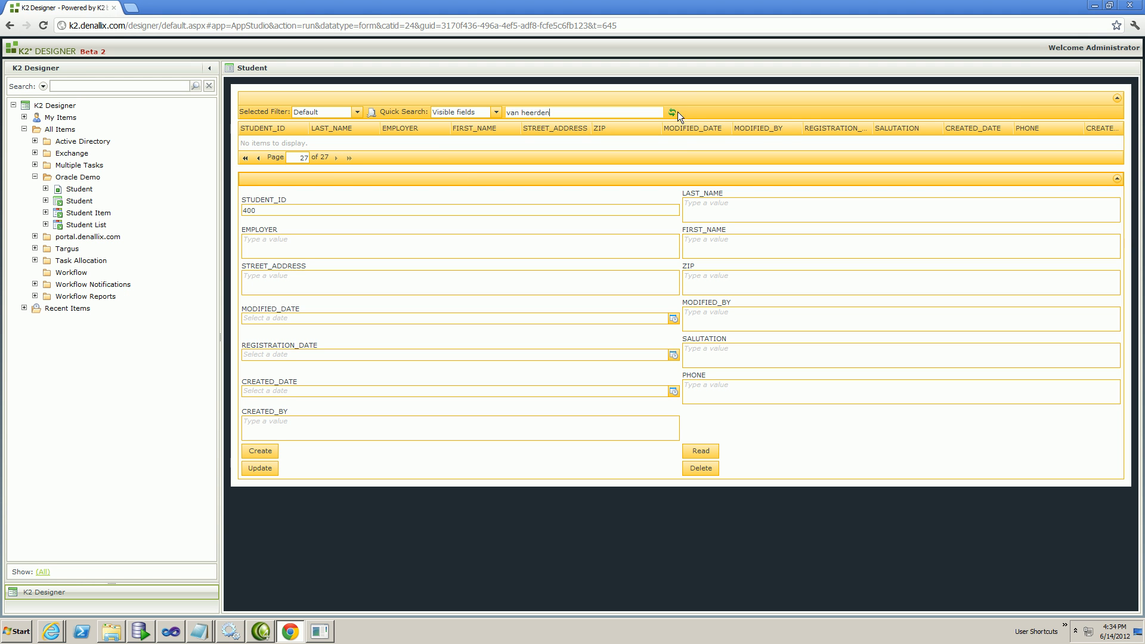
click(171, 630)
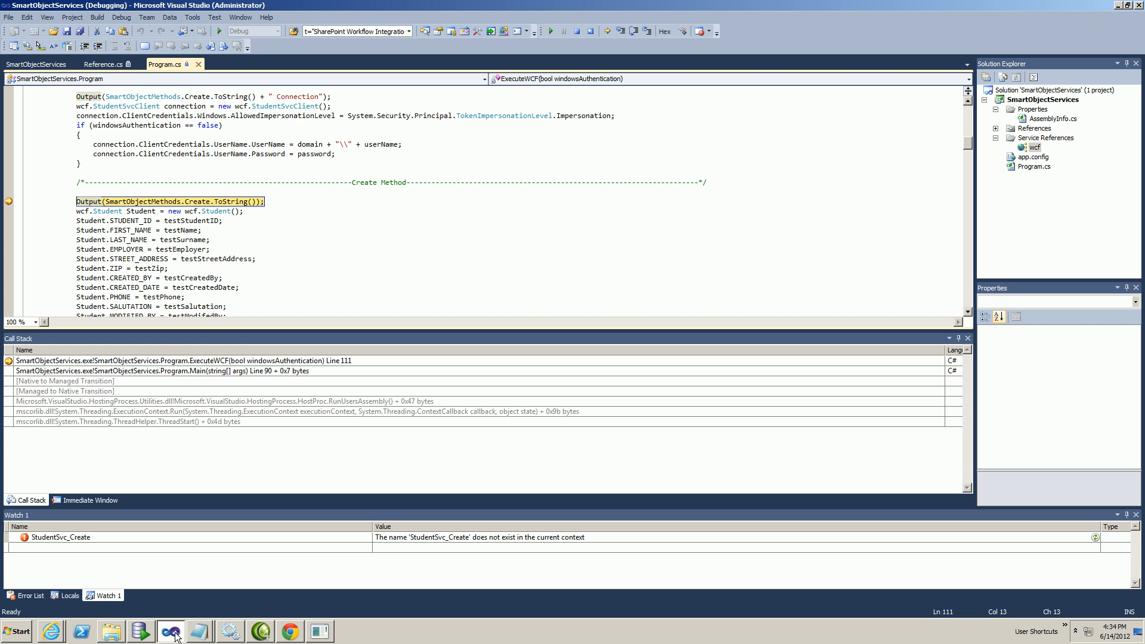
click(289, 631)
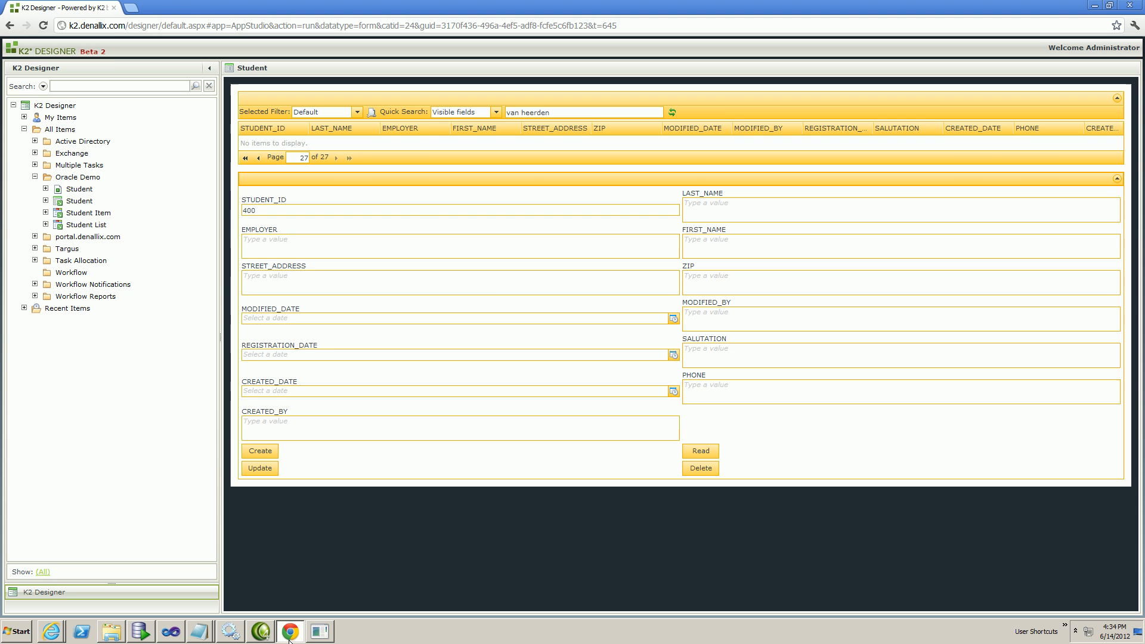
click(671, 112)
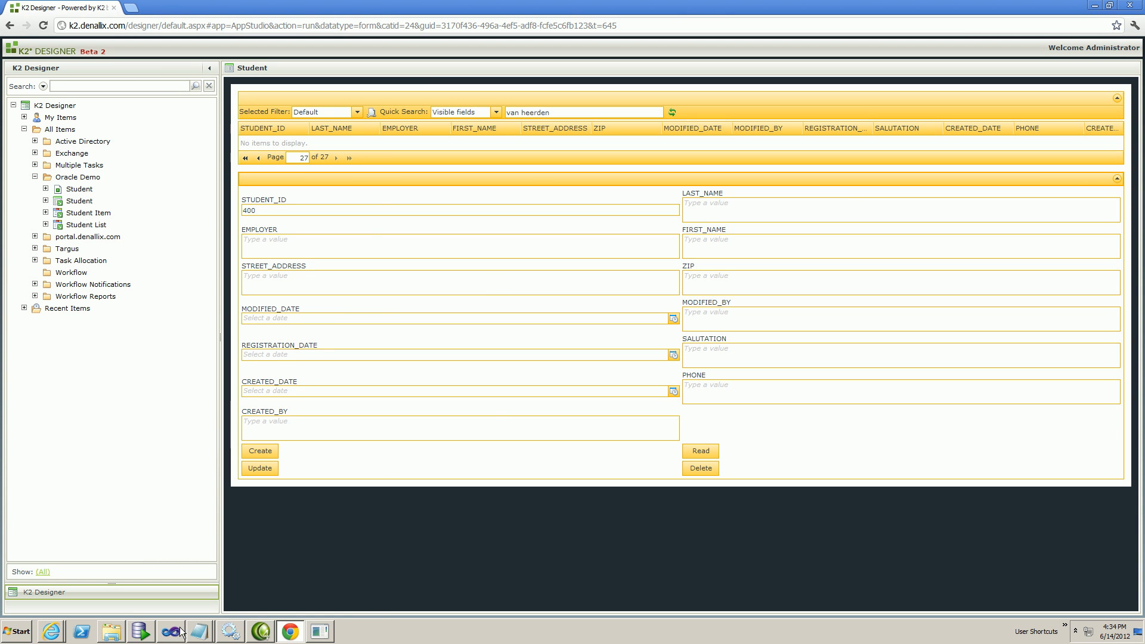
click(171, 631)
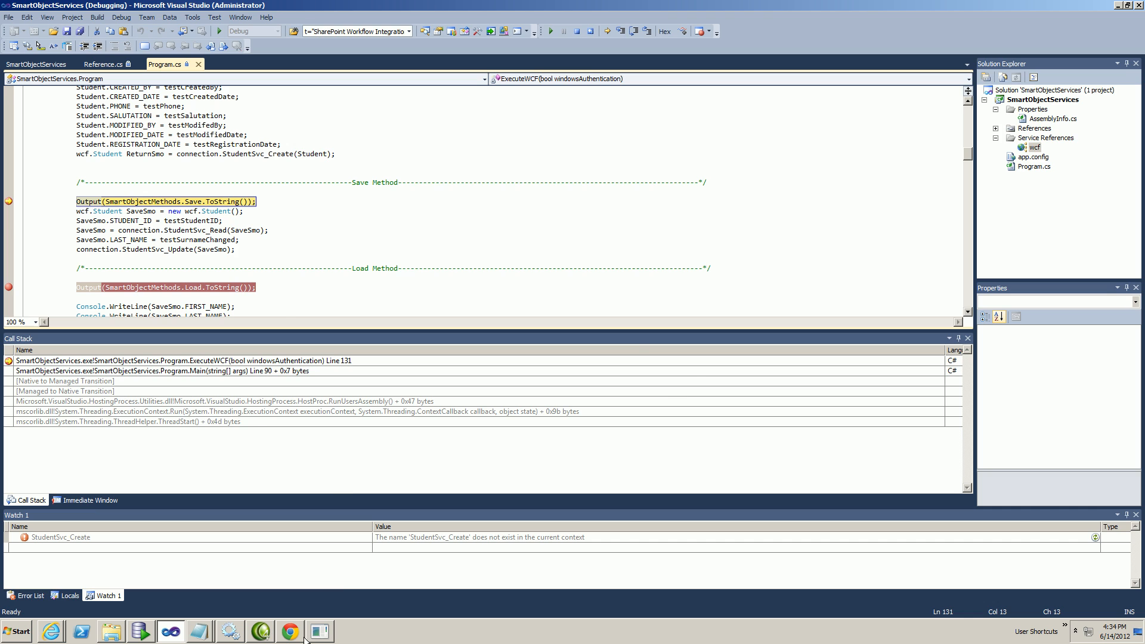
click(288, 631)
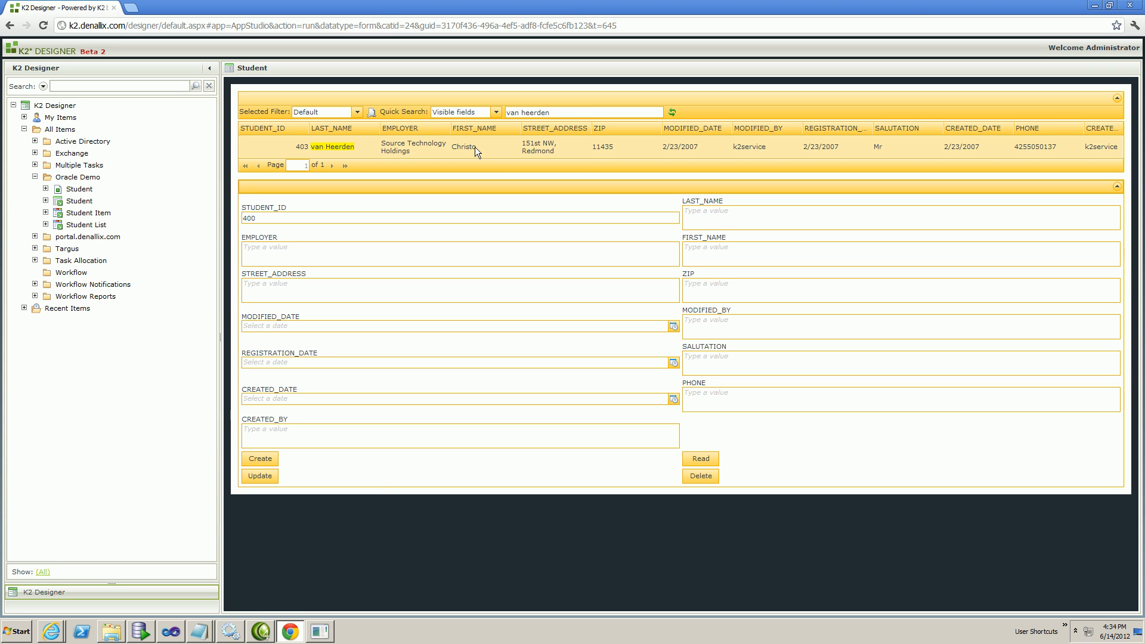
click(329, 145)
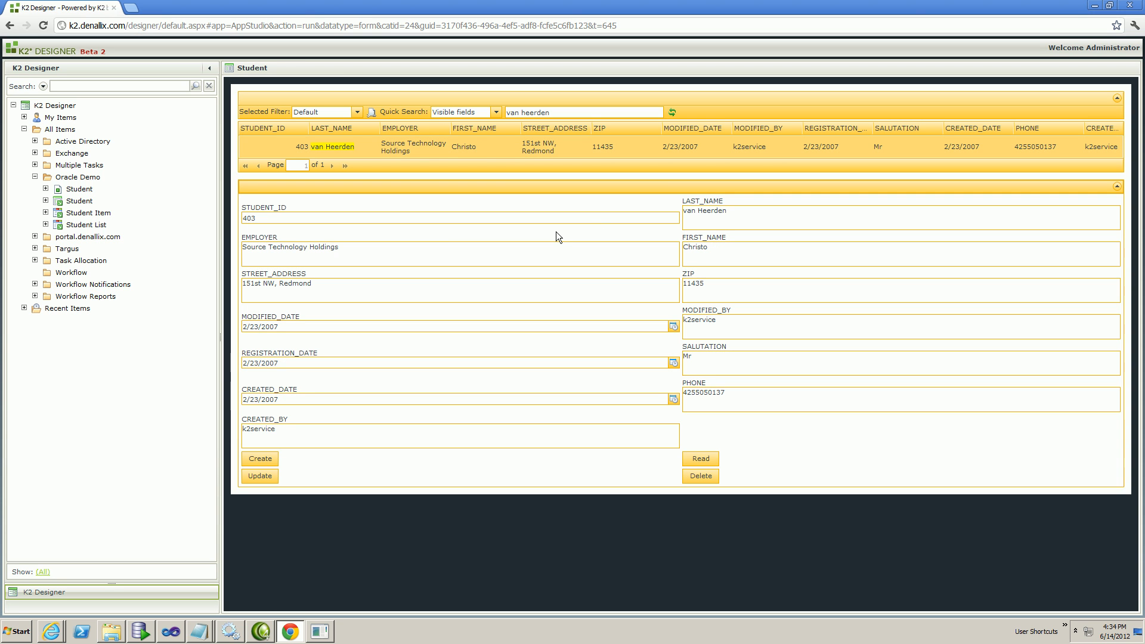
click(170, 631)
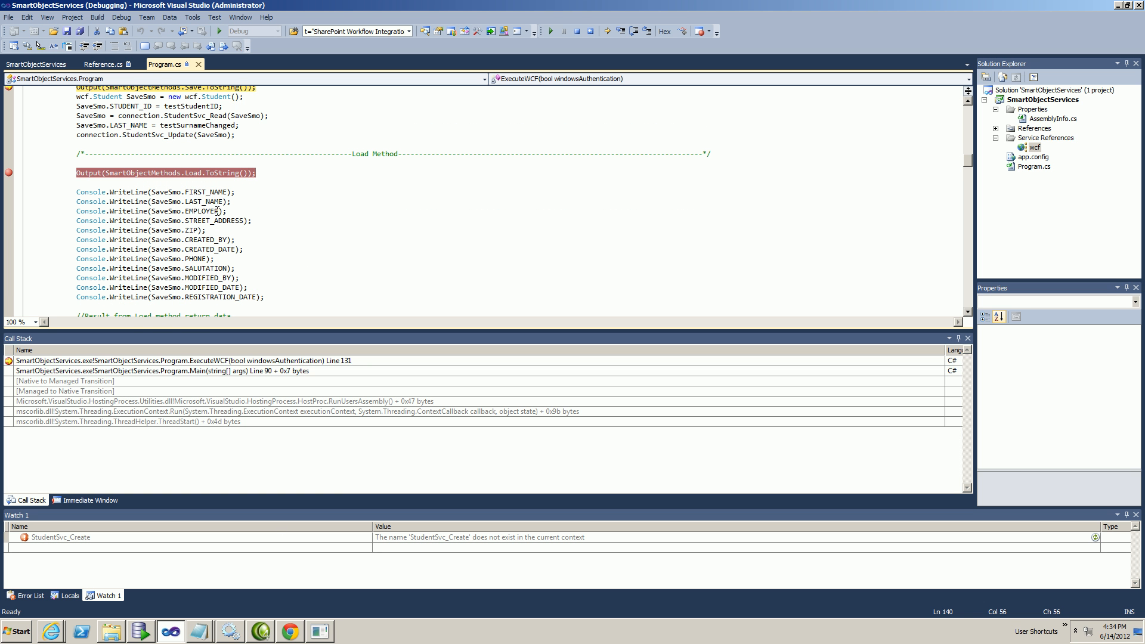
mouse_move(246, 217)
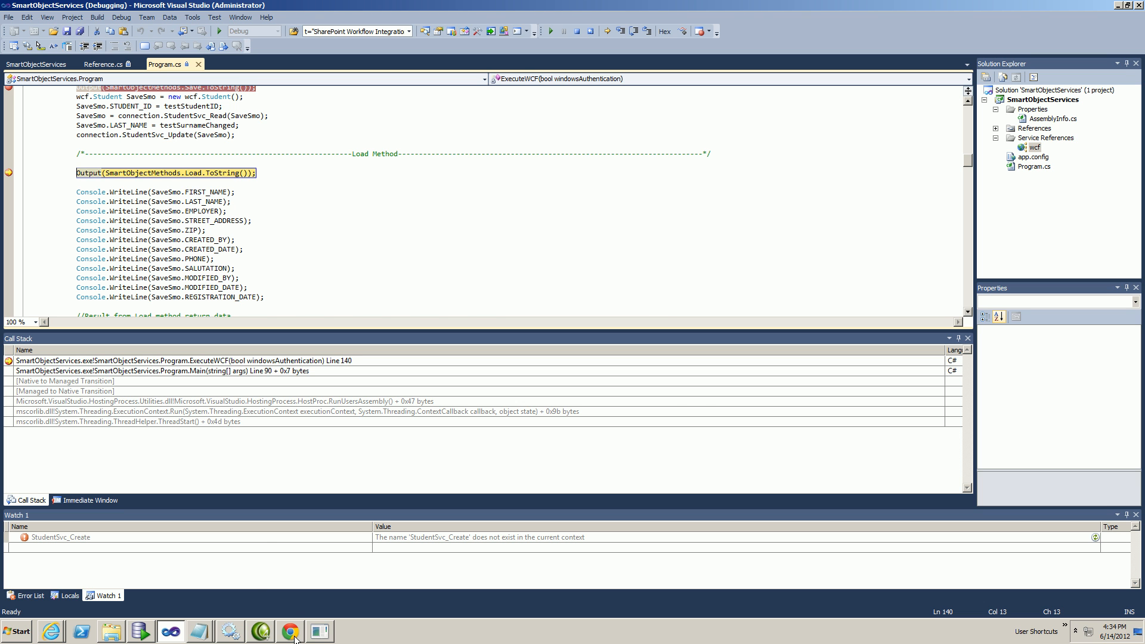
click(289, 631)
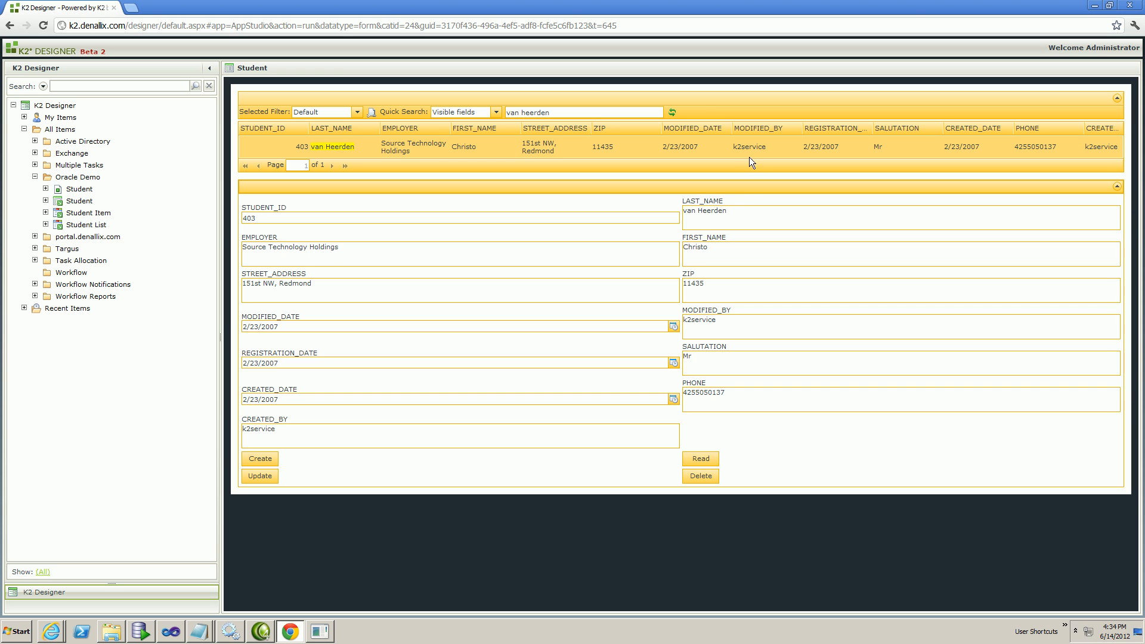
text(Greybe)
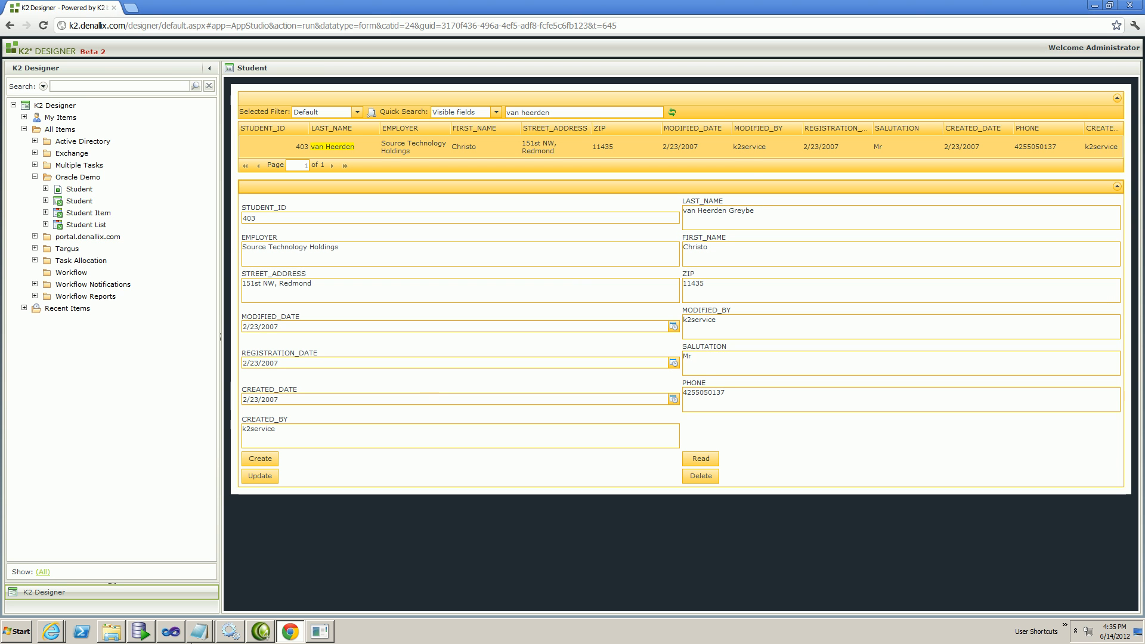
click(171, 631)
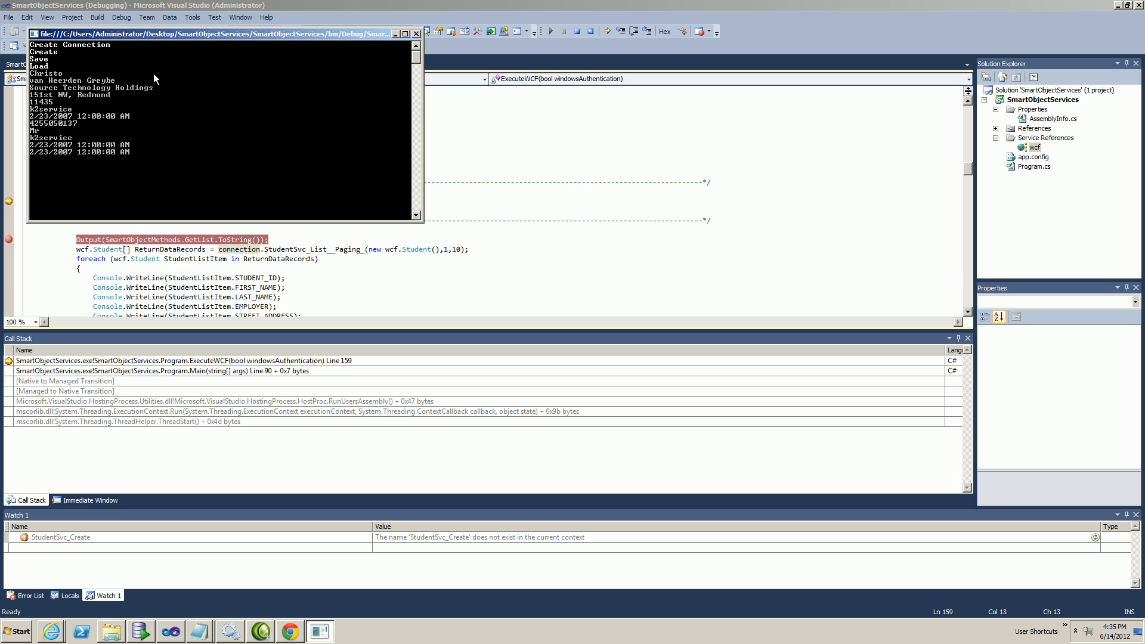
mouse_move(102, 173)
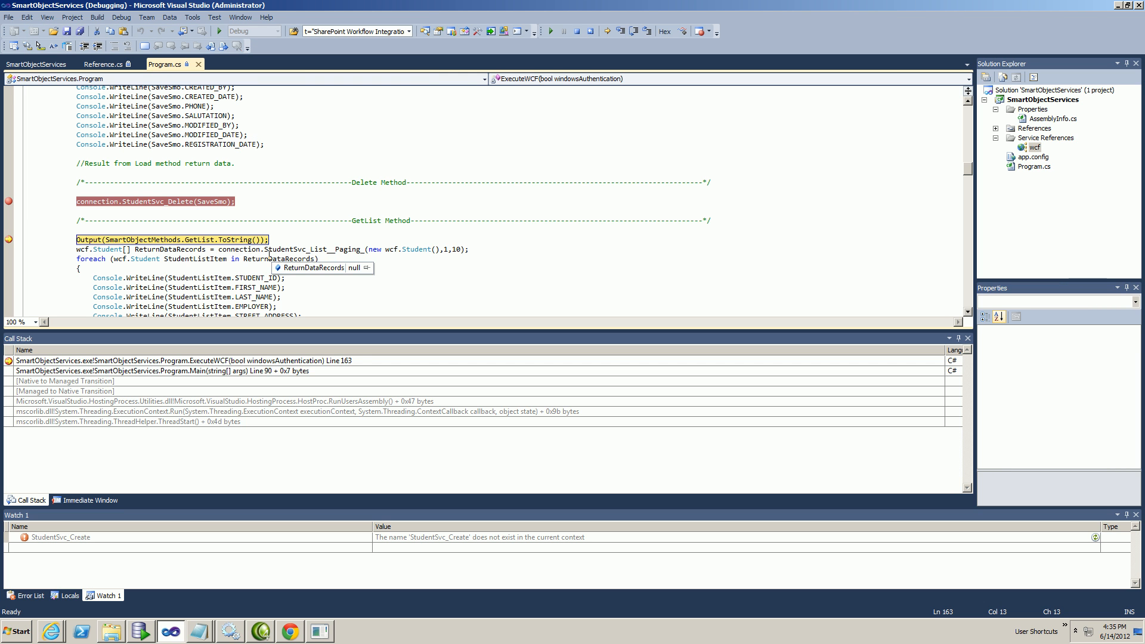
mouse_move(306, 460)
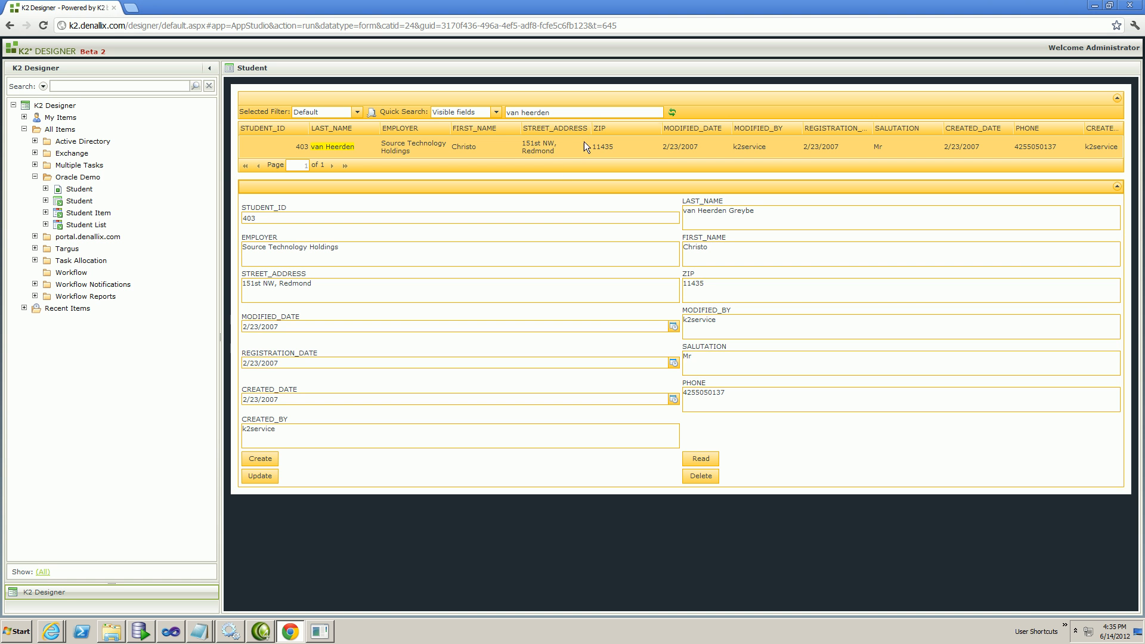
Refresh the van heerden search to show no records after the Delete call.
click(671, 112)
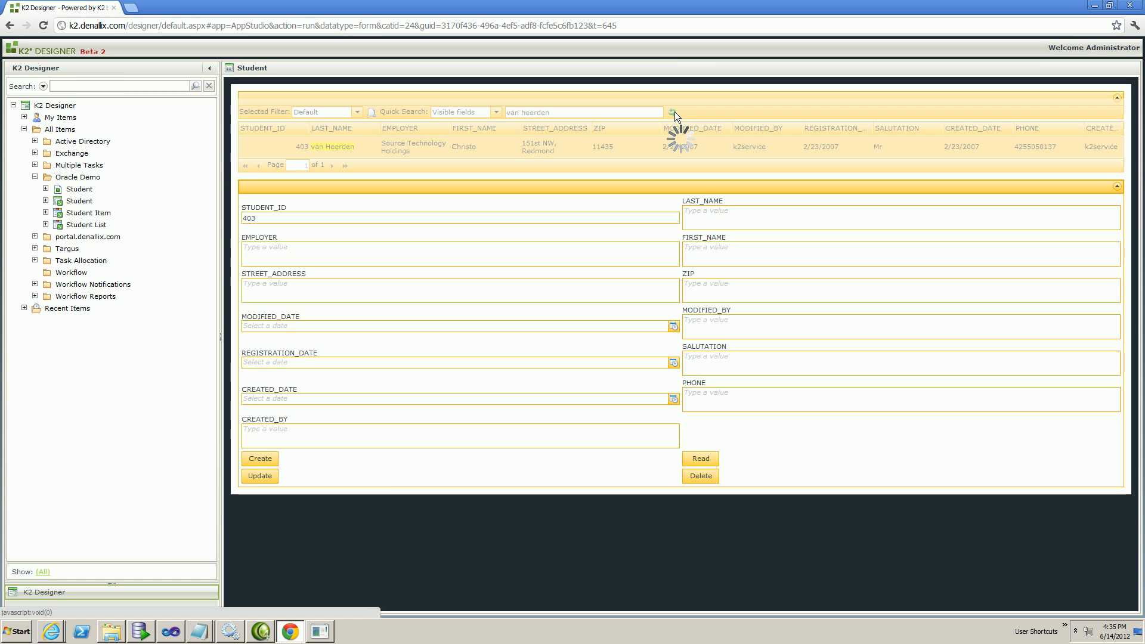
click(671, 112)
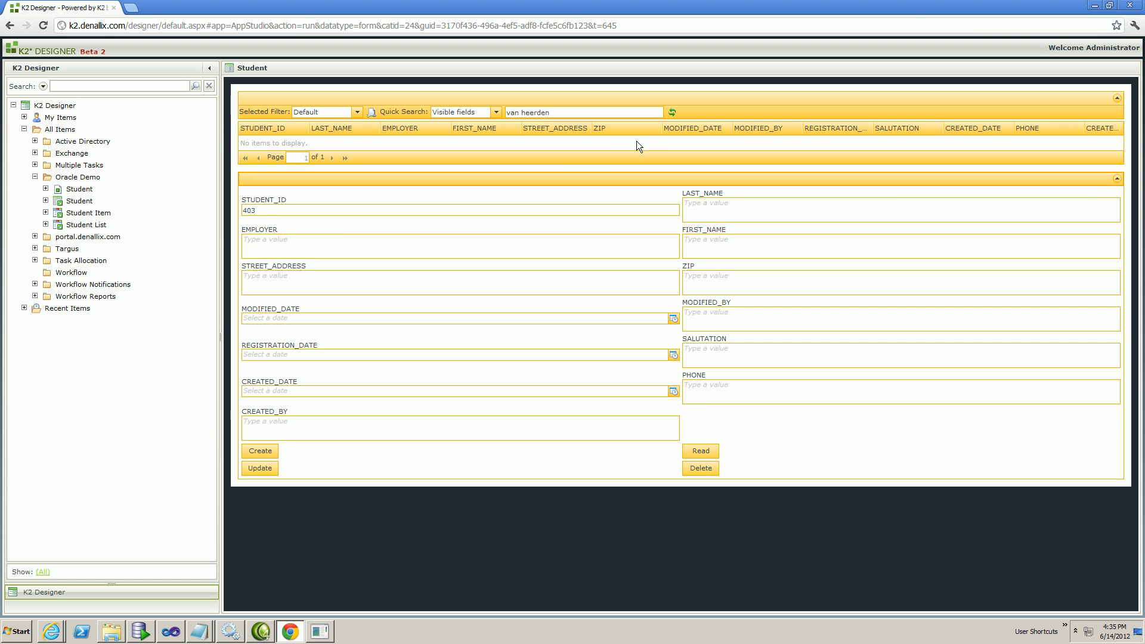
mouse_move(183, 635)
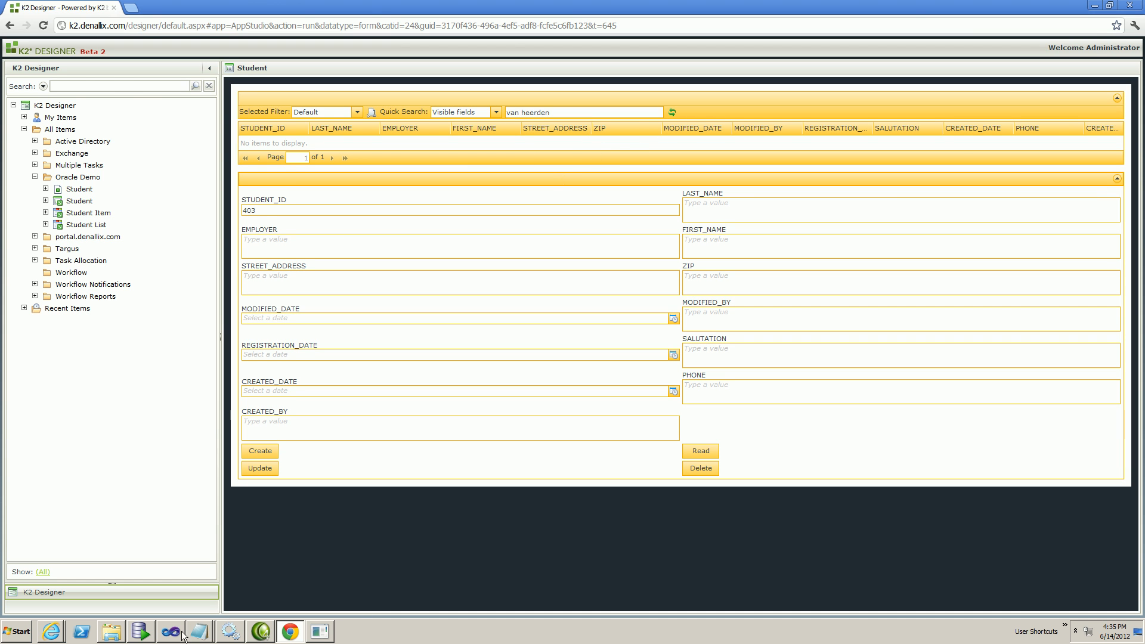
click(171, 631)
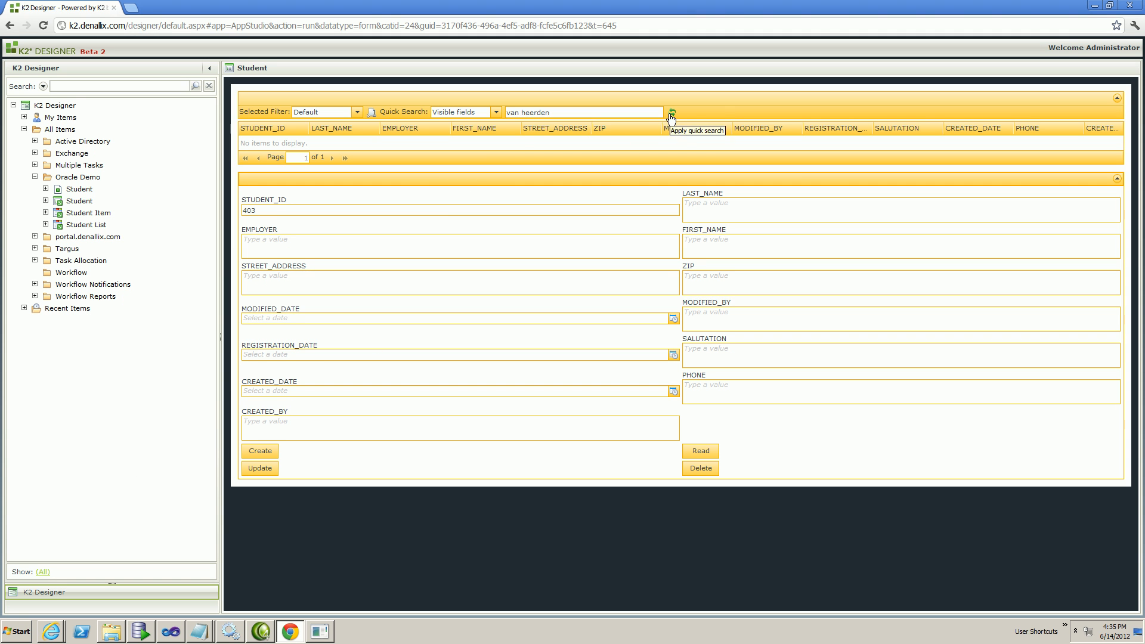
Refresh the van heerden search to show student 403 recreated, then return to the REST delete breakpoint.
click(671, 115)
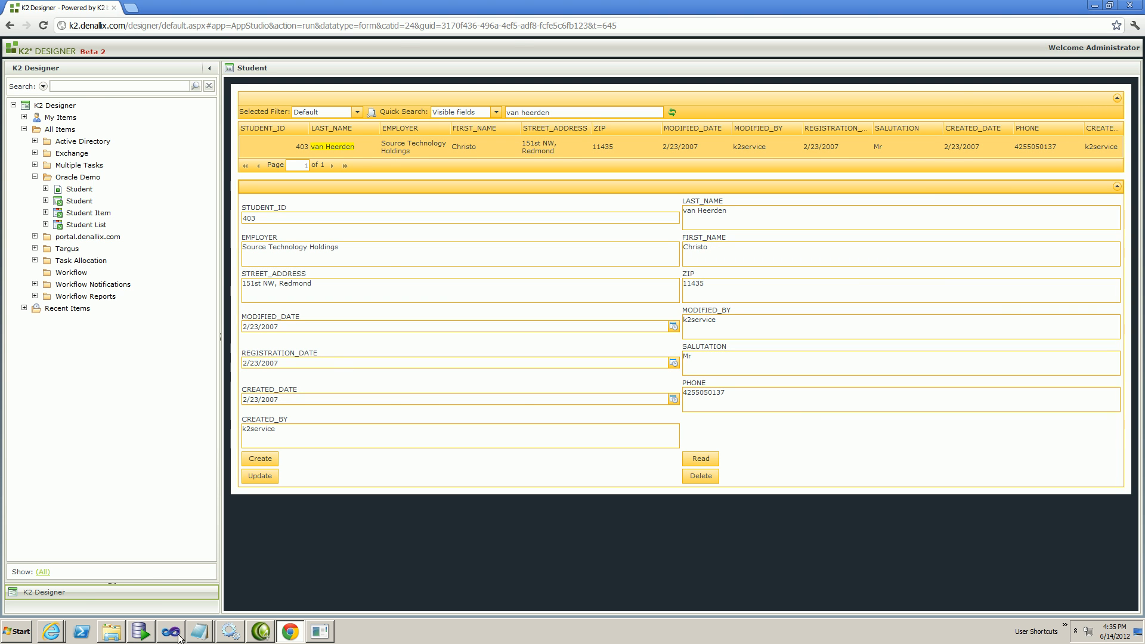
click(170, 630)
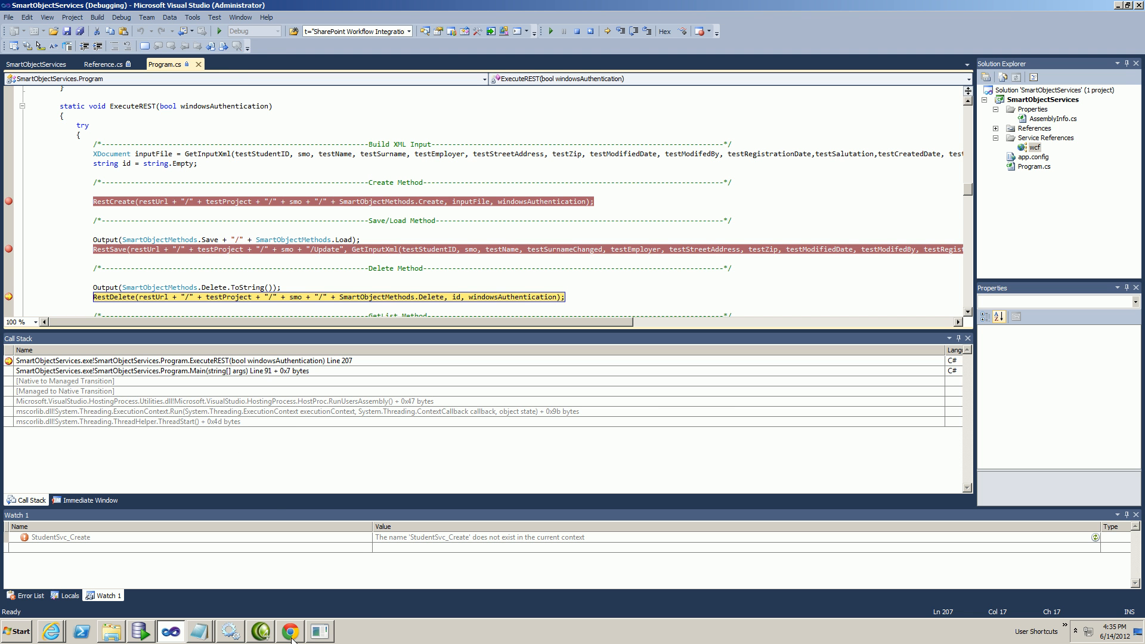
click(290, 631)
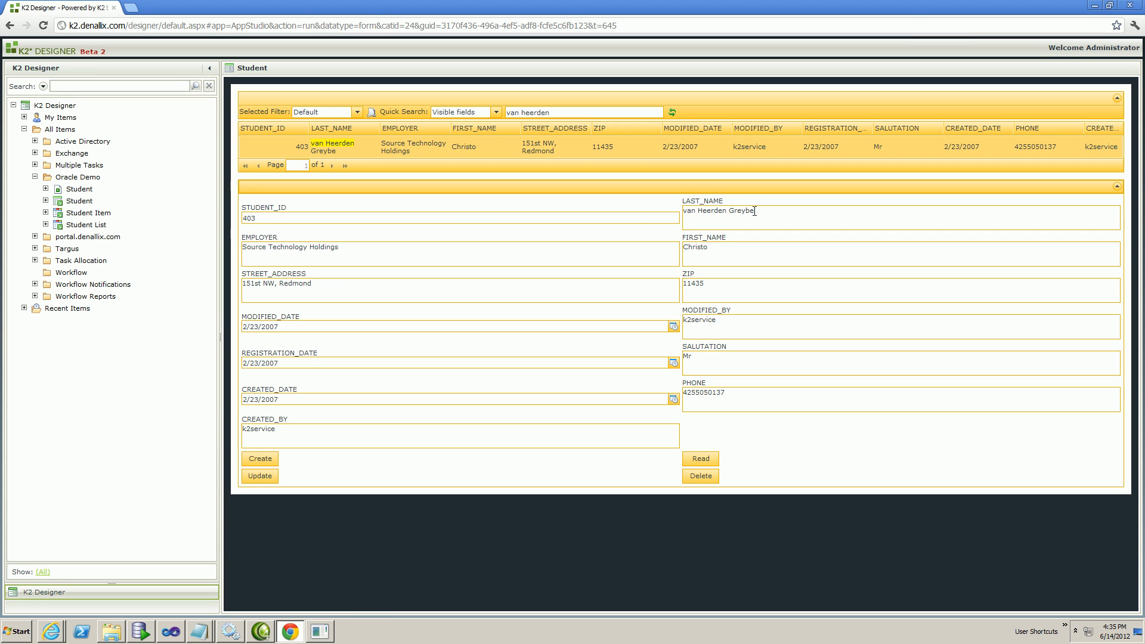
triple_click(718, 210)
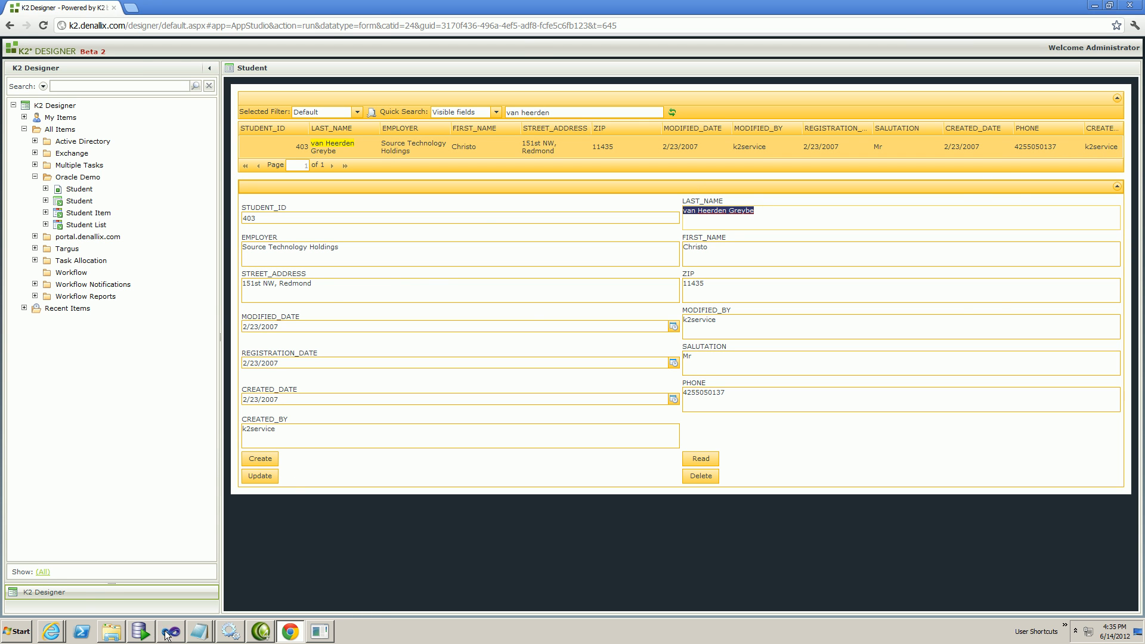
click(171, 631)
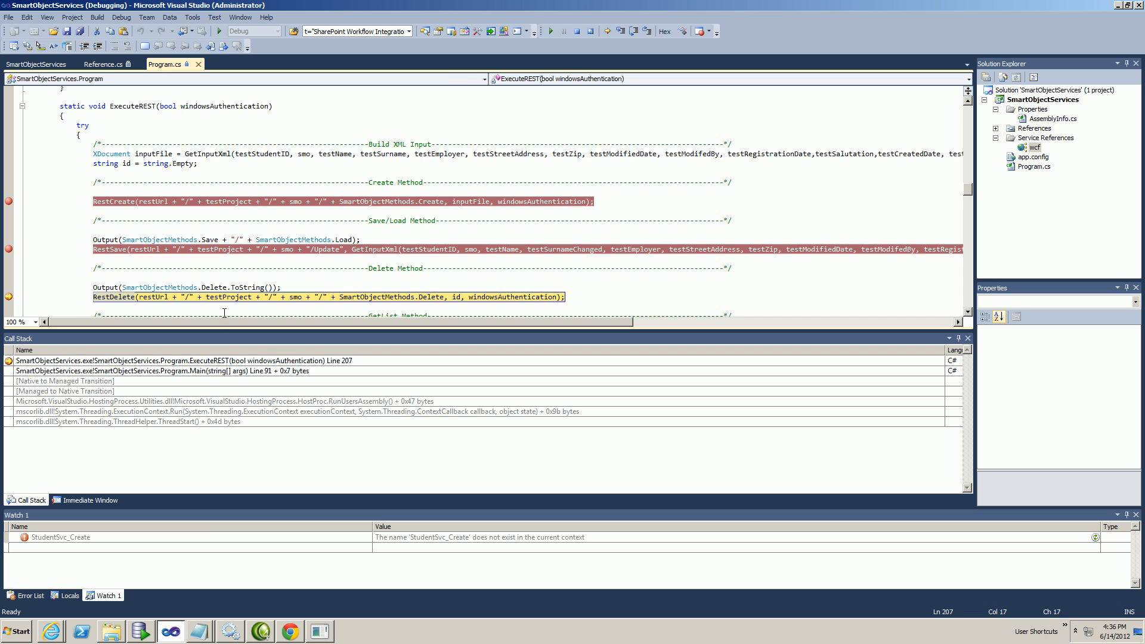
Step past RestDelete and continue so the console prints the REST GetList XML student array.
click(289, 631)
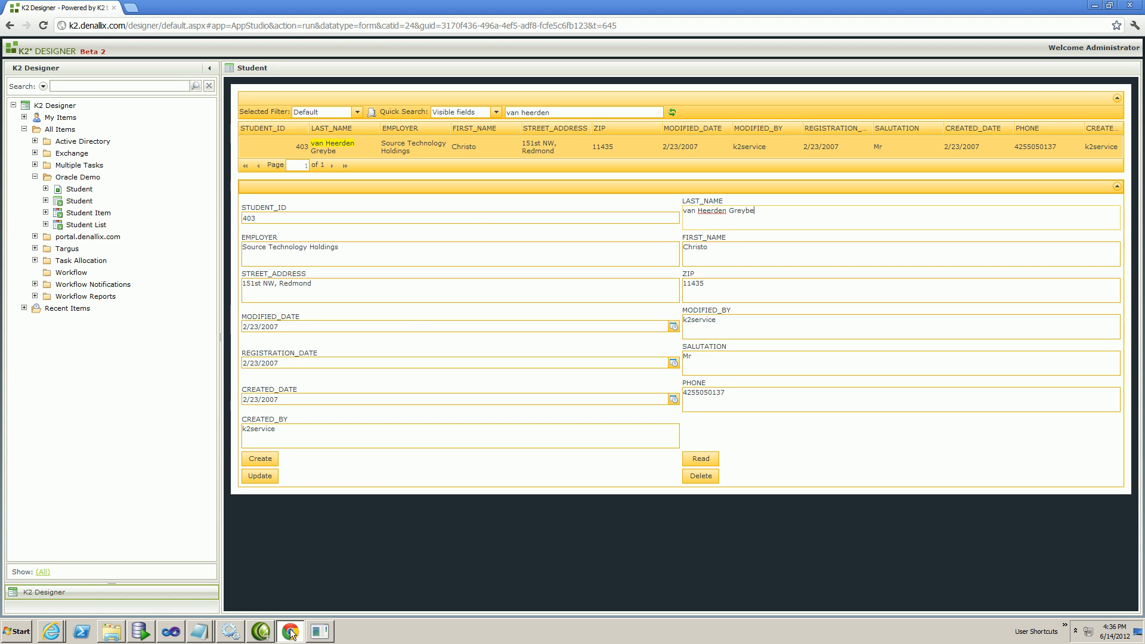
click(671, 112)
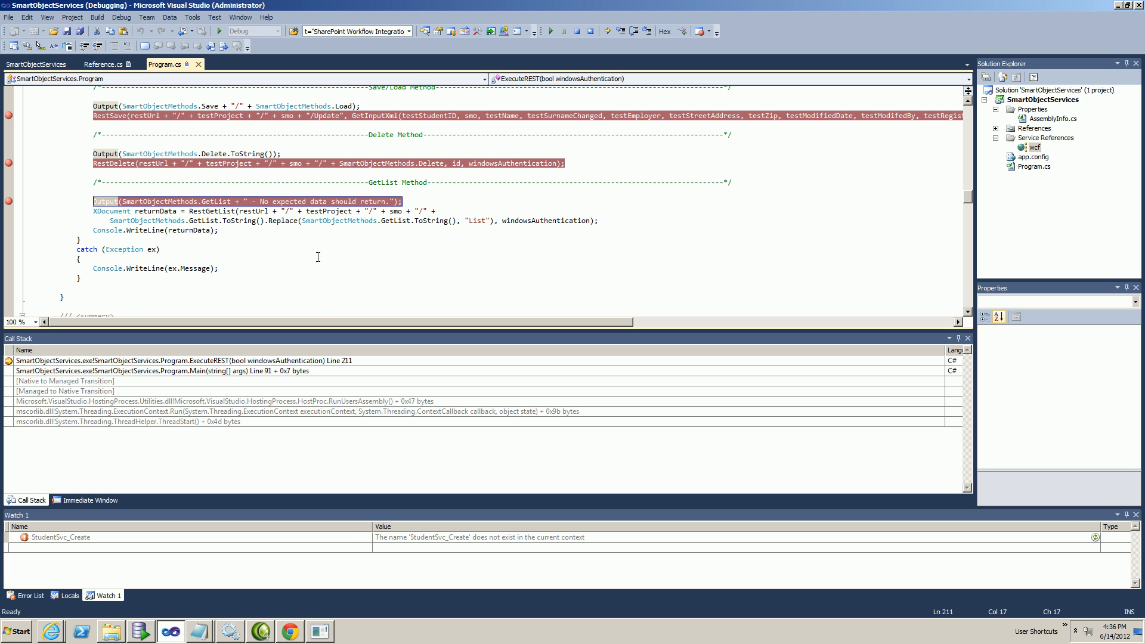
click(550, 31)
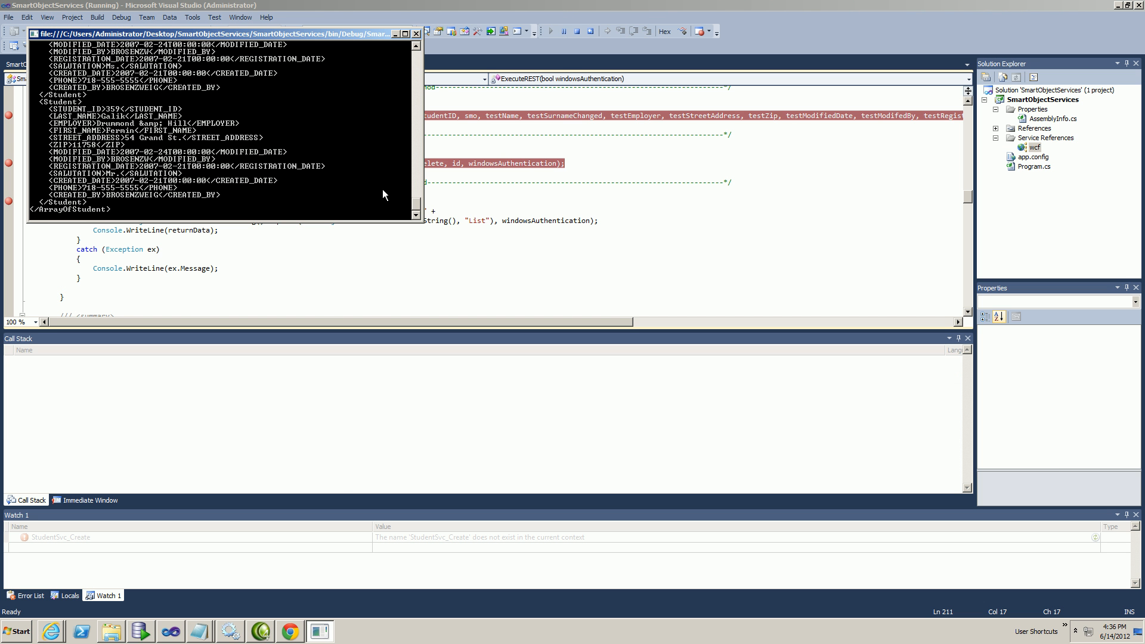
mouse_move(357, 199)
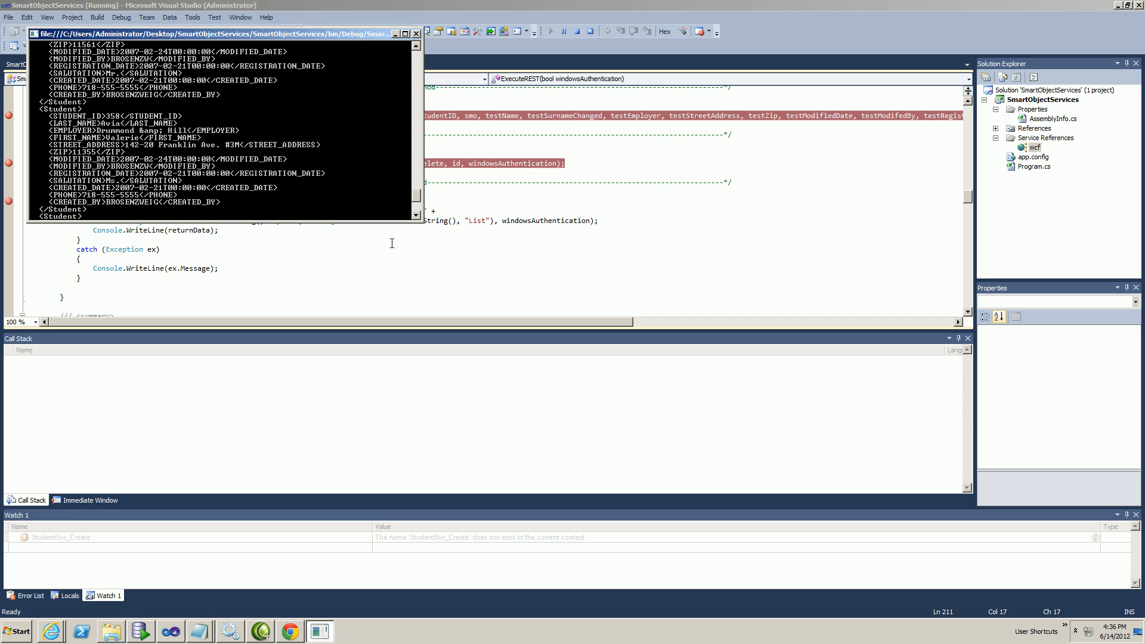
mouse_move(272, 639)
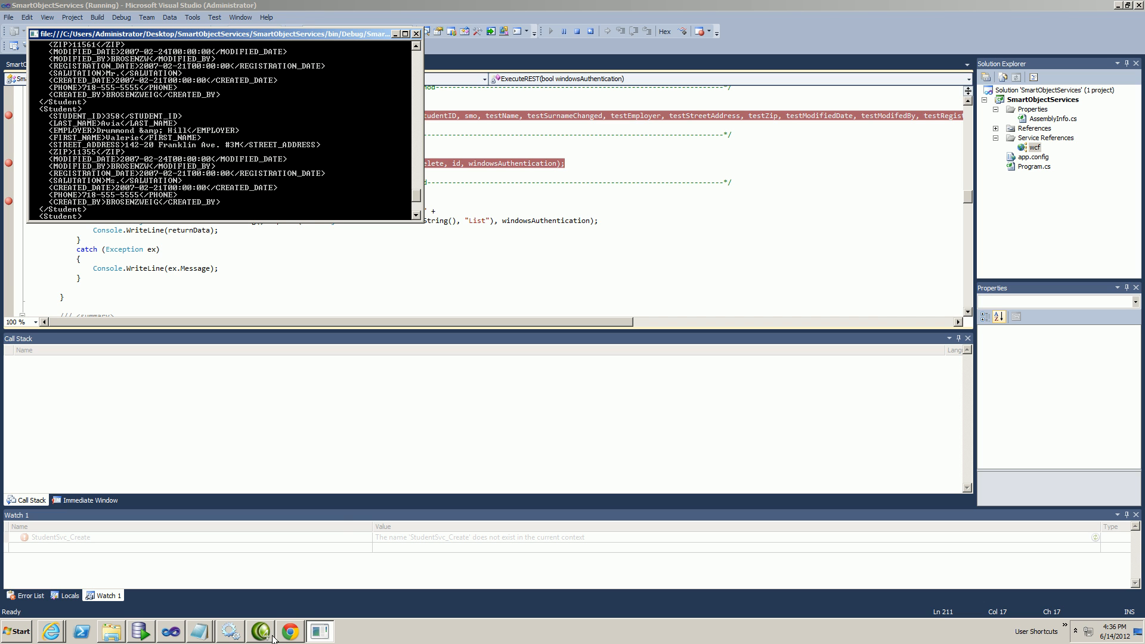